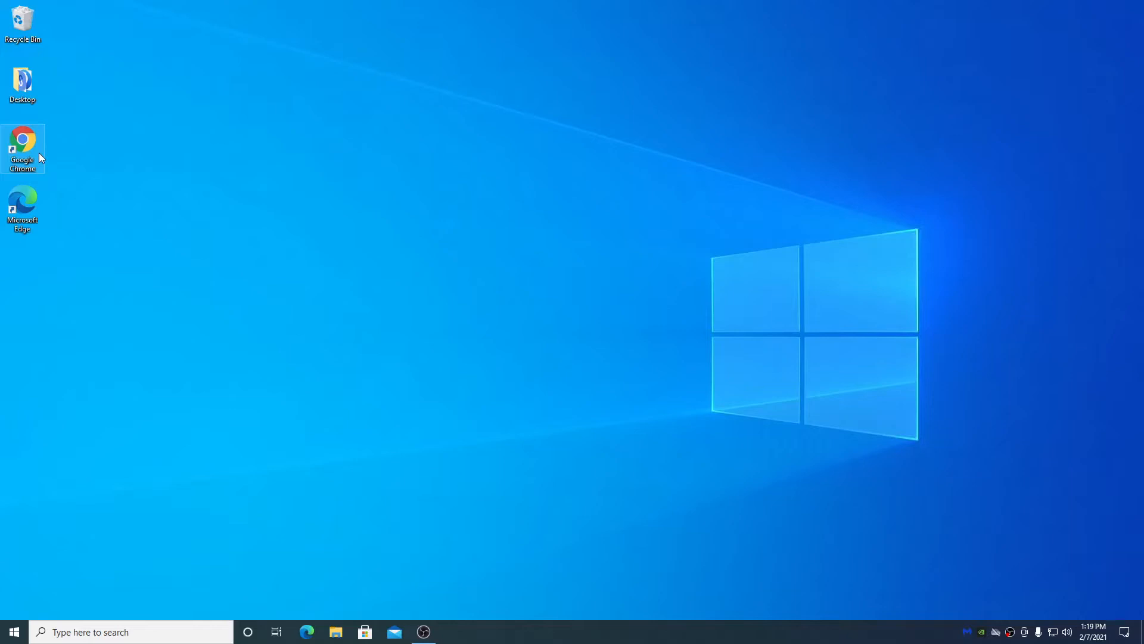
mouse_move(42, 156)
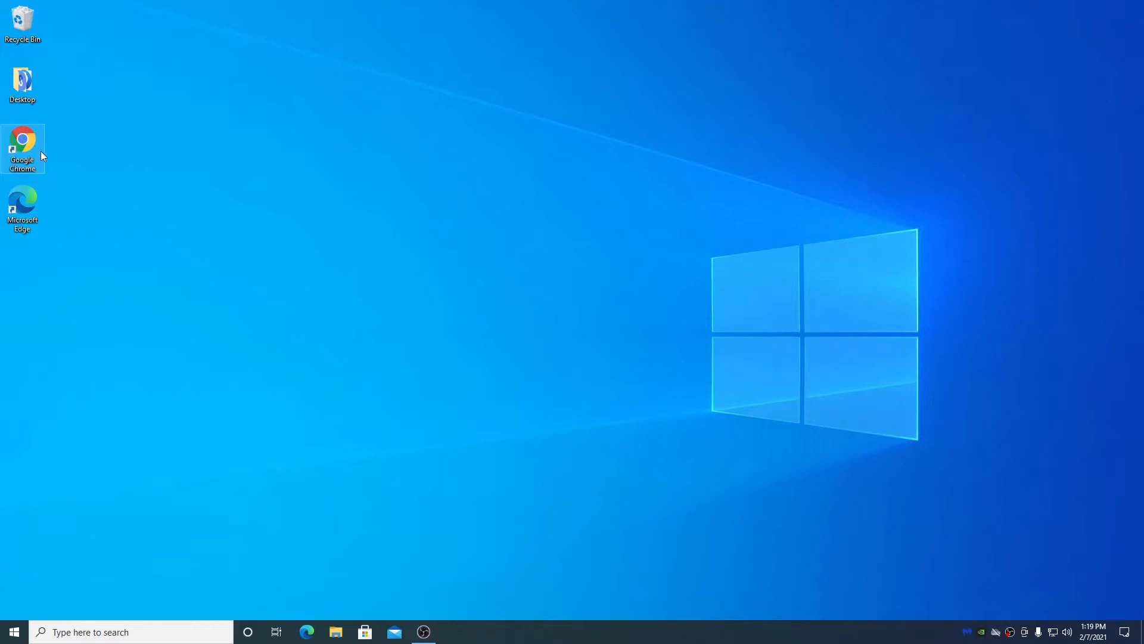
Step: Launch Google Chrome from its desktop shortcut to a blank new tab
double_click(23, 144)
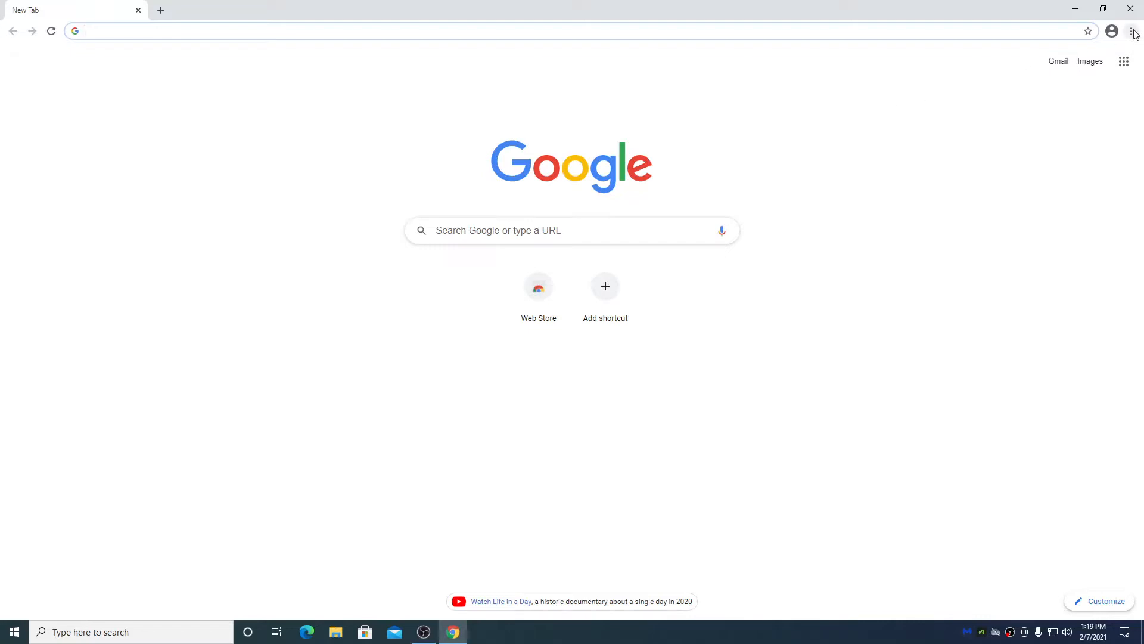
mouse_move(836, 76)
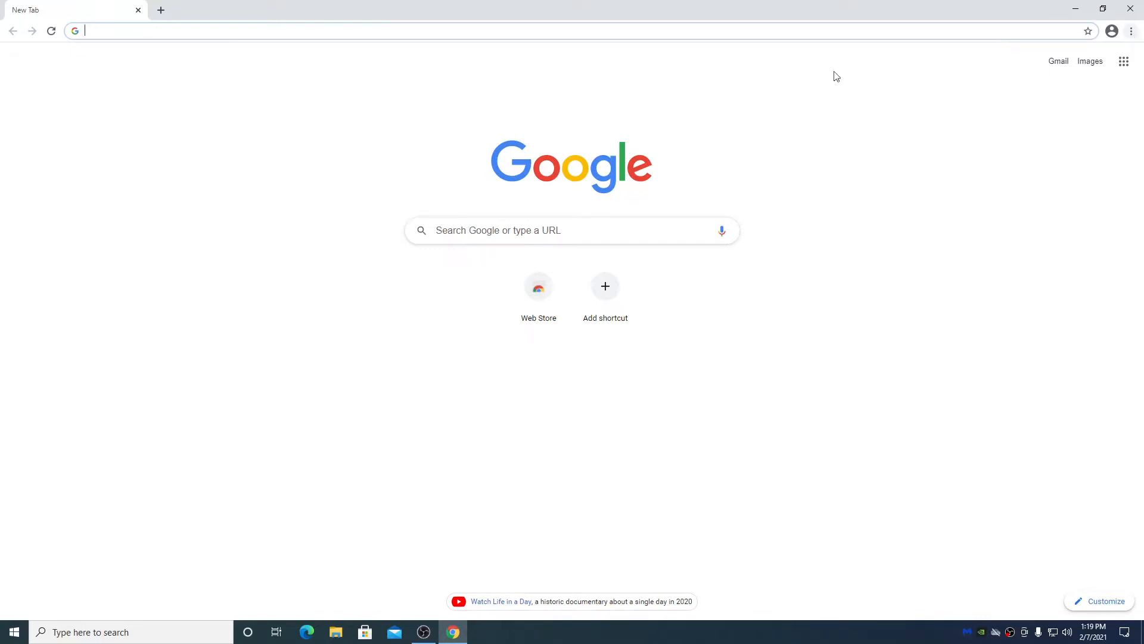
mouse_move(540, 230)
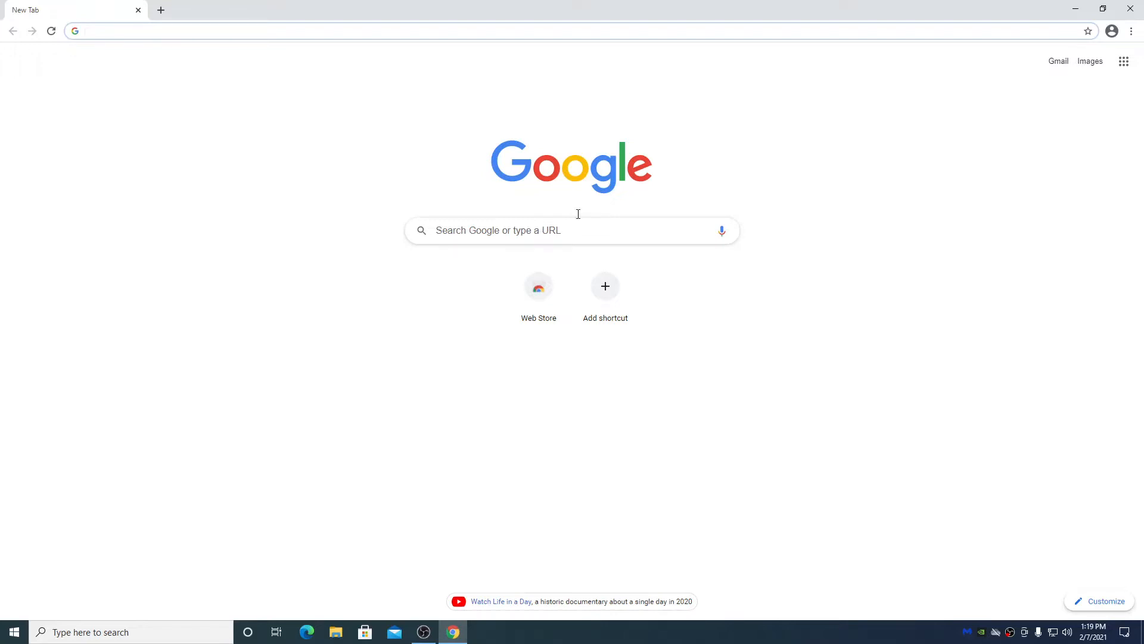
mouse_move(1131, 30)
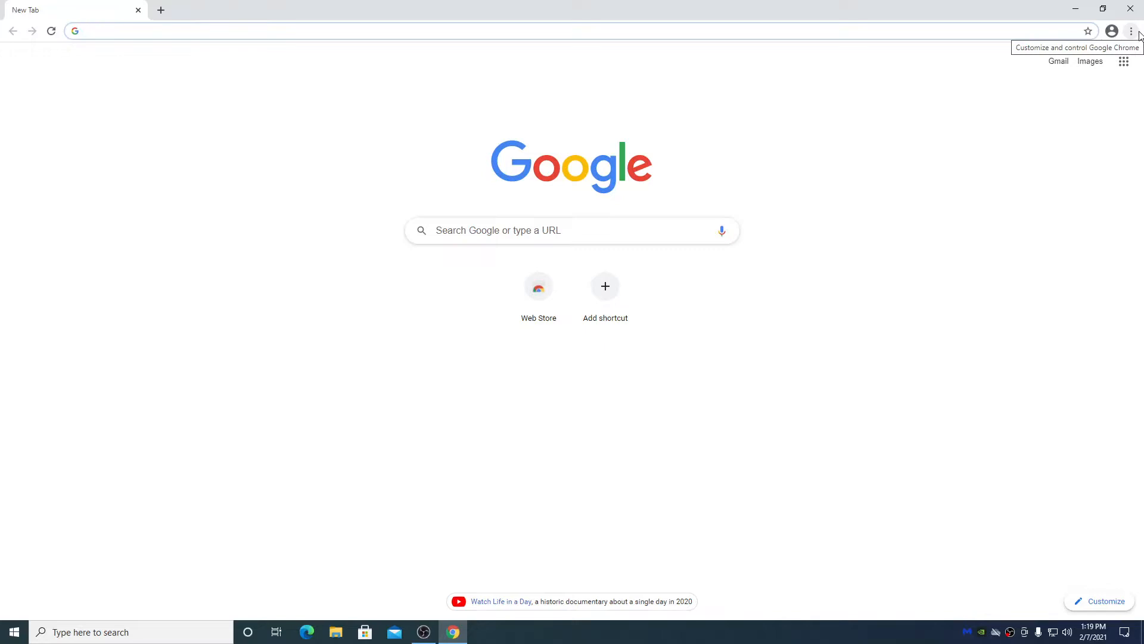
Step: In Settings, open Clear browsing data with All time range and browsing history ticked
left_click(1131, 31)
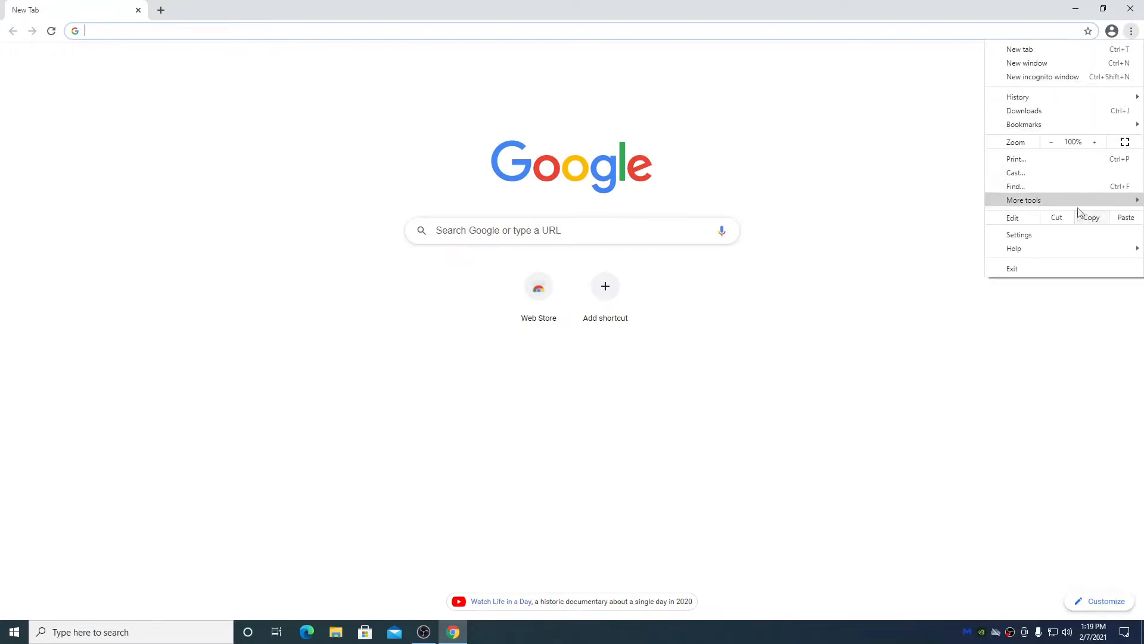
left_click(1020, 234)
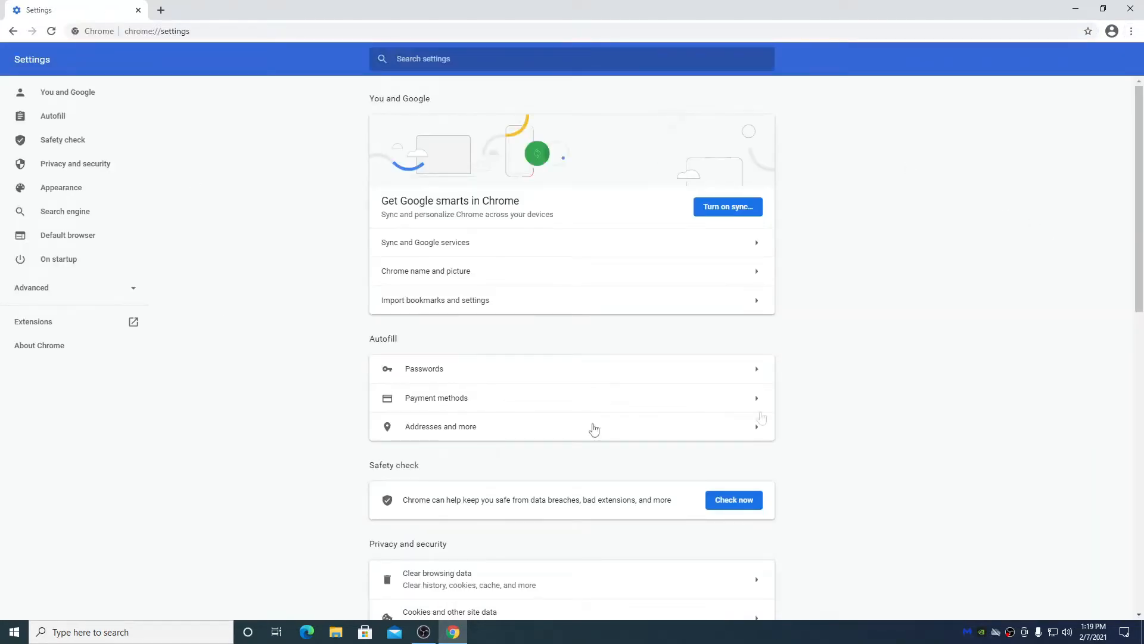
scroll("down", 3)
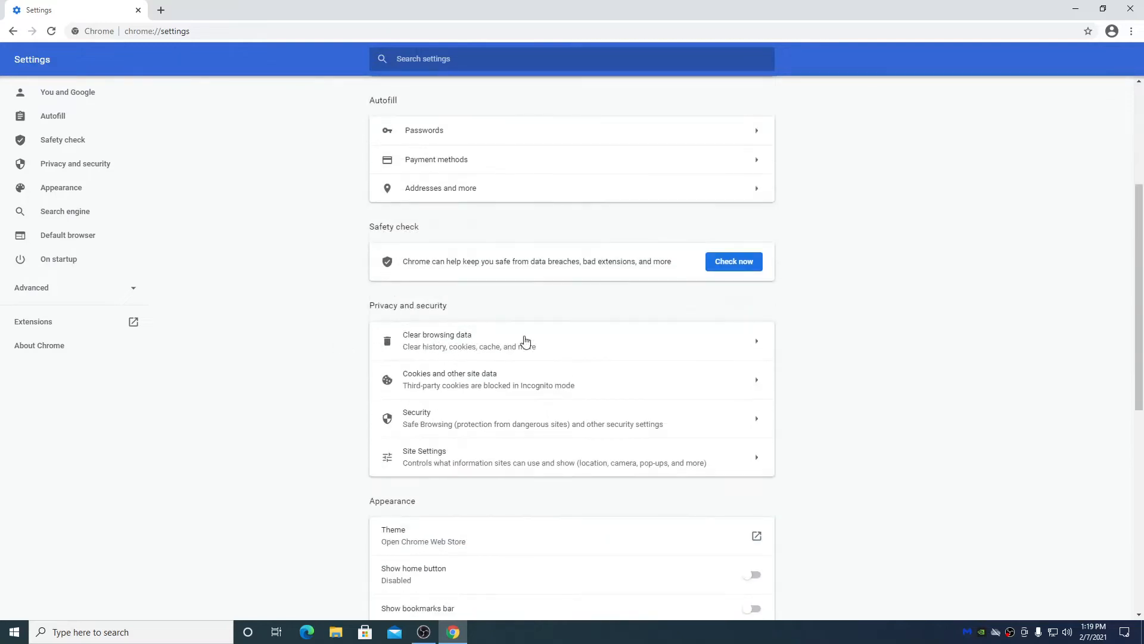
left_click(437, 341)
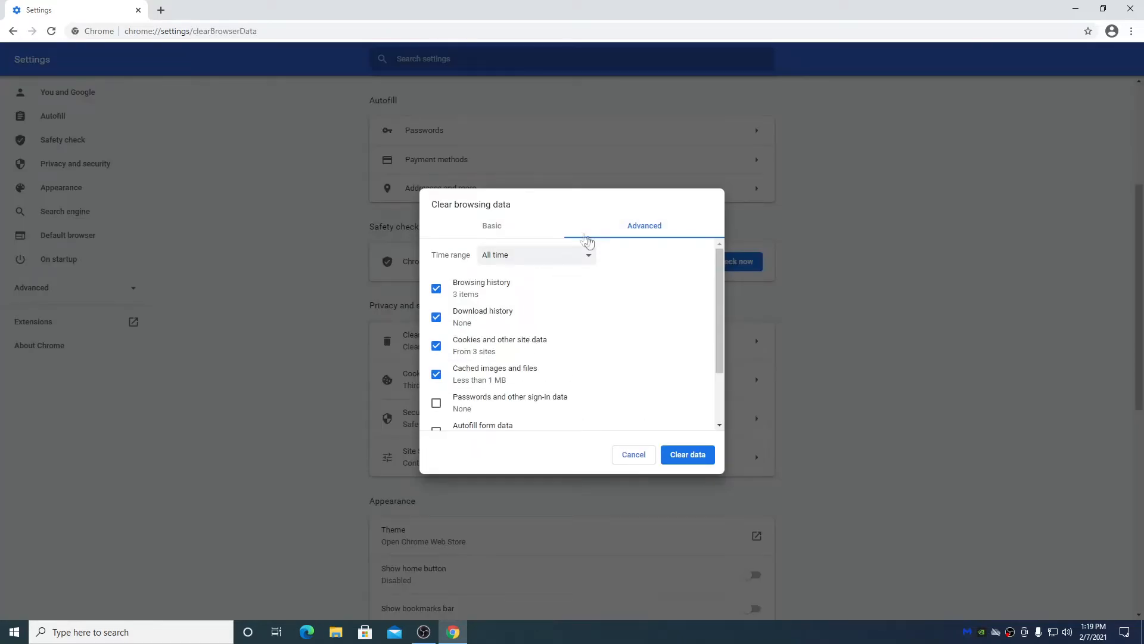
mouse_move(597, 257)
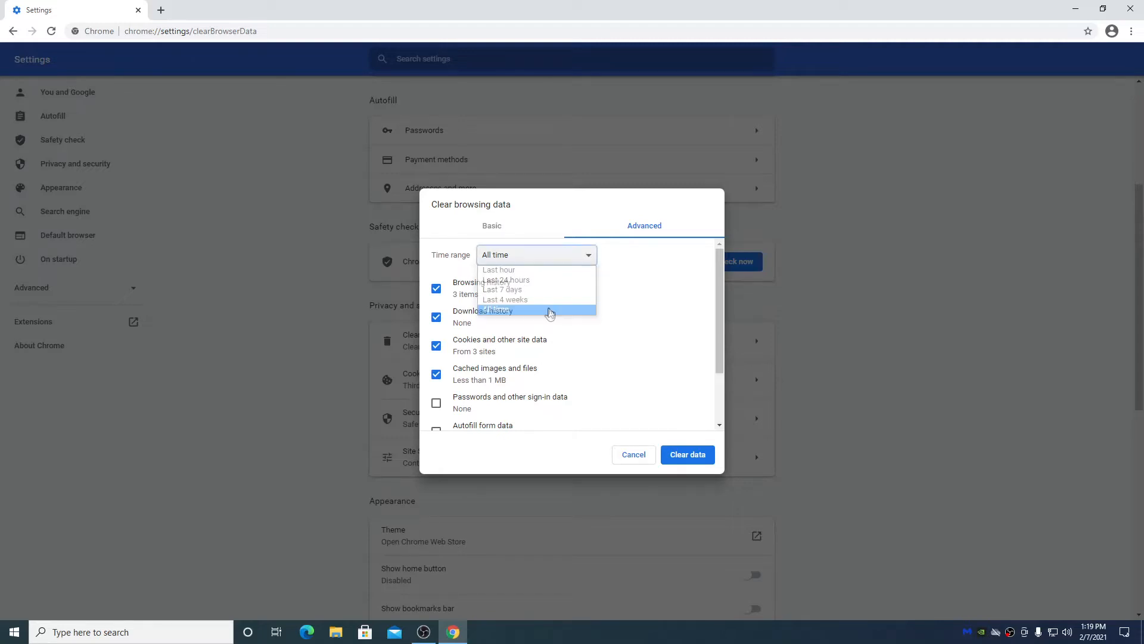
left_click(536, 310)
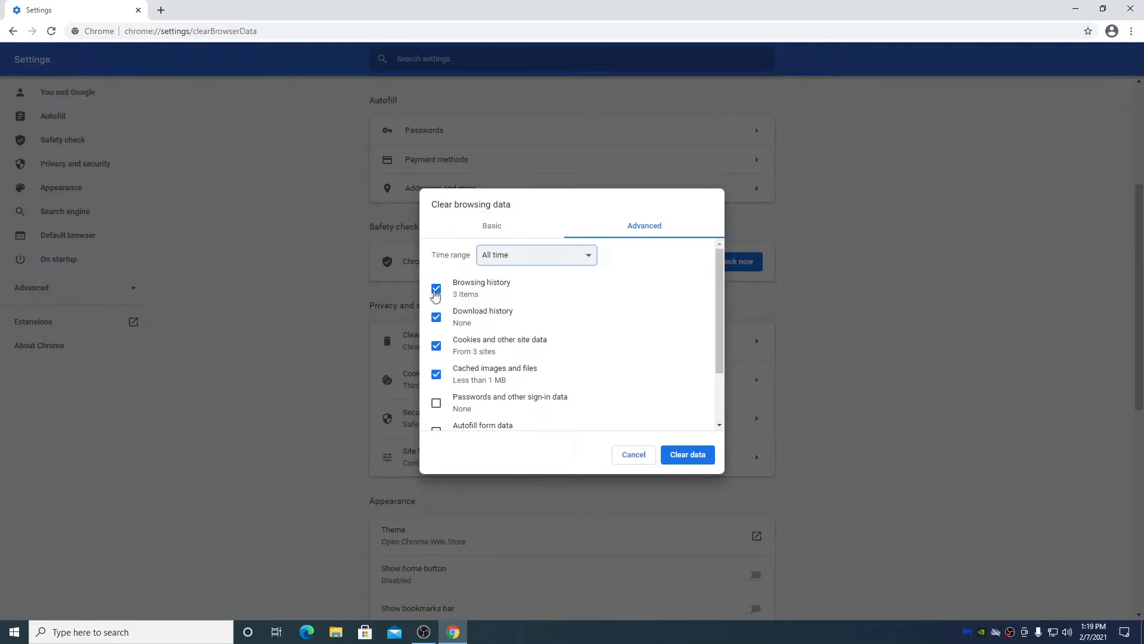
left_click(435, 288)
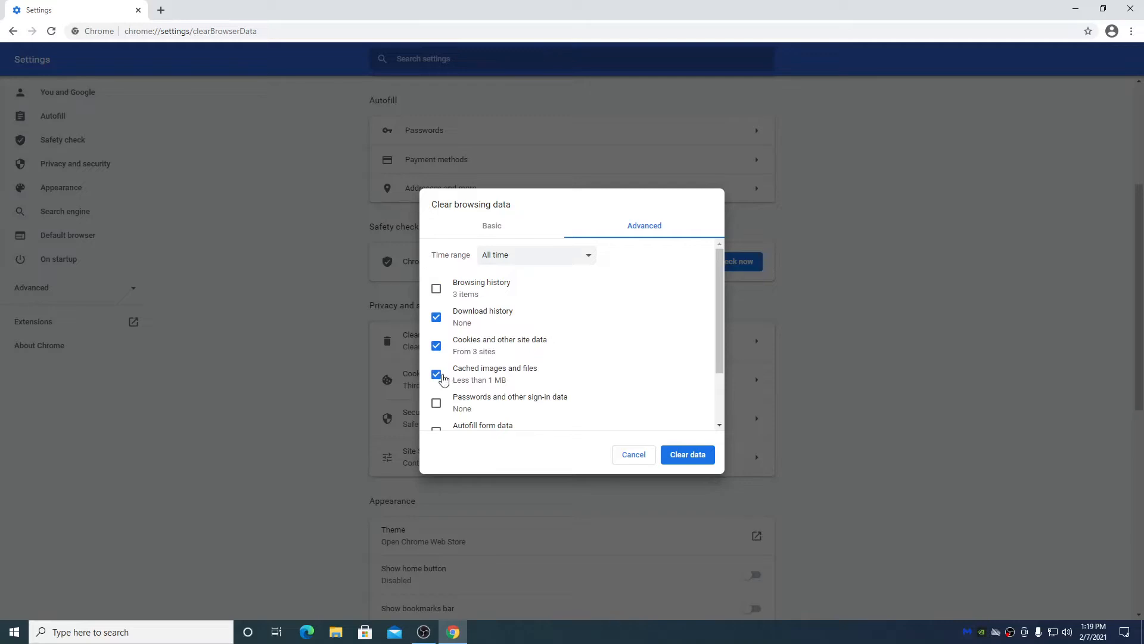
left_click(436, 287)
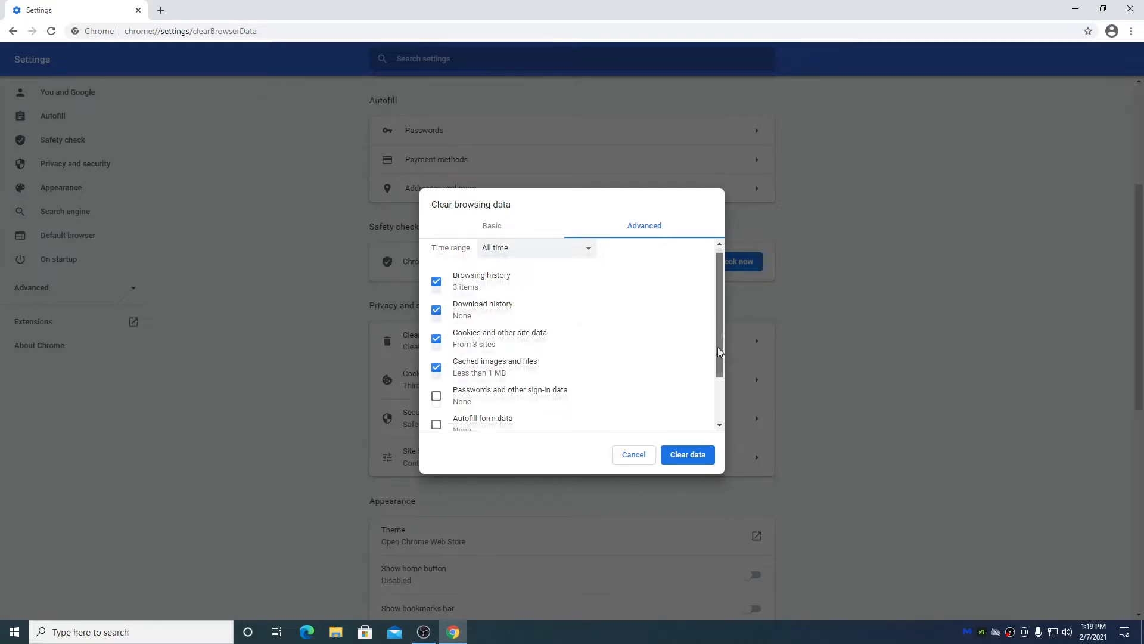
scroll("down", 3)
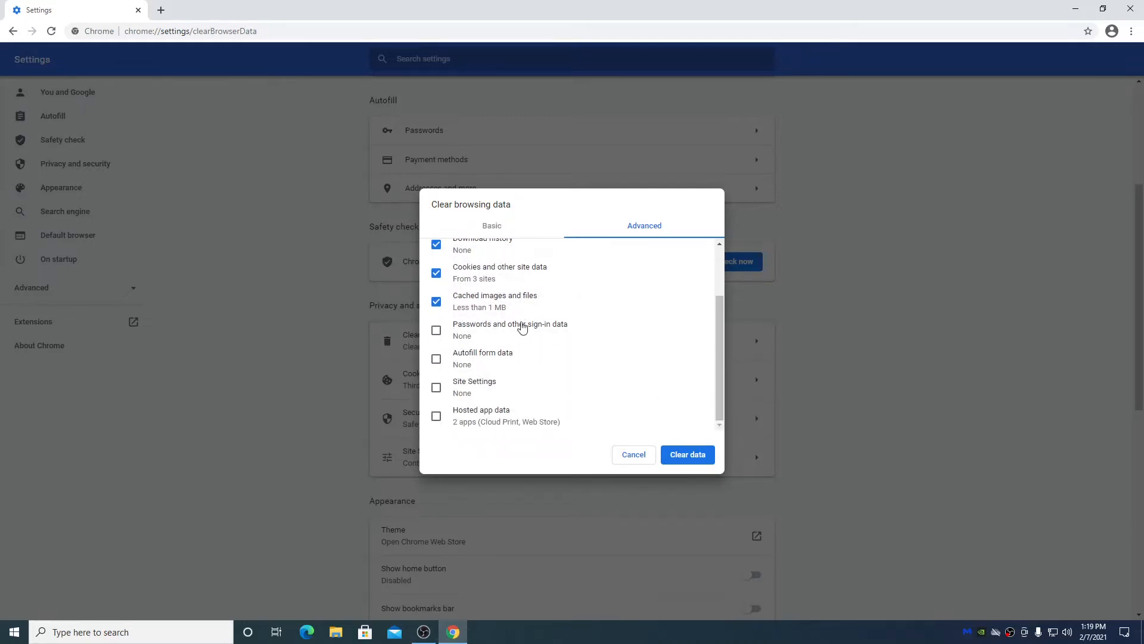
mouse_move(537, 339)
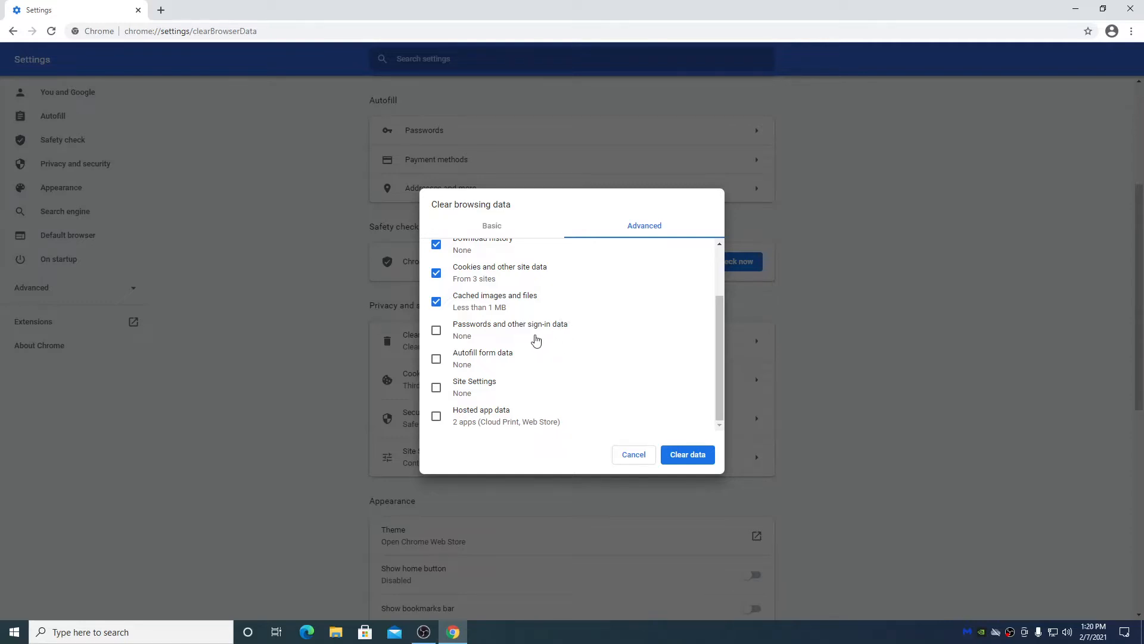
mouse_move(514, 343)
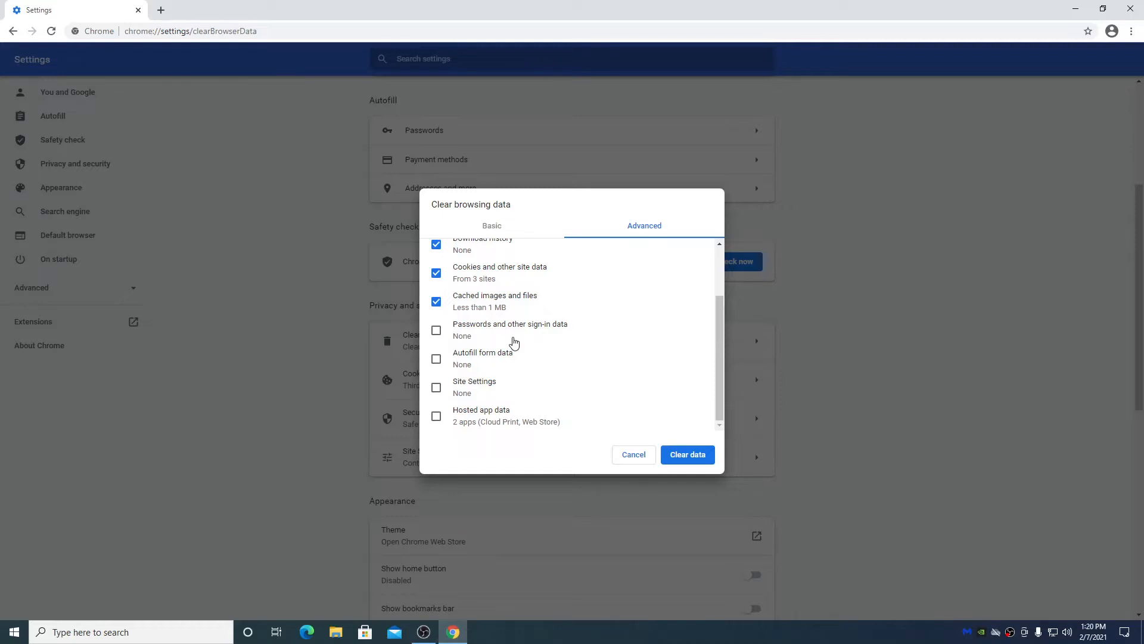
mouse_move(485, 182)
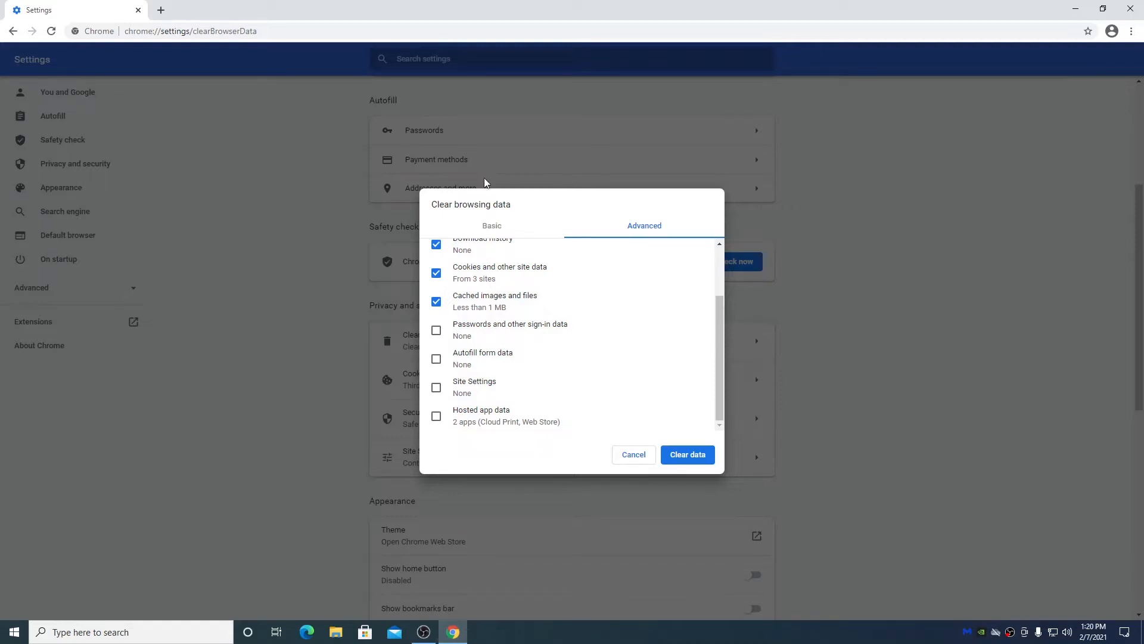
mouse_move(488, 393)
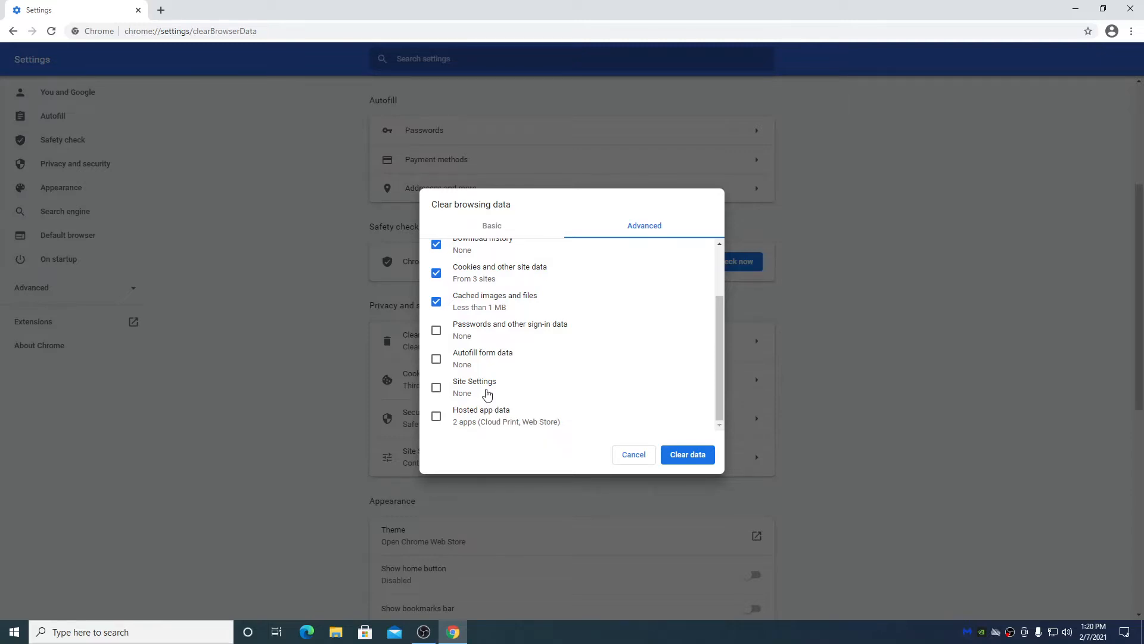
mouse_move(527, 341)
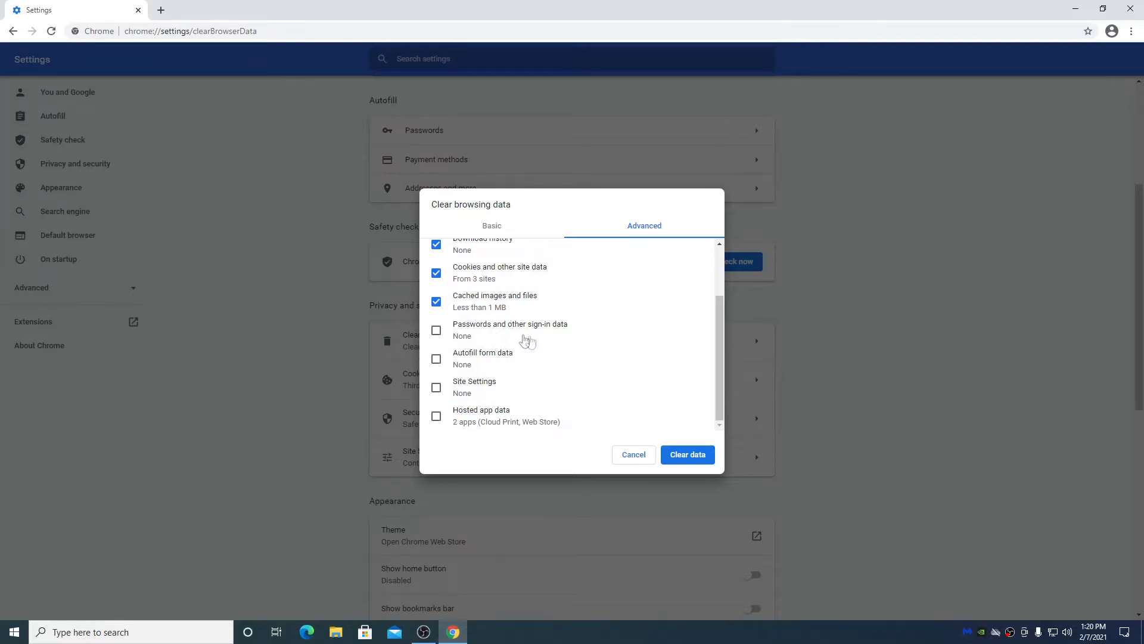
mouse_move(500, 343)
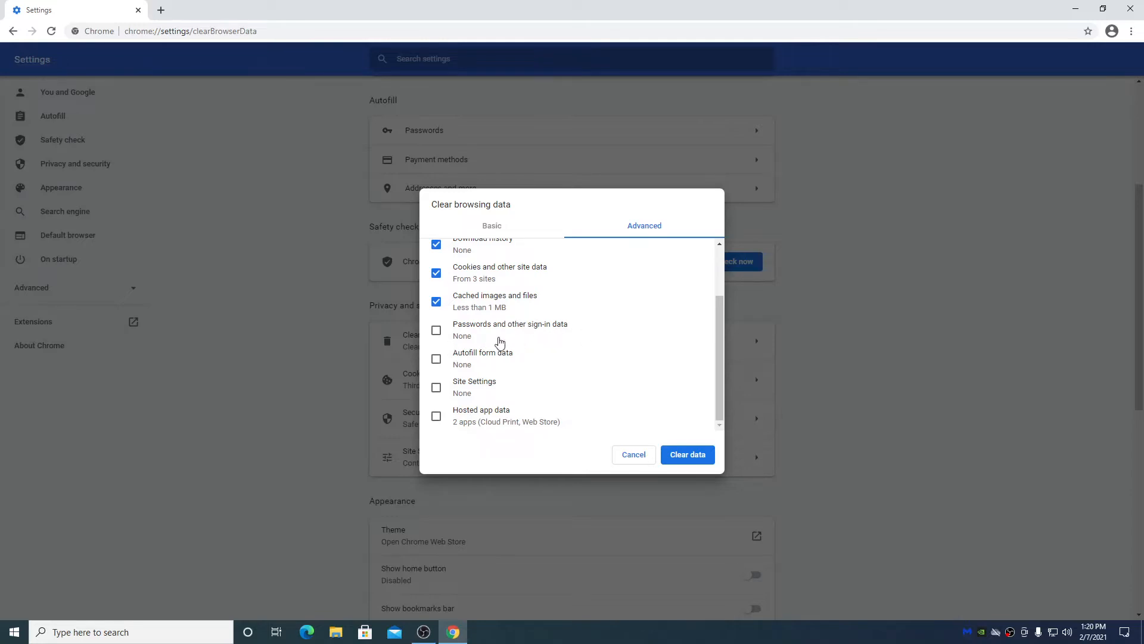
mouse_move(596, 451)
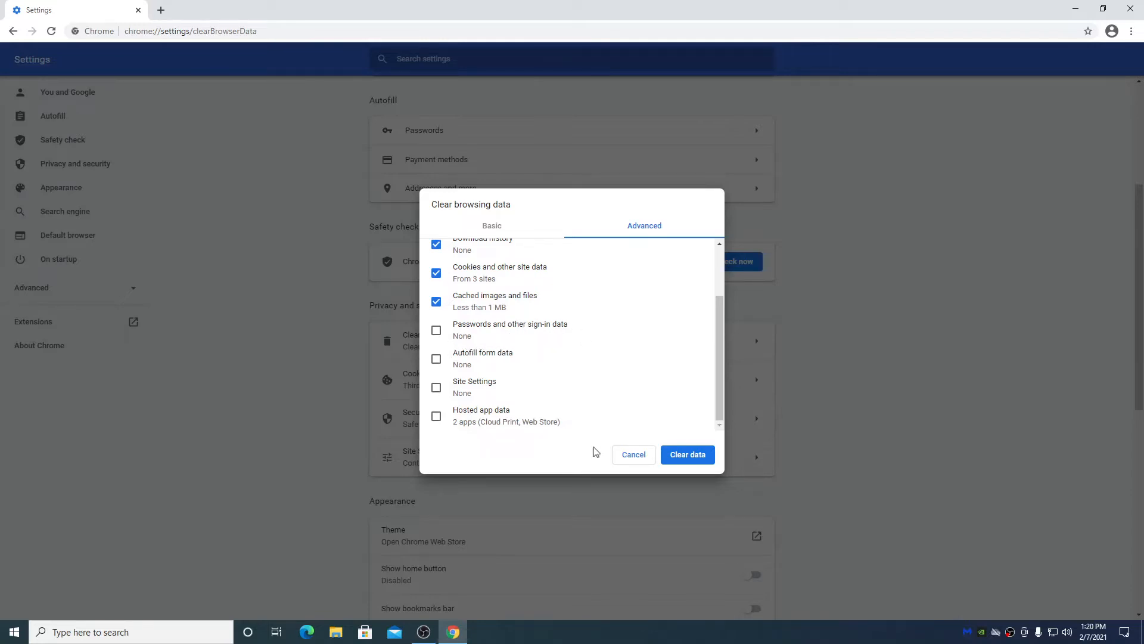
Step: Cancel clearing data, toggle Show home button on with New Tab page, then off
left_click(632, 454)
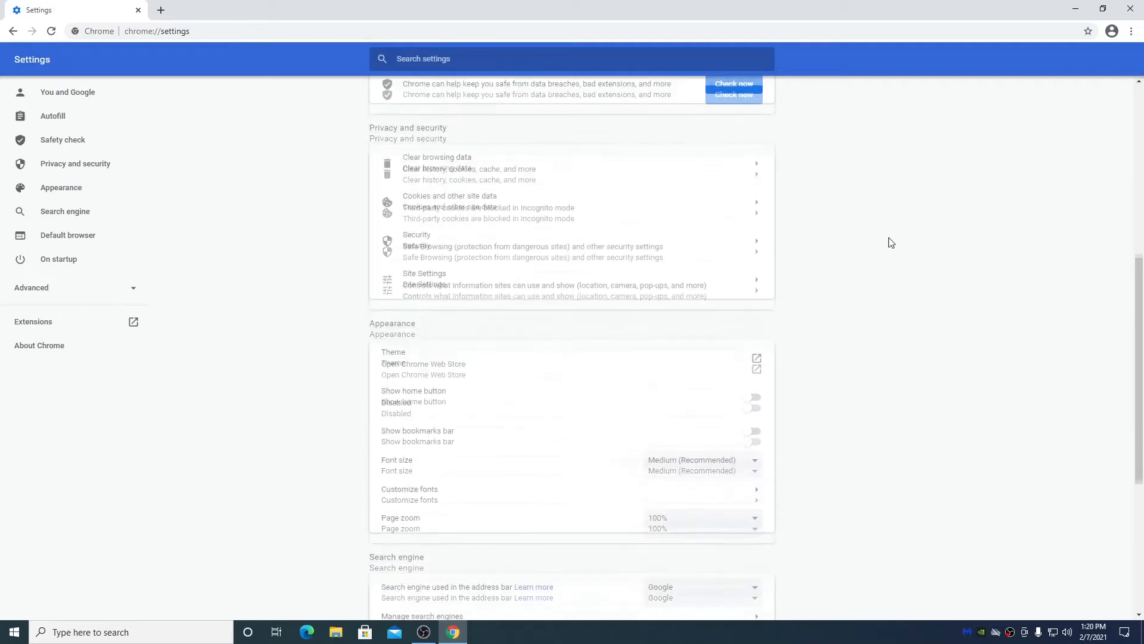
scroll("down", 3)
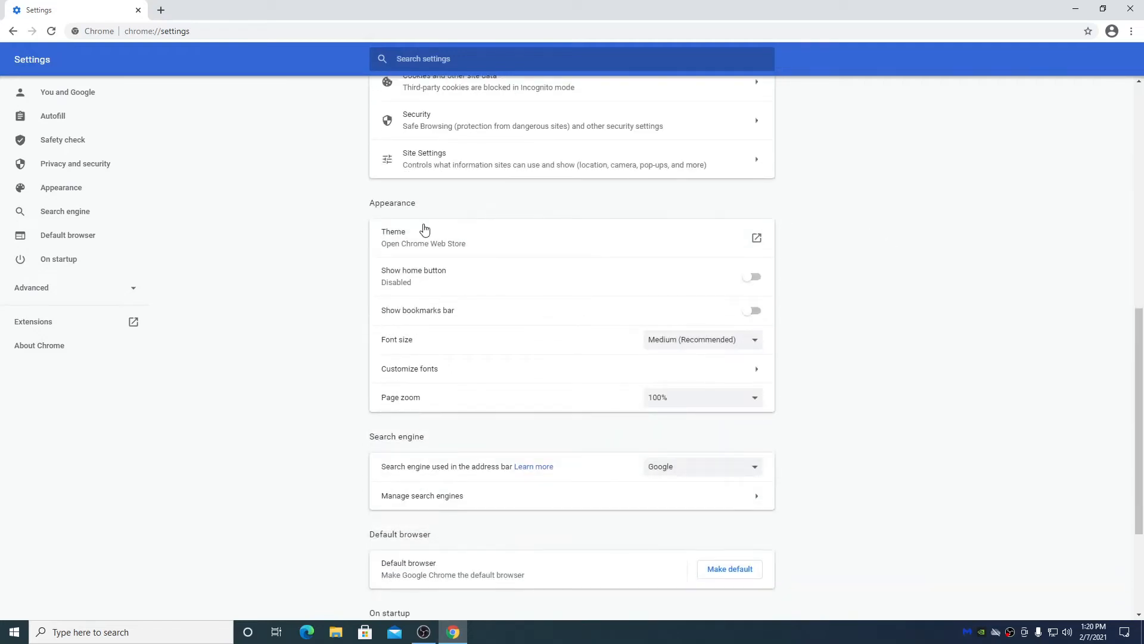
mouse_move(747, 278)
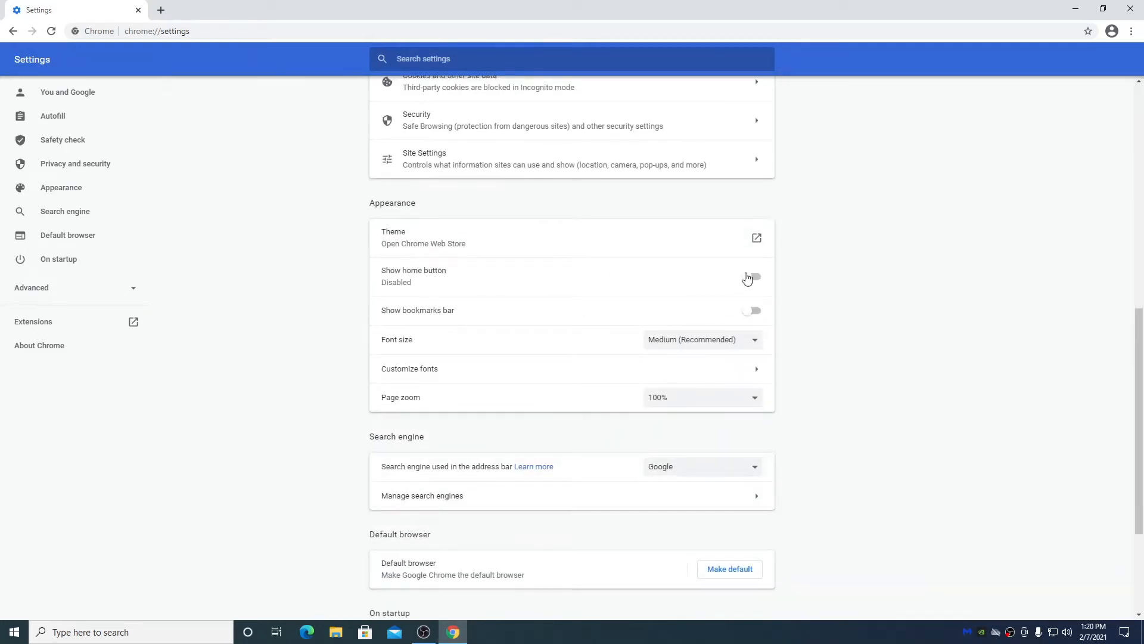
left_click(753, 276)
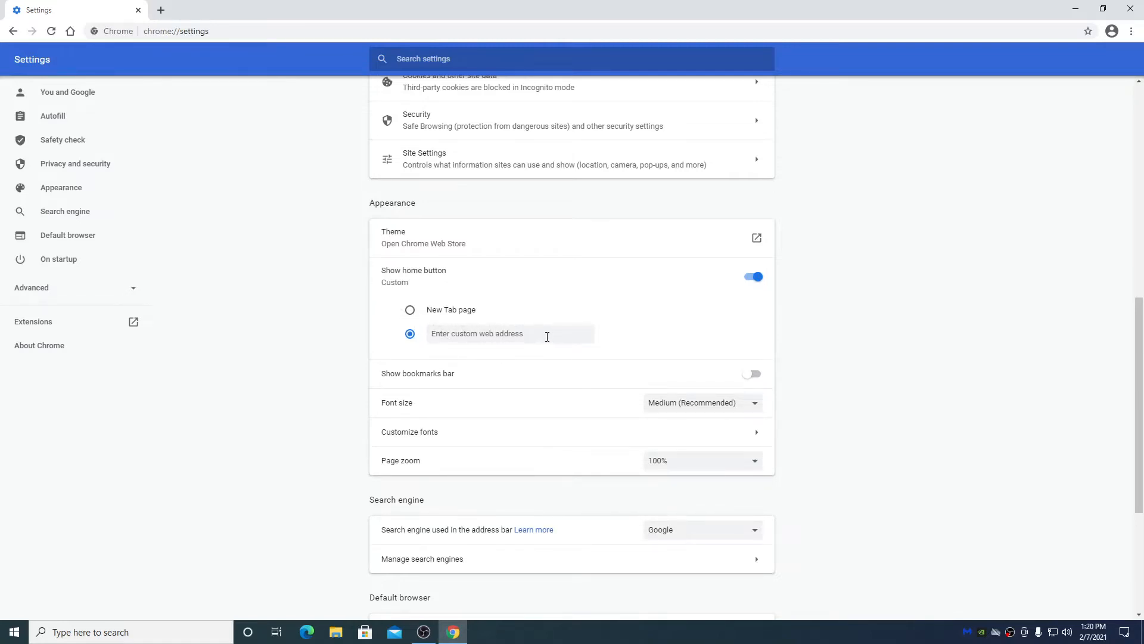
mouse_move(546, 327)
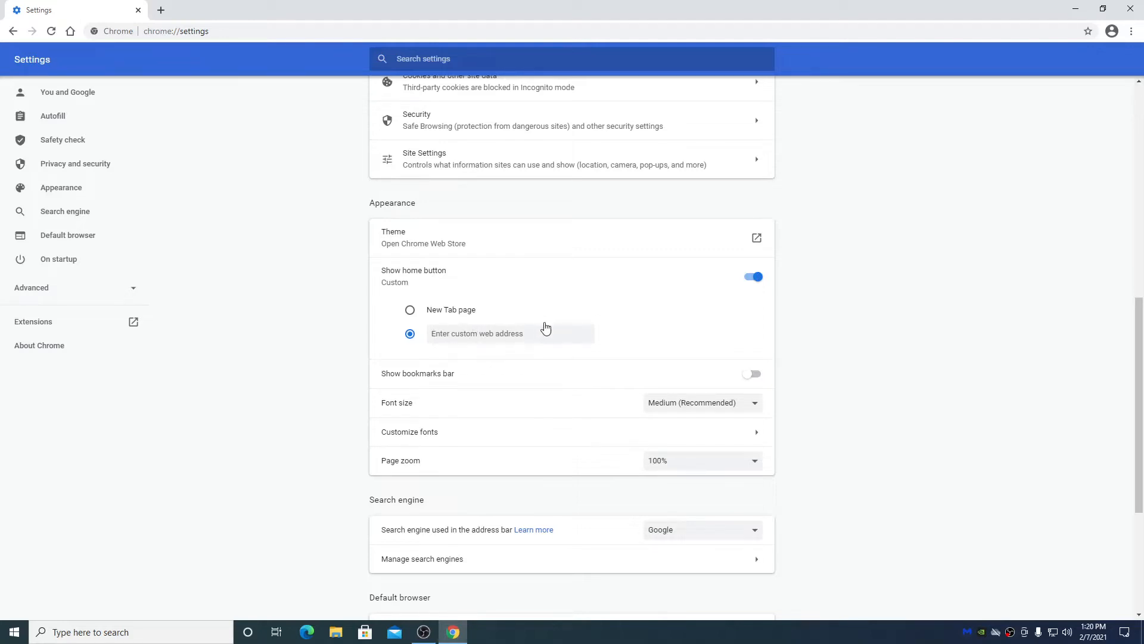
left_click(511, 332)
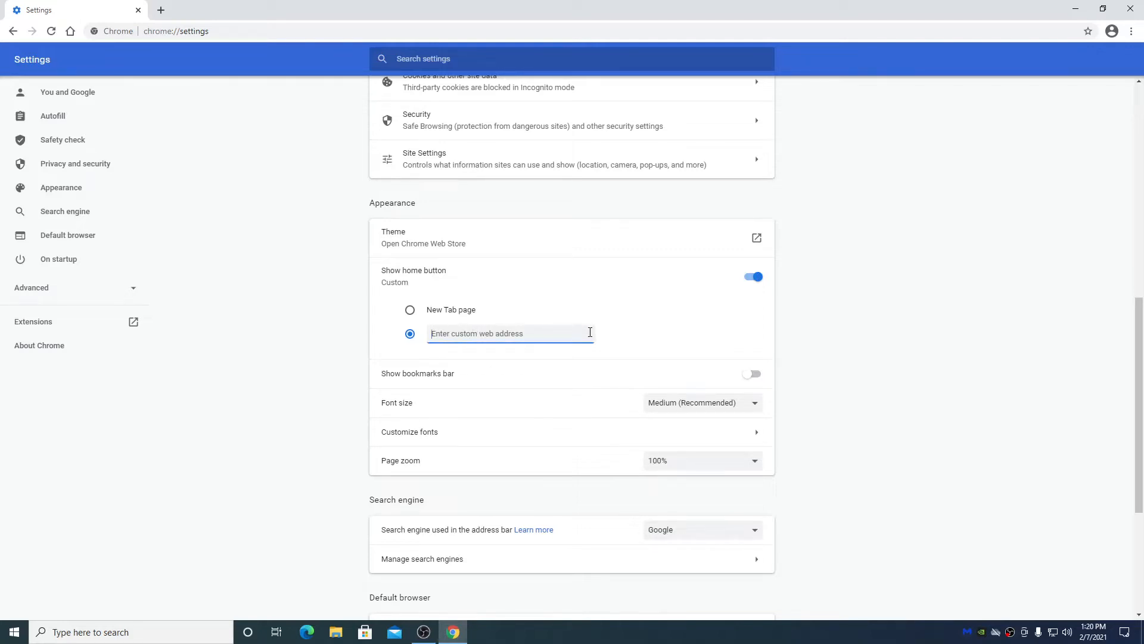
left_click(410, 309)
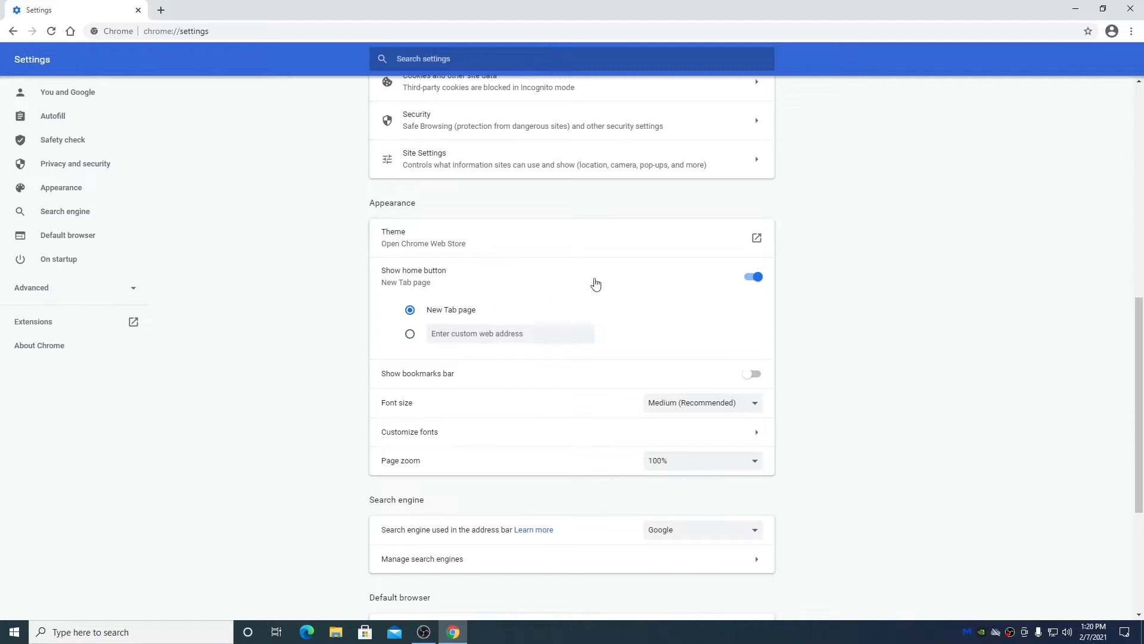
left_click(753, 276)
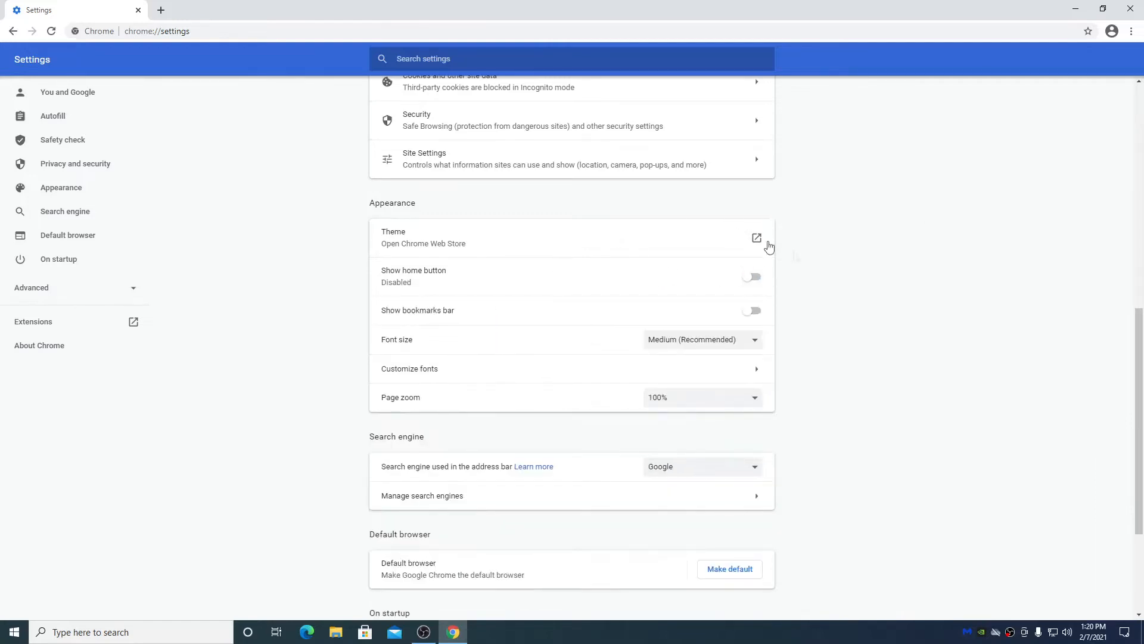
scroll("down", 3)
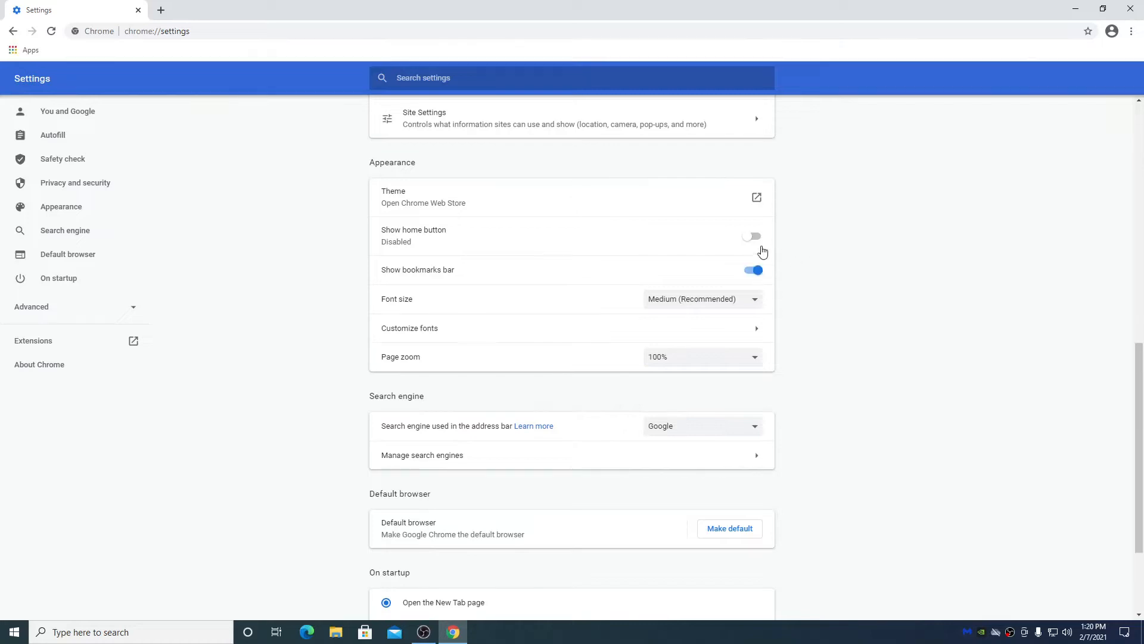
mouse_move(566, 278)
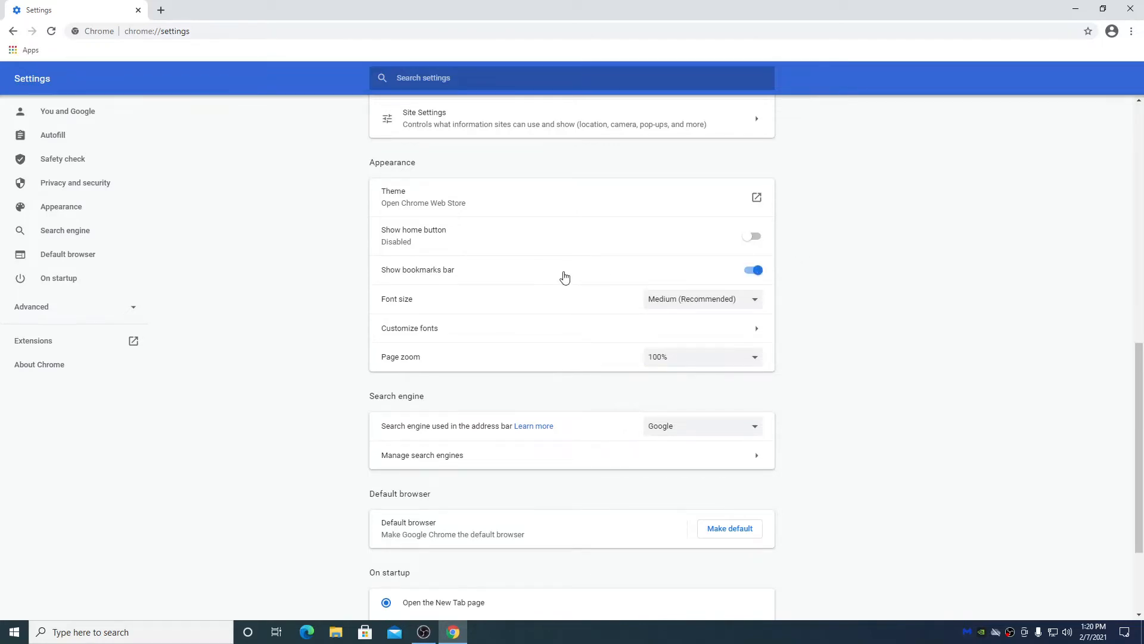
mouse_move(761, 283)
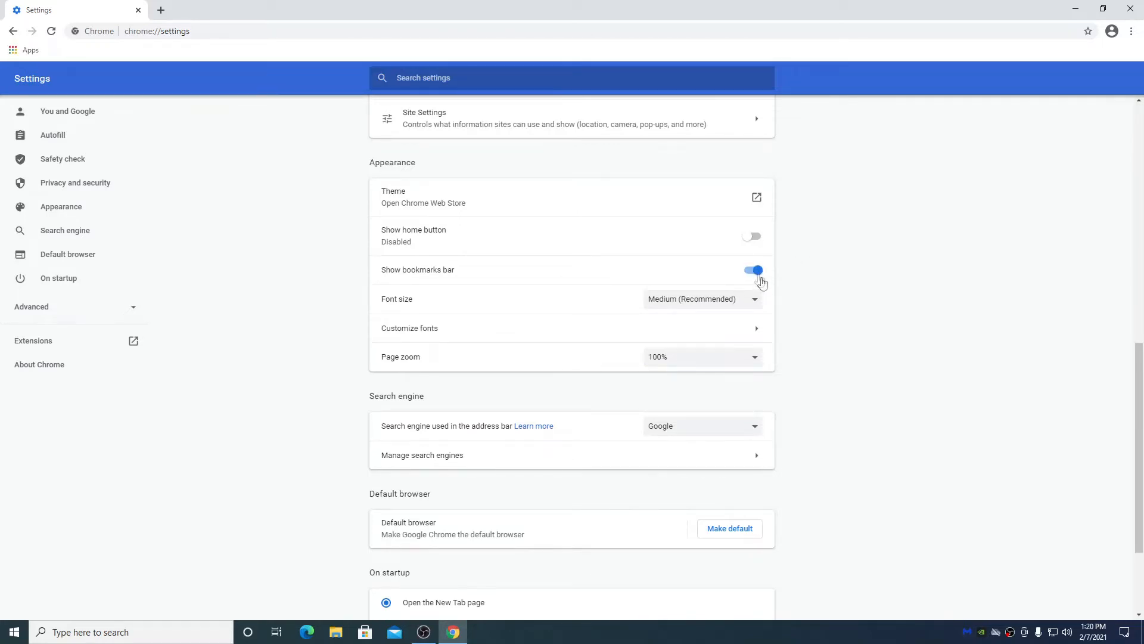
left_click(752, 269)
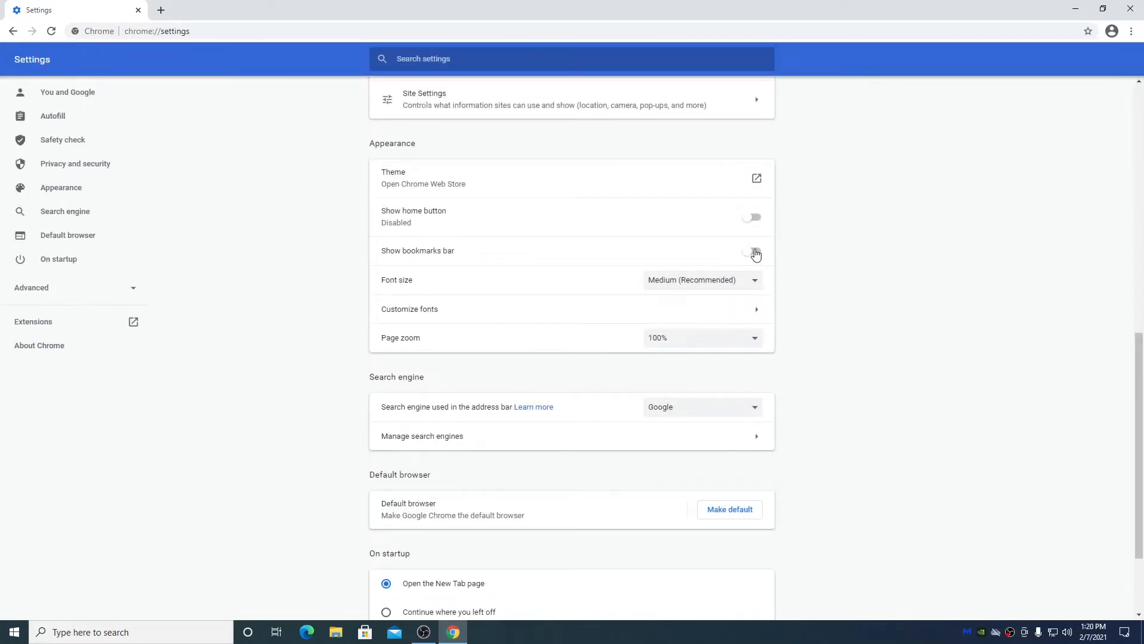
left_click(752, 250)
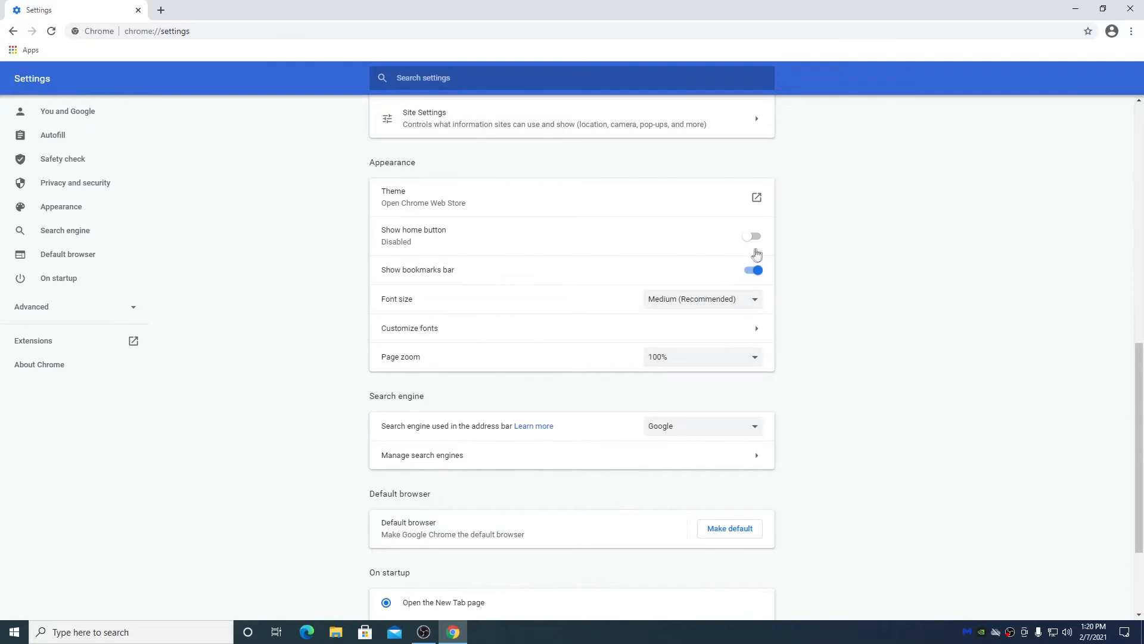
scroll("up", 3)
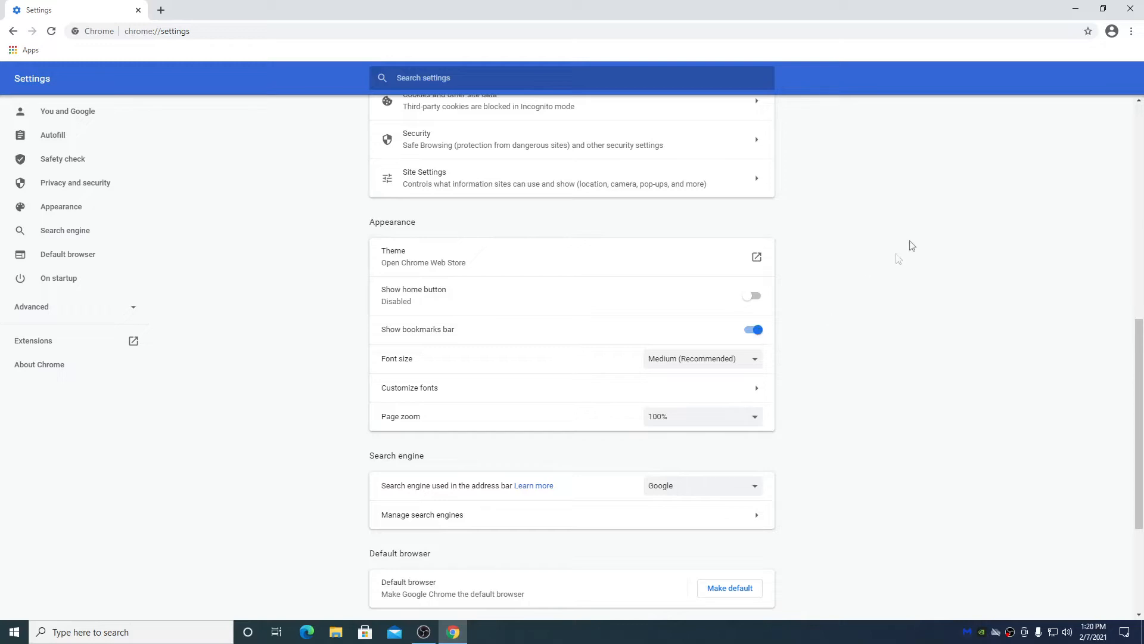
mouse_move(1136, 52)
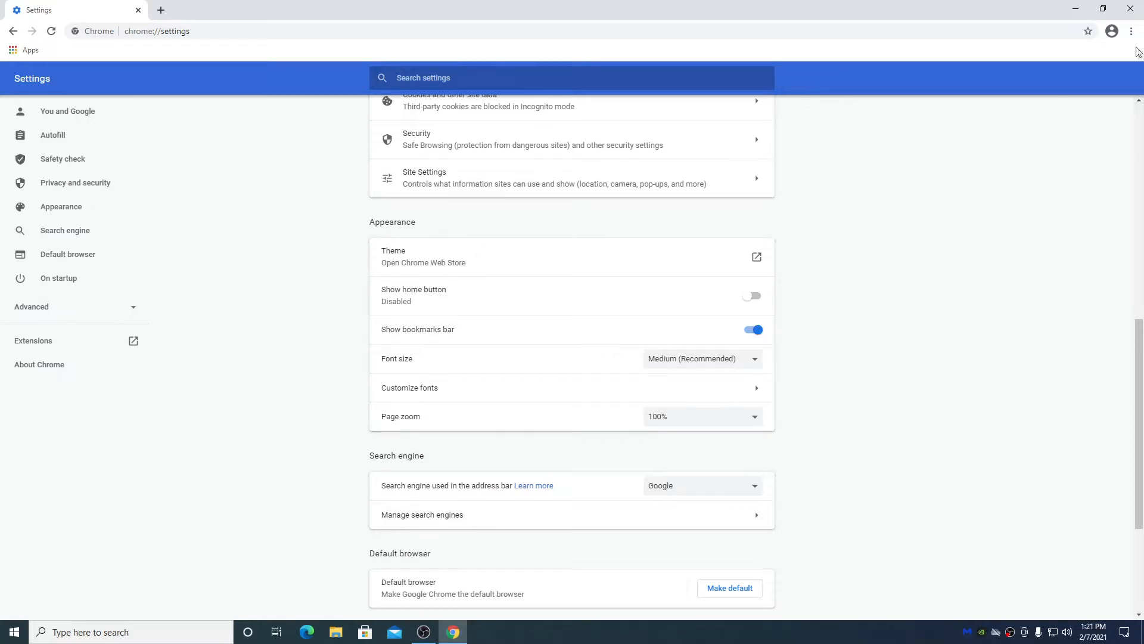
left_click(1131, 30)
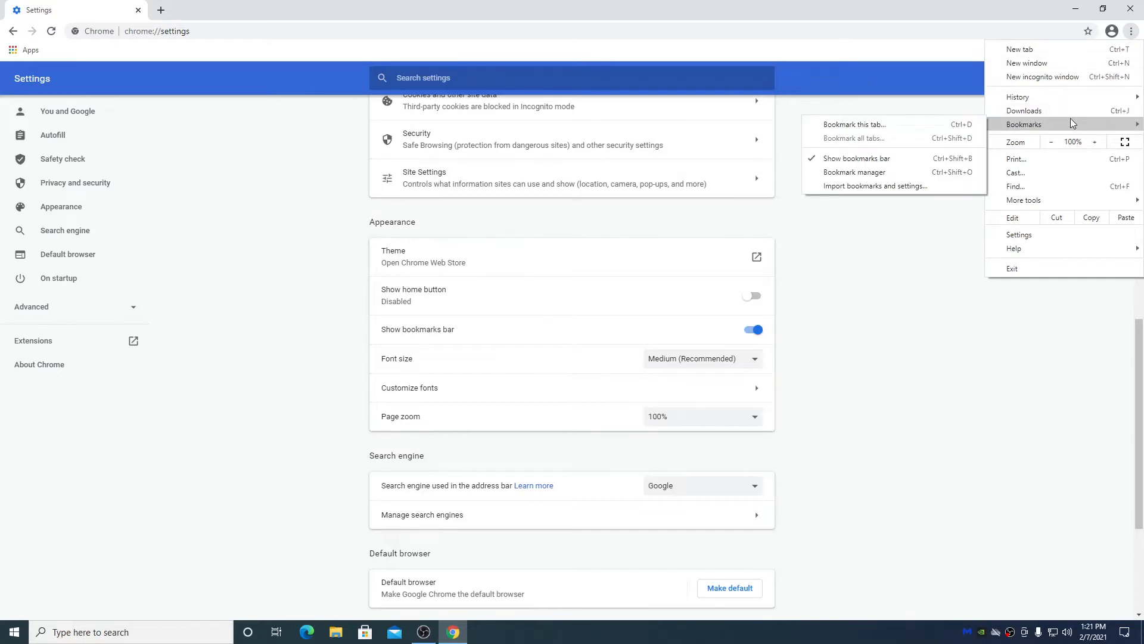
mouse_move(905, 178)
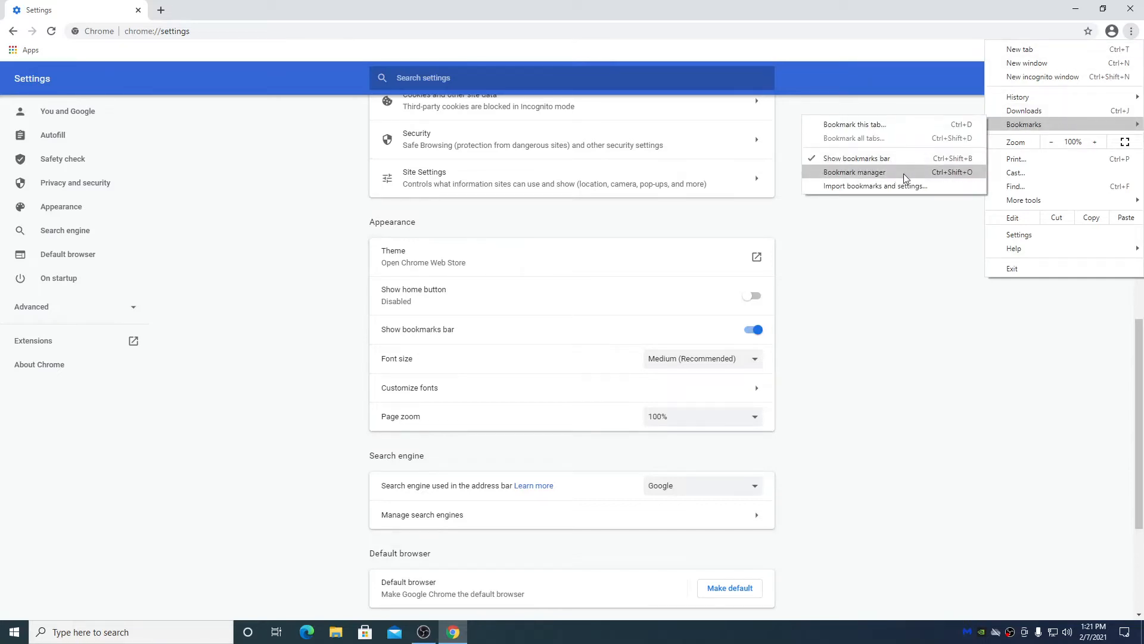
mouse_move(908, 289)
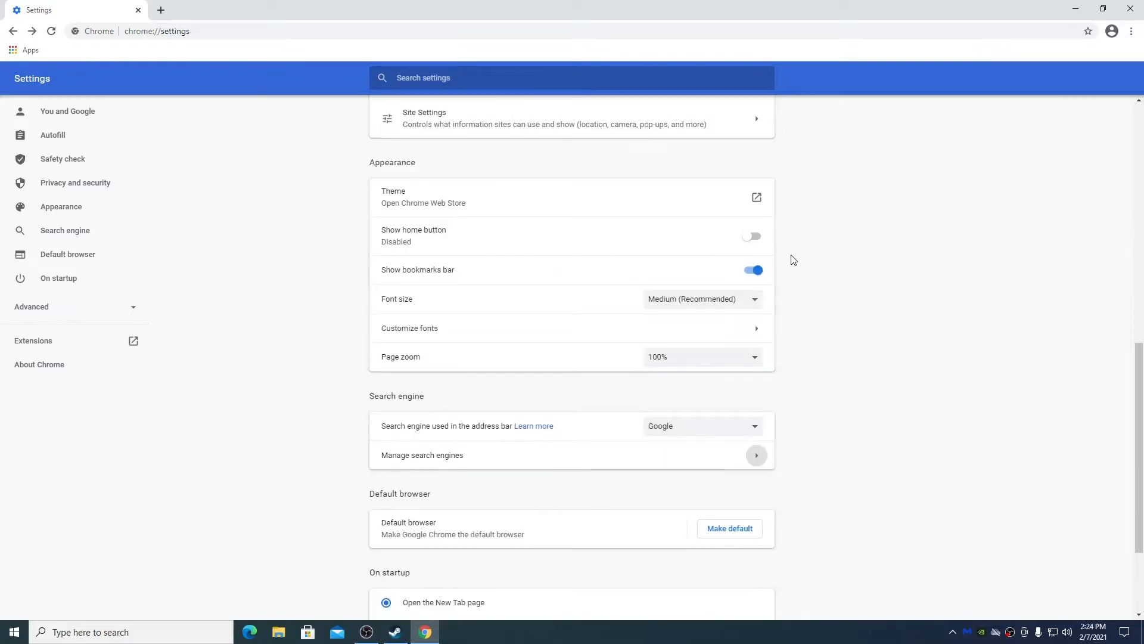
mouse_move(430, 407)
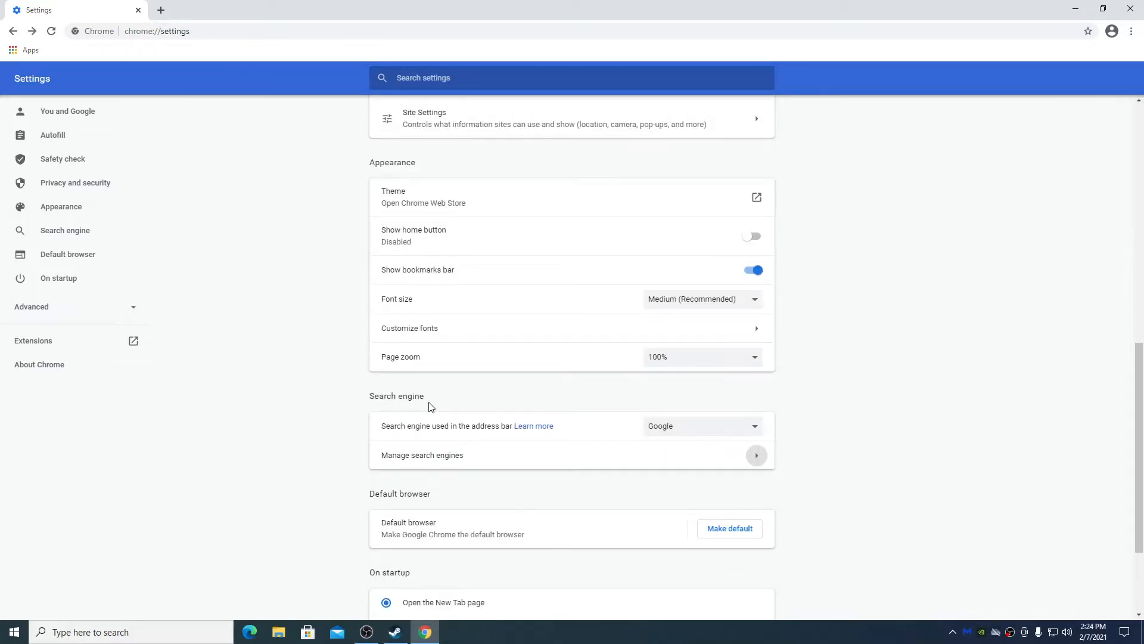
mouse_move(406, 435)
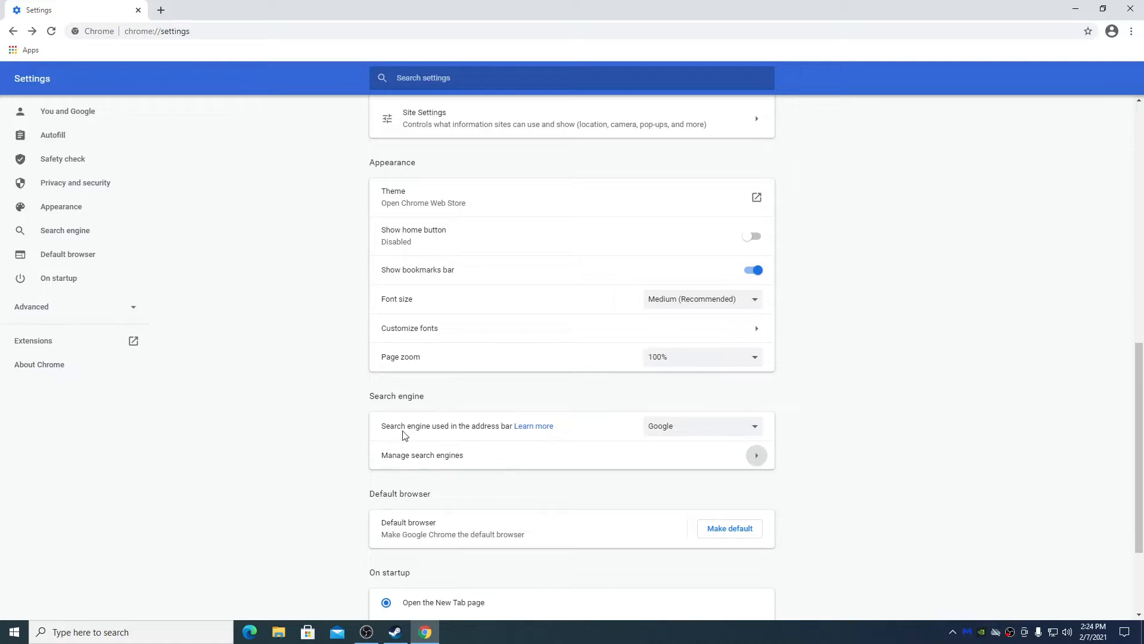
mouse_move(693, 436)
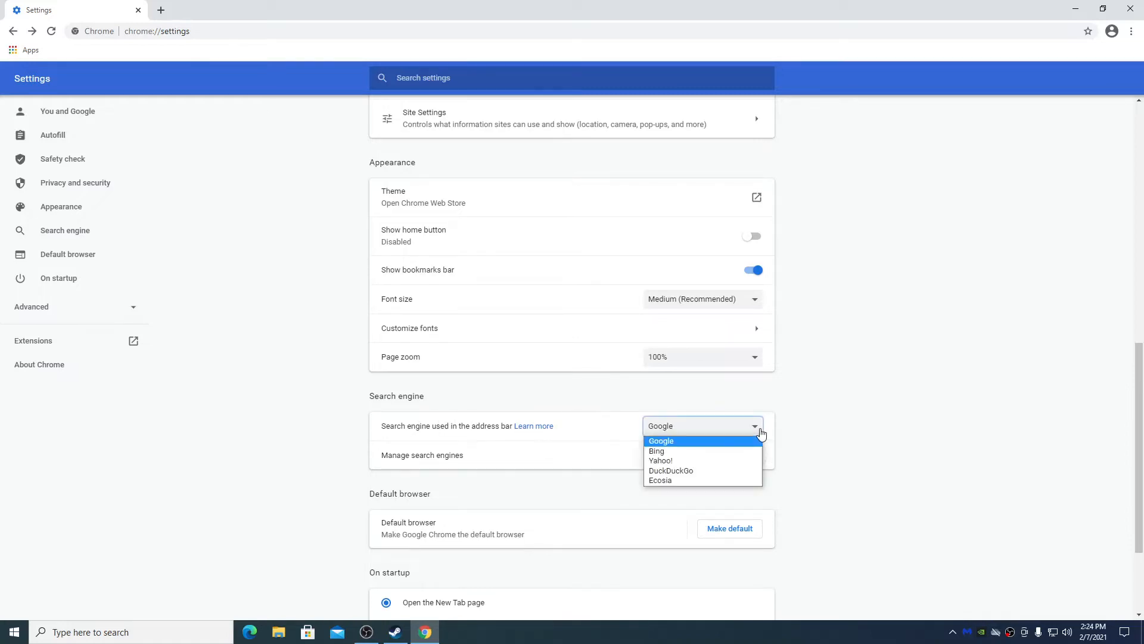
mouse_move(692, 451)
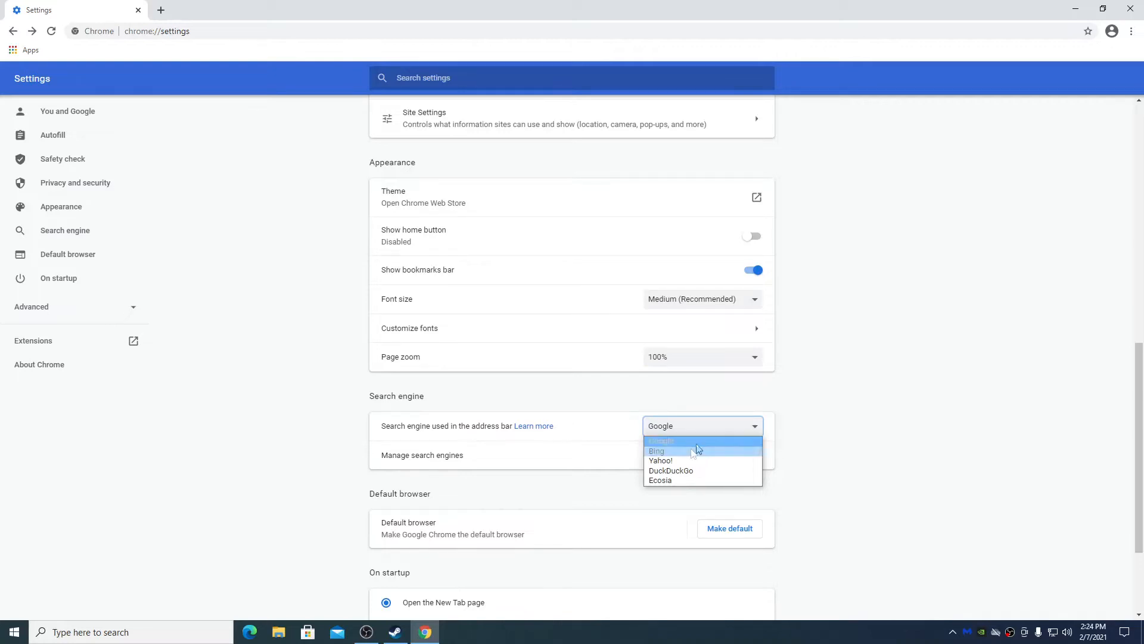
mouse_move(691, 461)
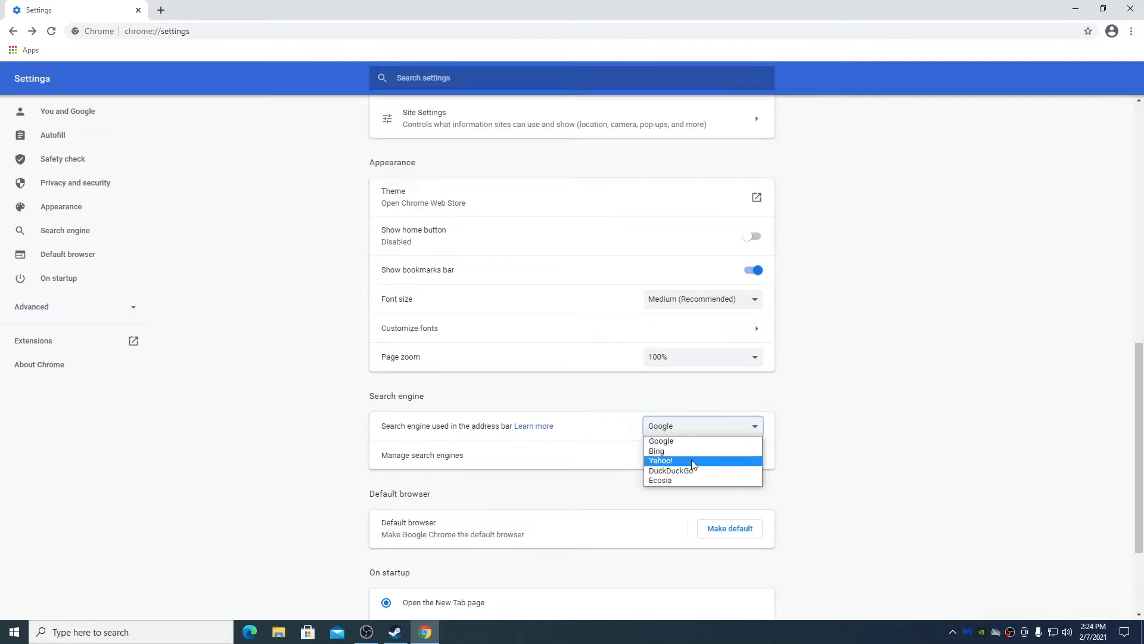
mouse_move(695, 466)
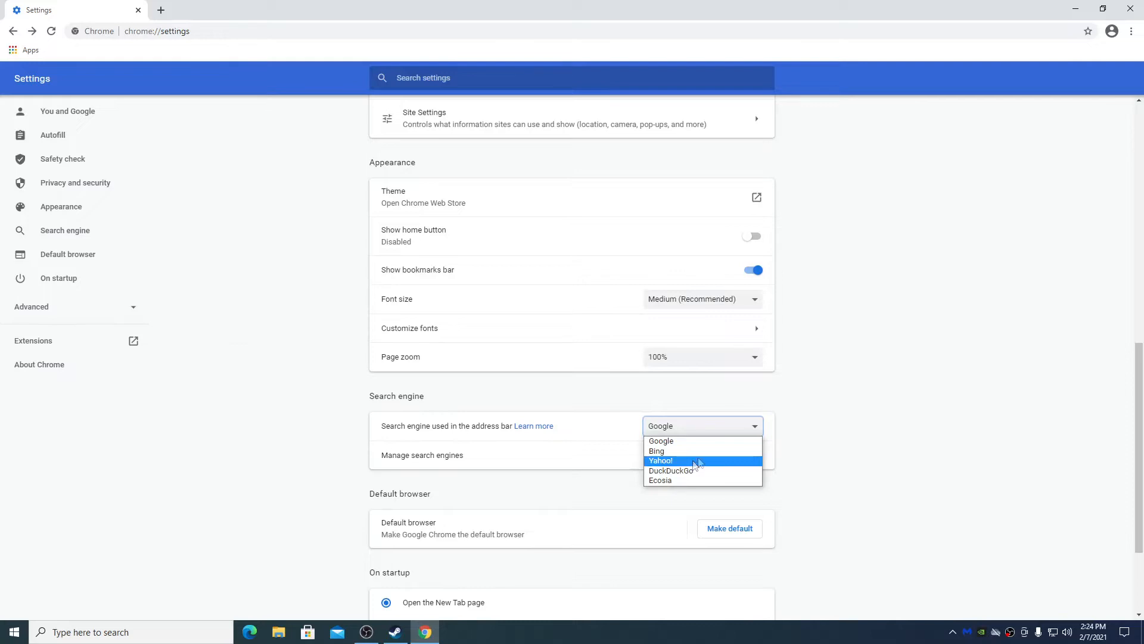
mouse_move(744, 467)
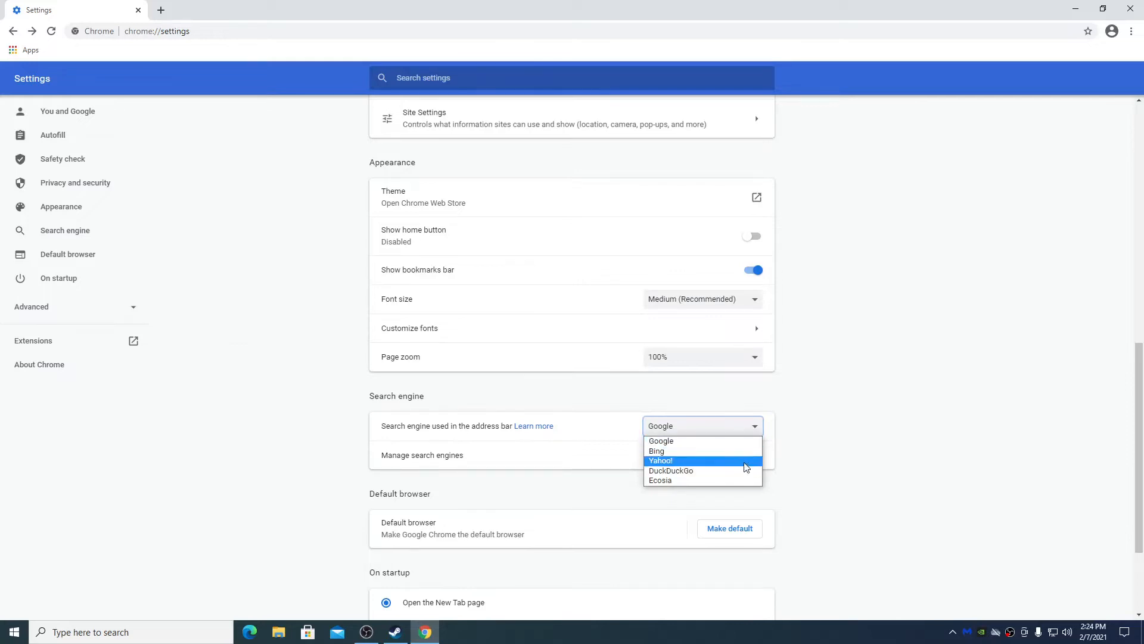
mouse_move(691, 440)
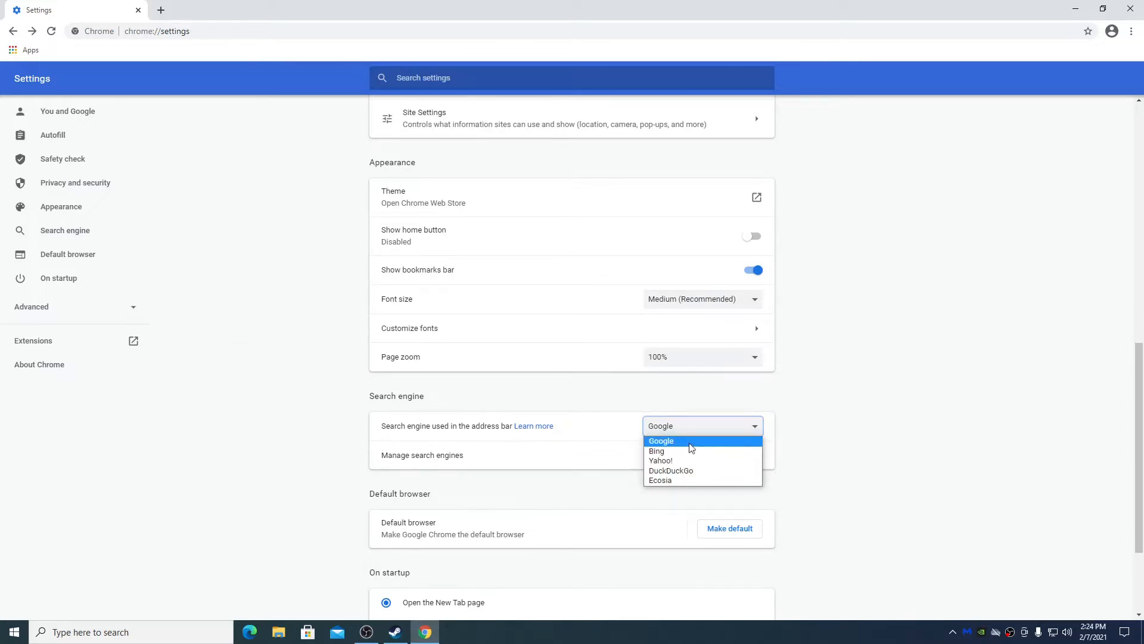
Step: Keep Google as address-bar search engine and browse the engine list, checking Ecosia's actions
left_click(659, 440)
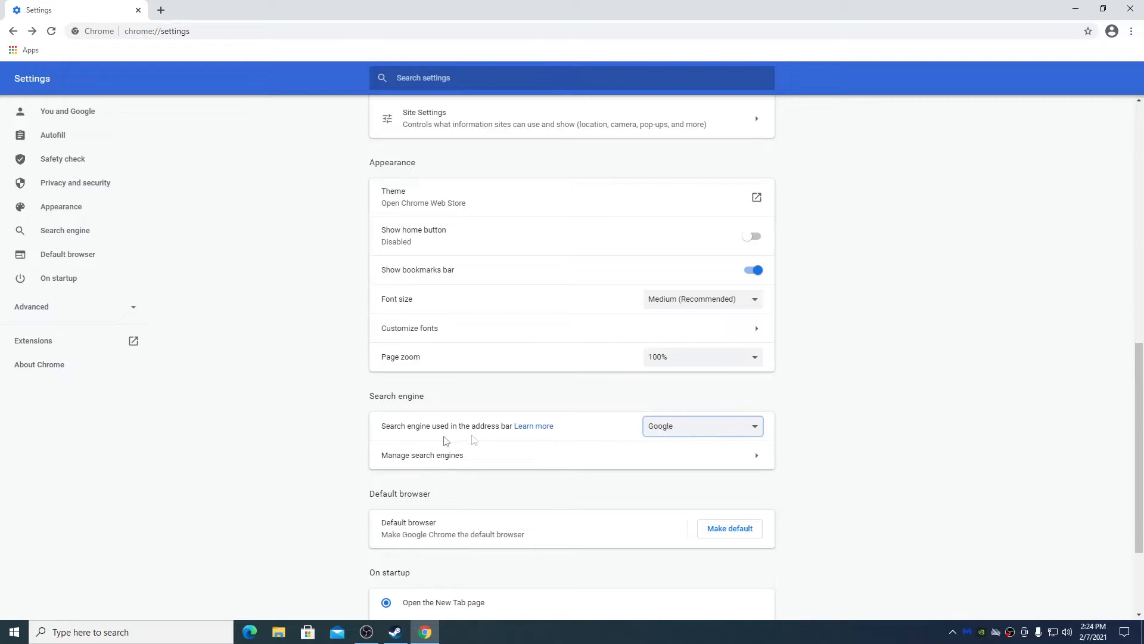
left_click(421, 455)
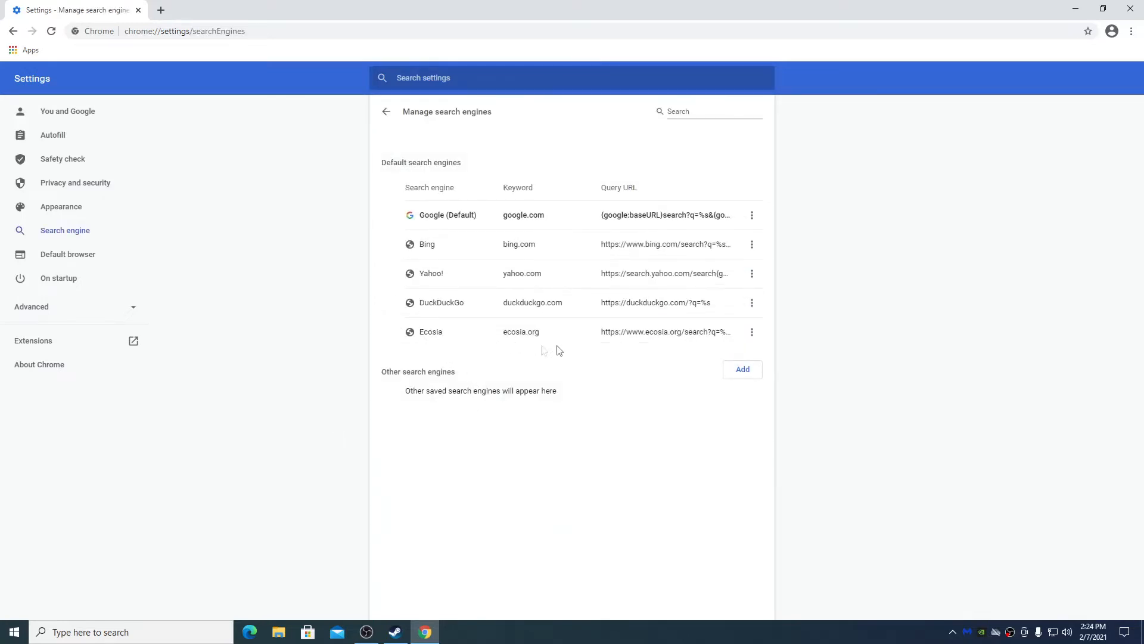
left_click(751, 332)
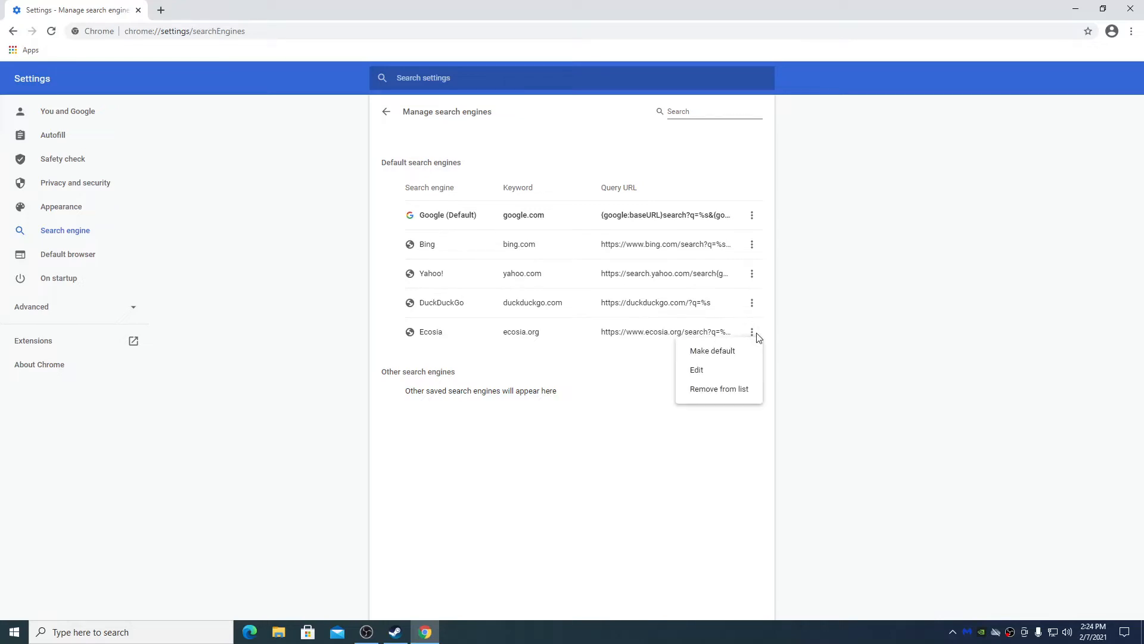
left_click(719, 388)
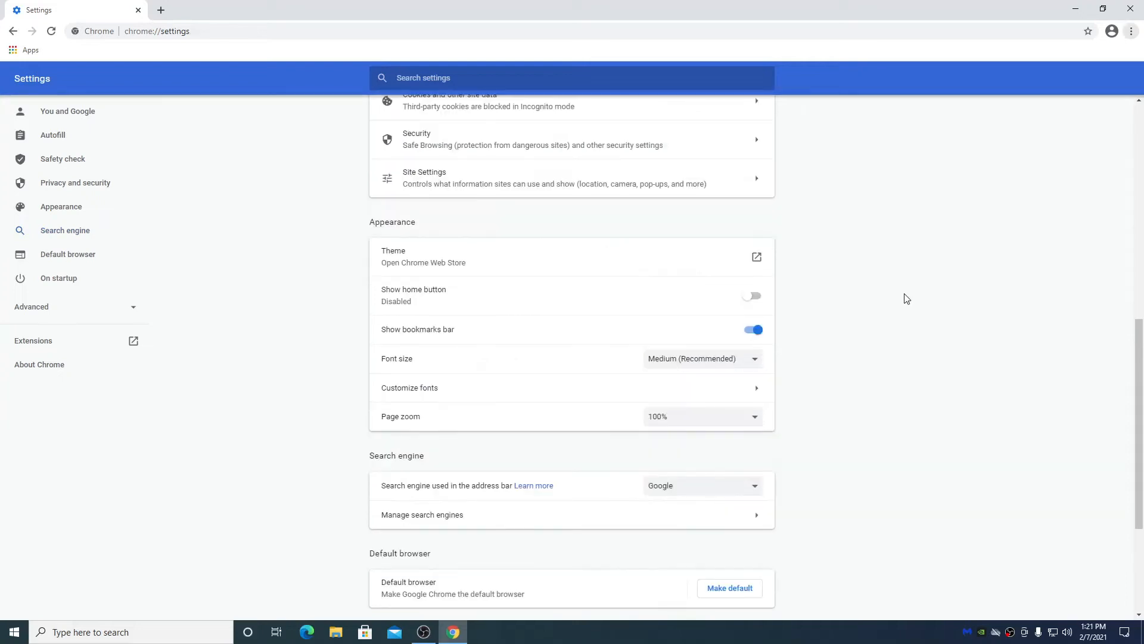
mouse_move(789, 331)
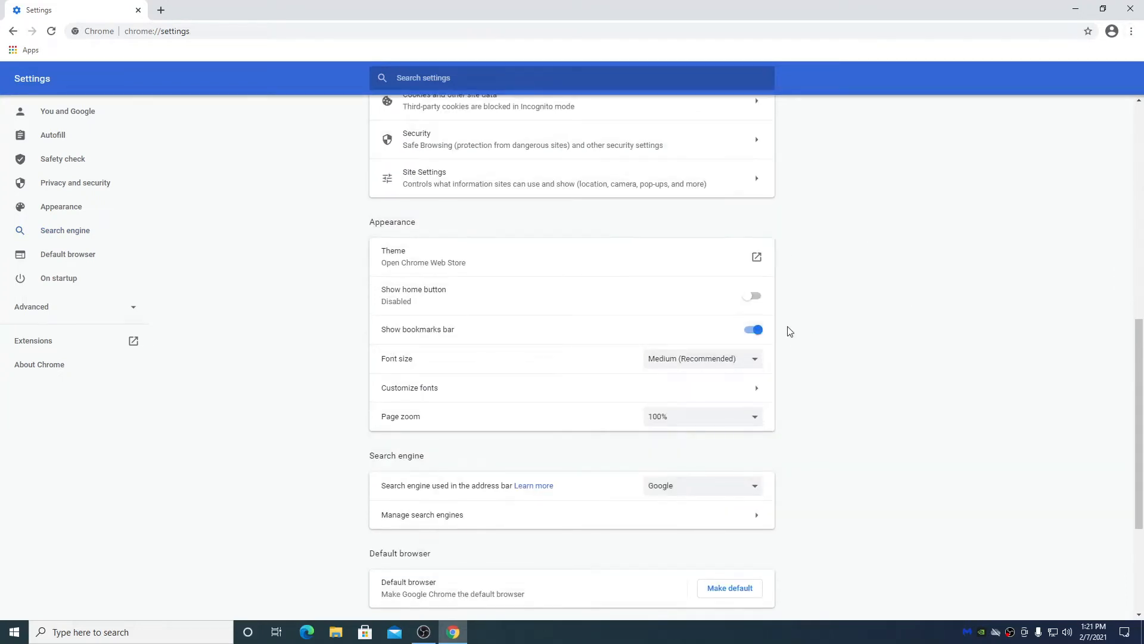
Step: Switch the On startup setting to 'Continue where you left off'
scroll("down", 3)
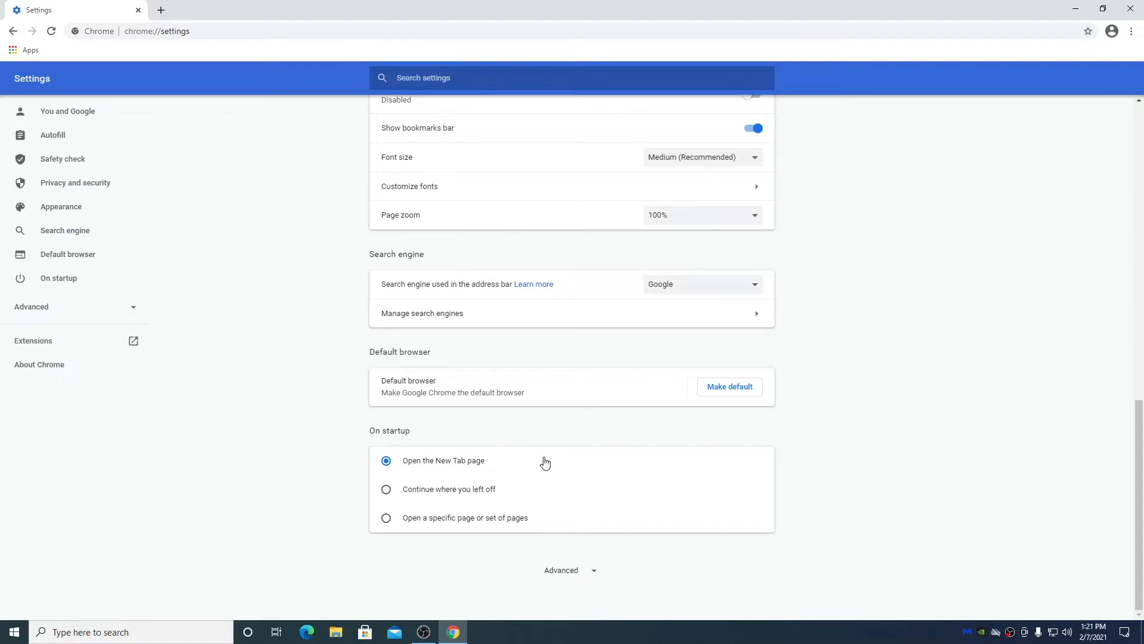
mouse_move(522, 464)
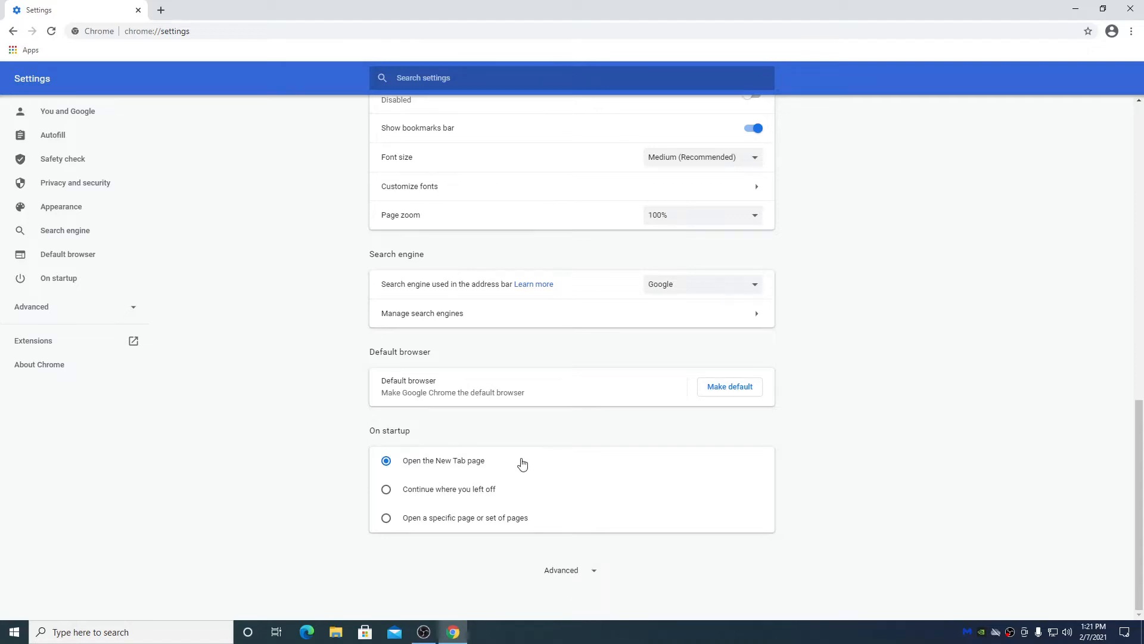
mouse_move(358, 462)
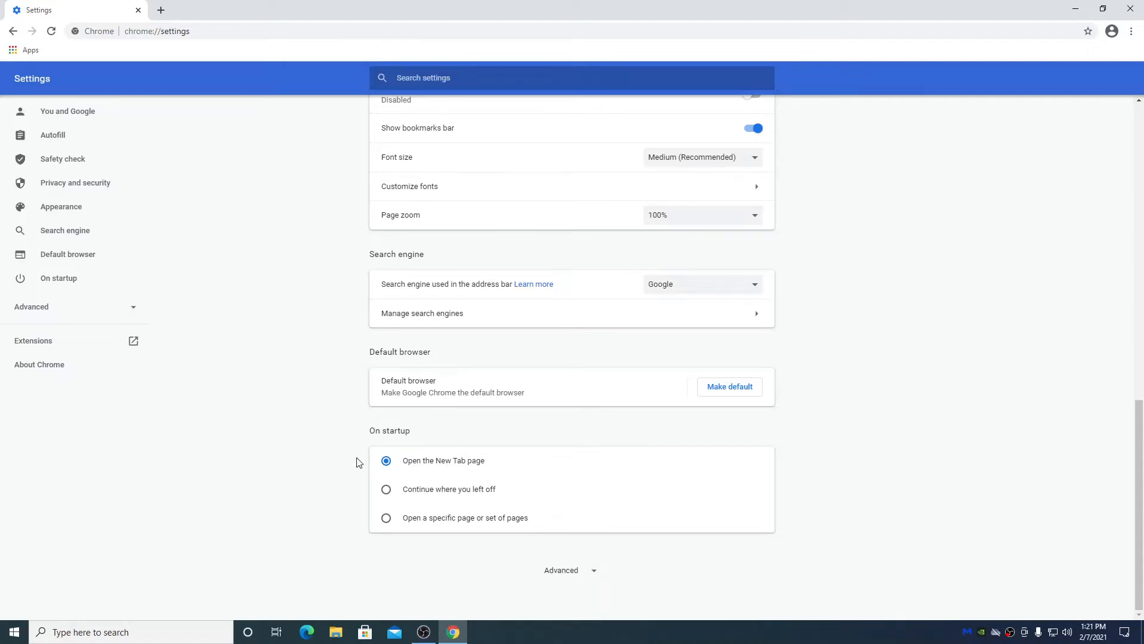
mouse_move(473, 476)
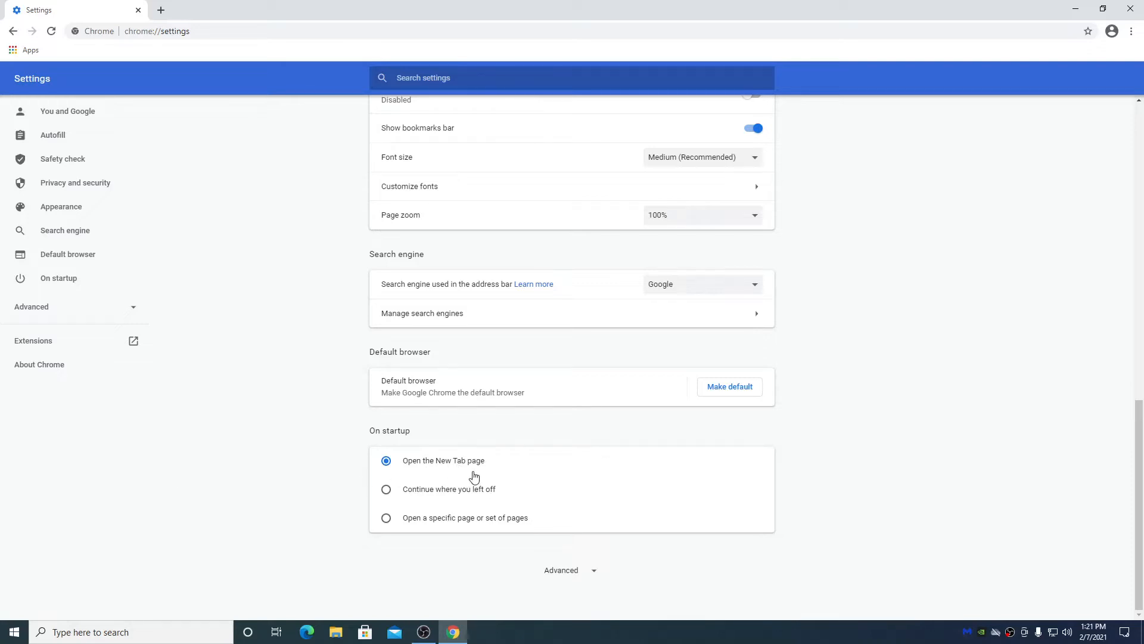
mouse_move(518, 443)
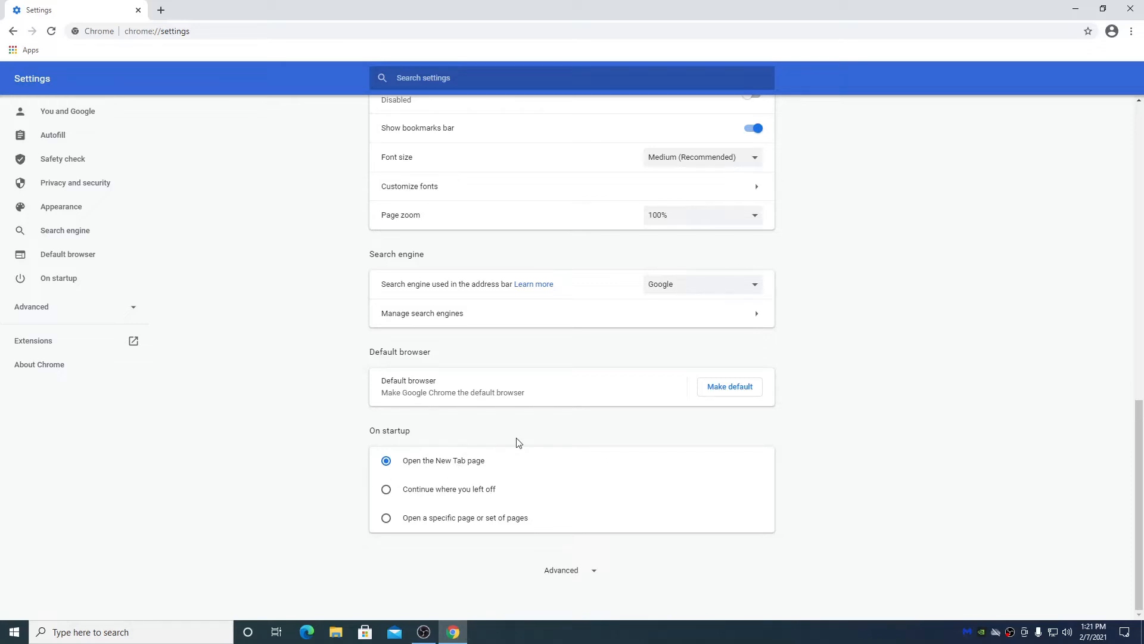
left_click(386, 489)
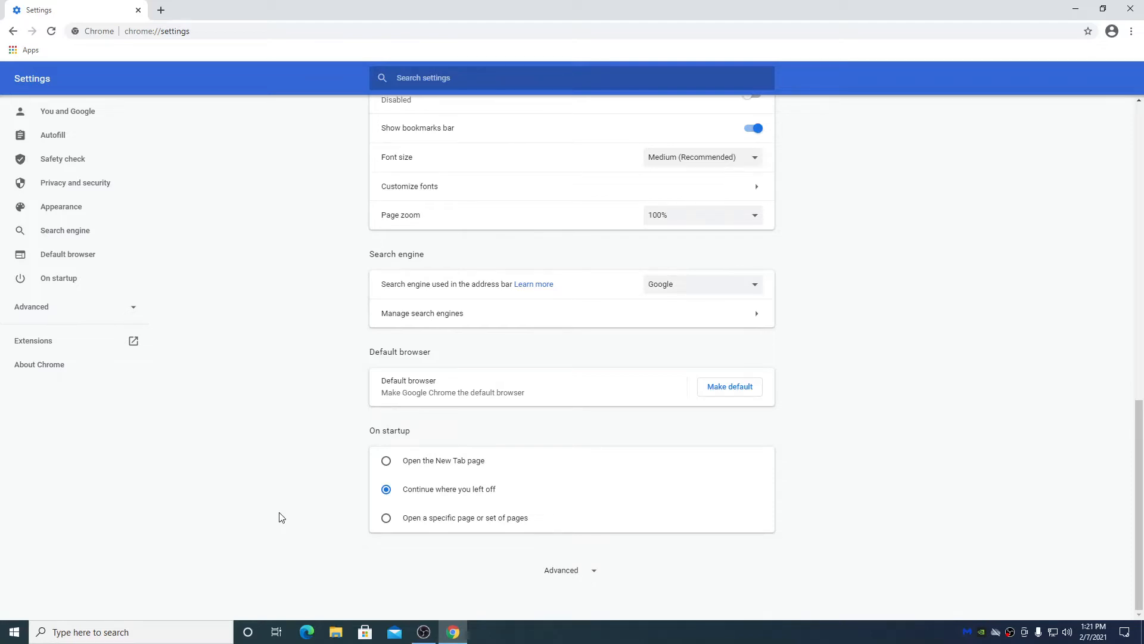
mouse_move(384, 471)
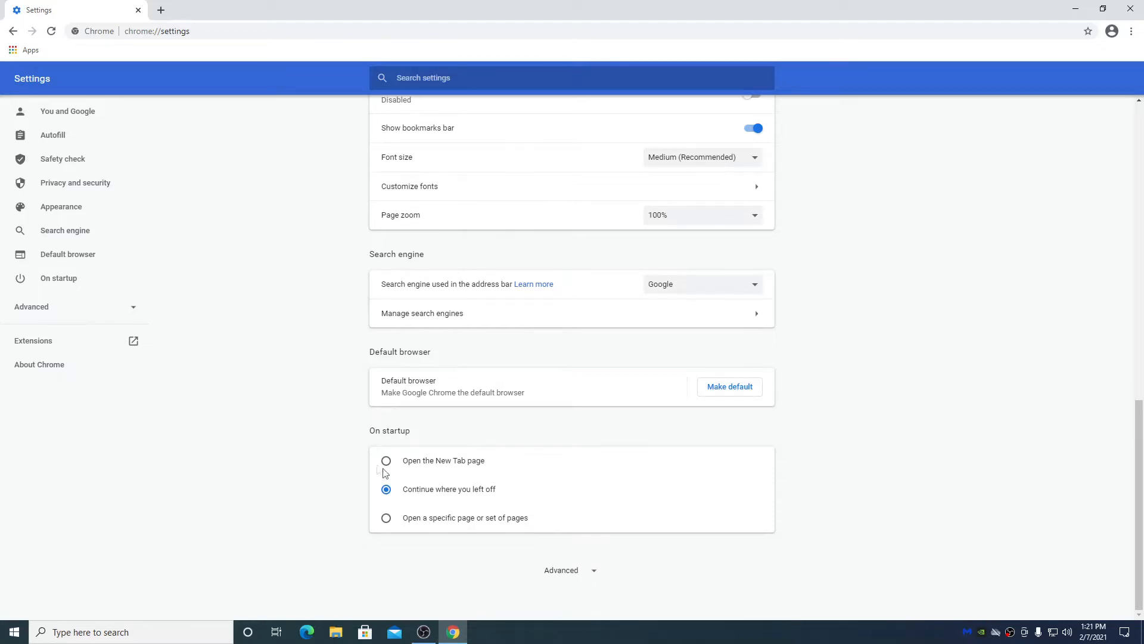
mouse_move(386, 519)
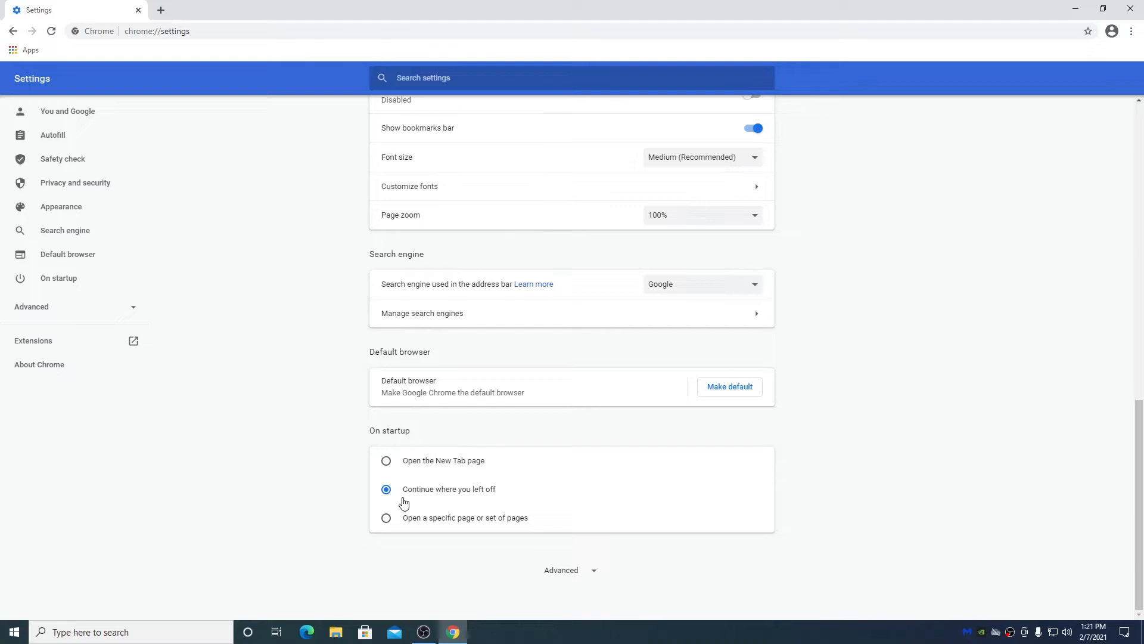
scroll("up", 3)
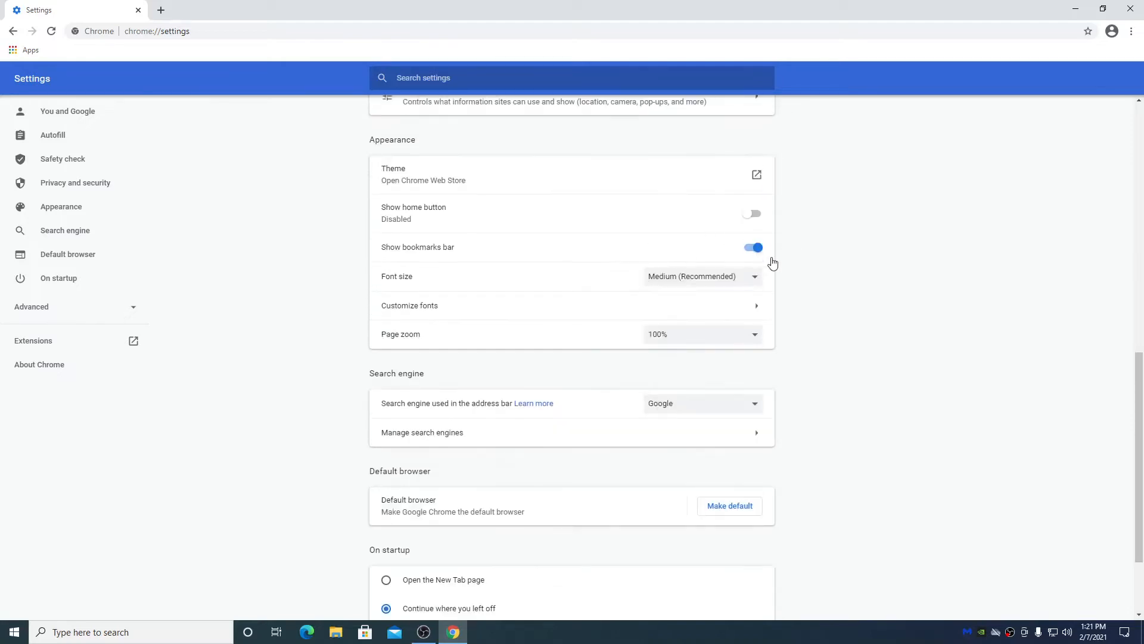
scroll("down", 3)
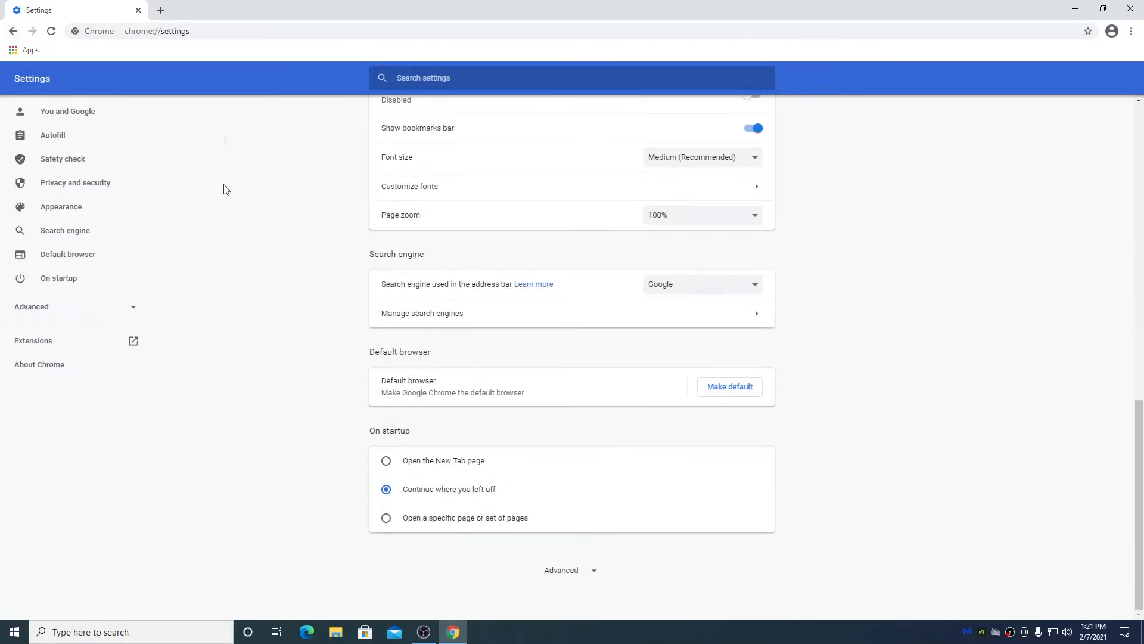
mouse_move(176, 323)
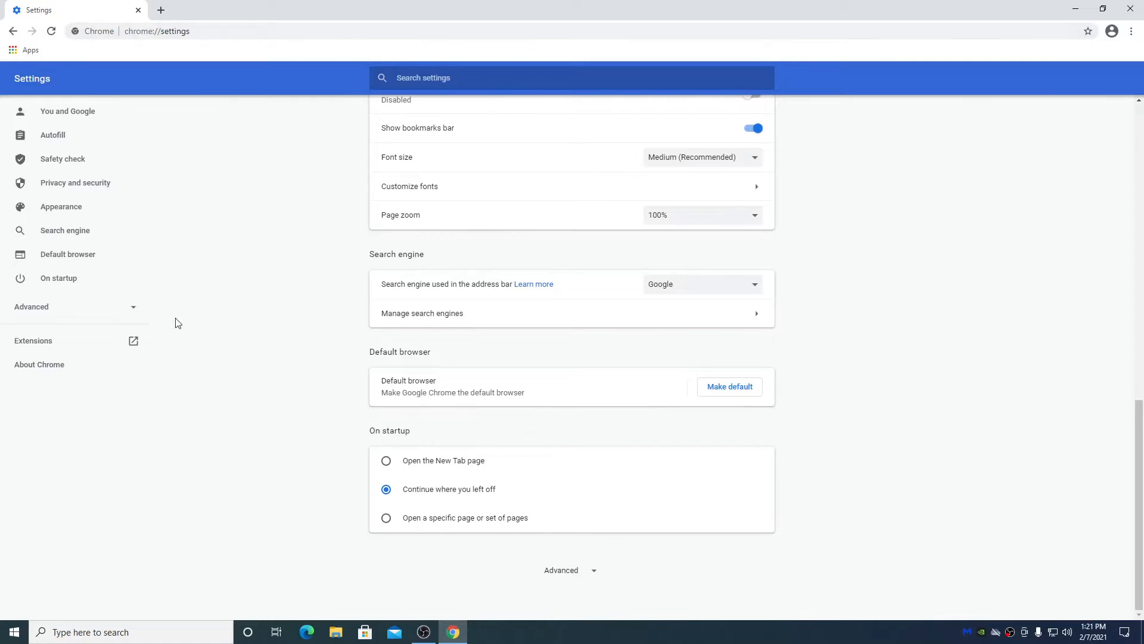
mouse_move(165, 313)
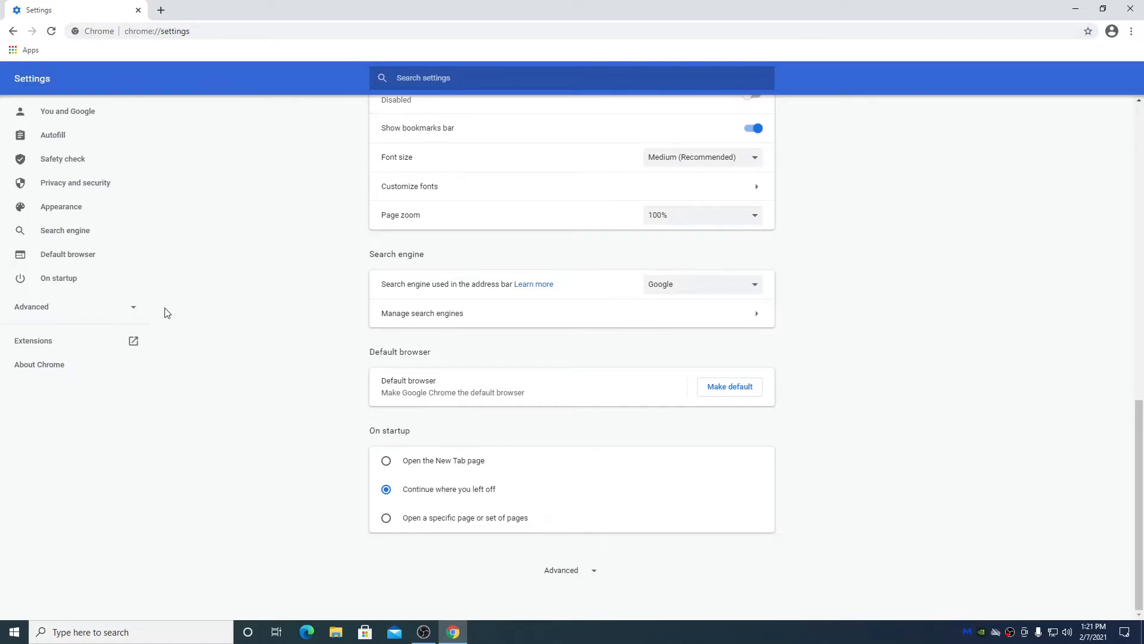
mouse_move(189, 304)
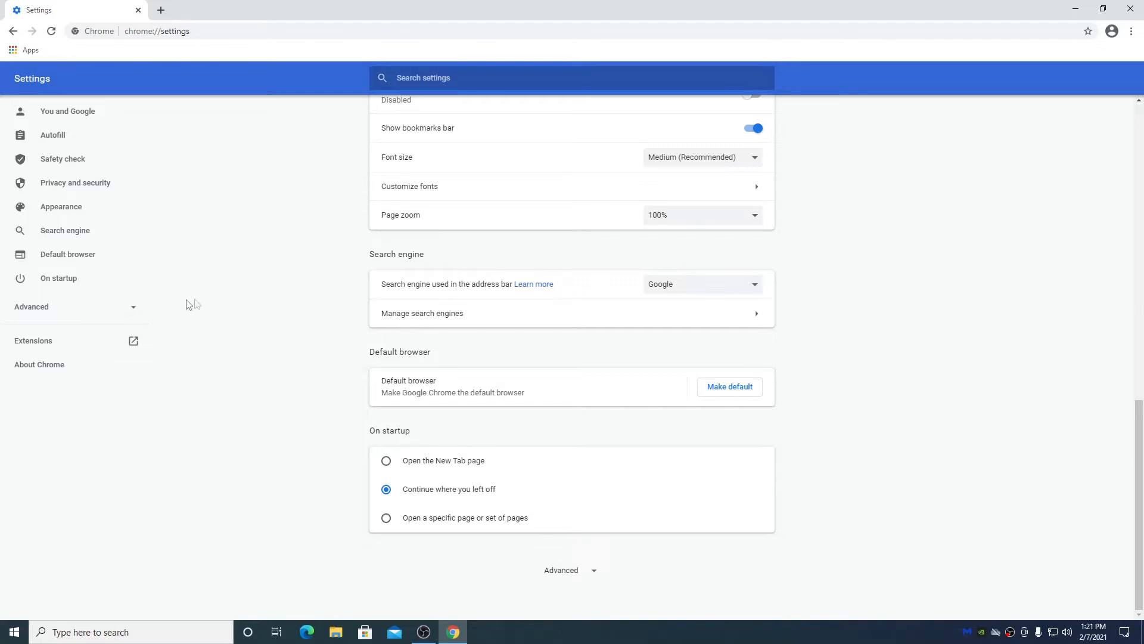
mouse_move(477, 524)
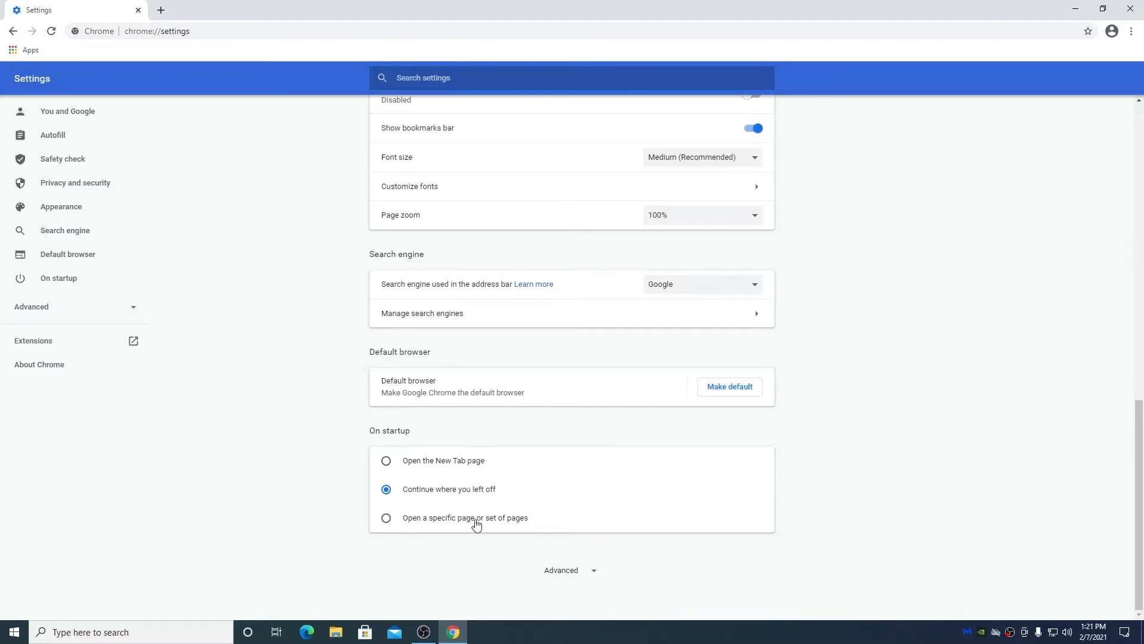
left_click(386, 518)
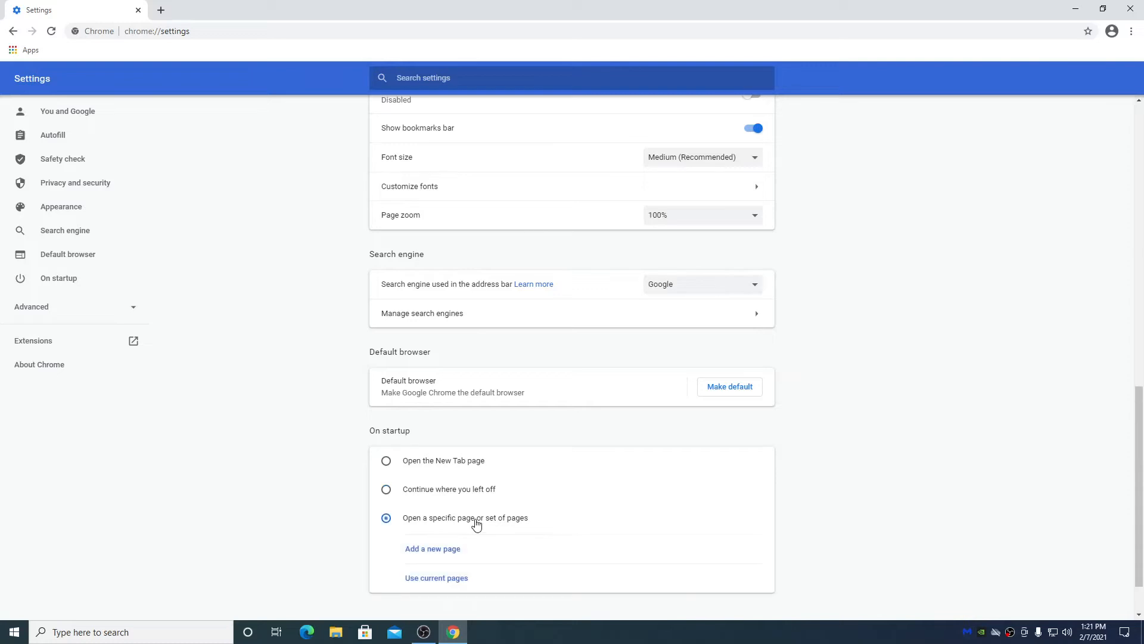
scroll("down", 3)
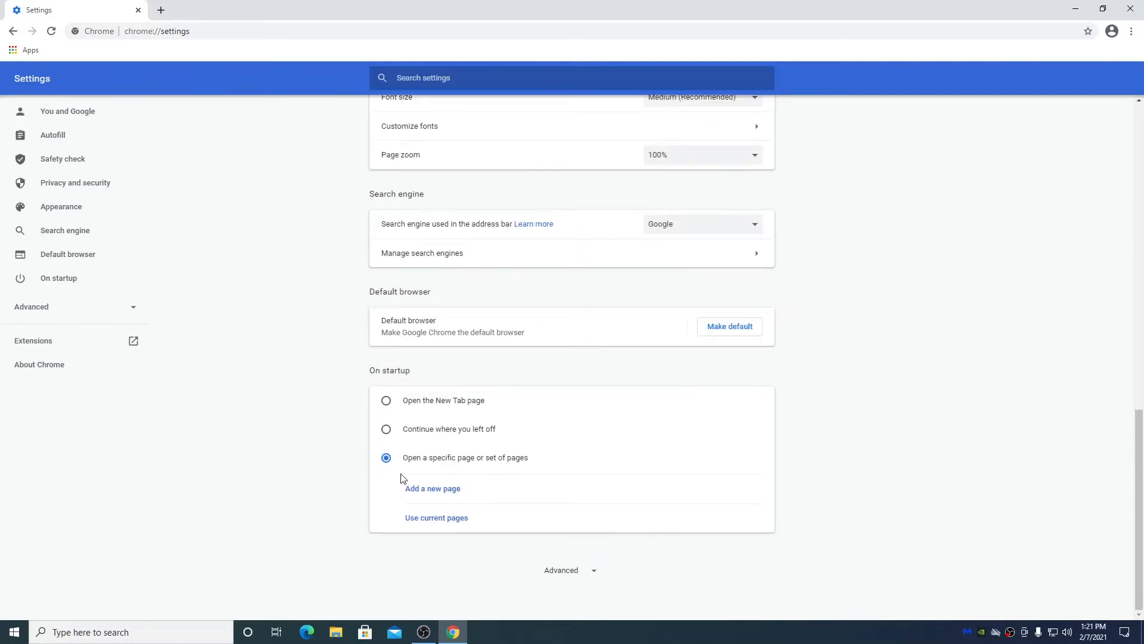
mouse_move(480, 475)
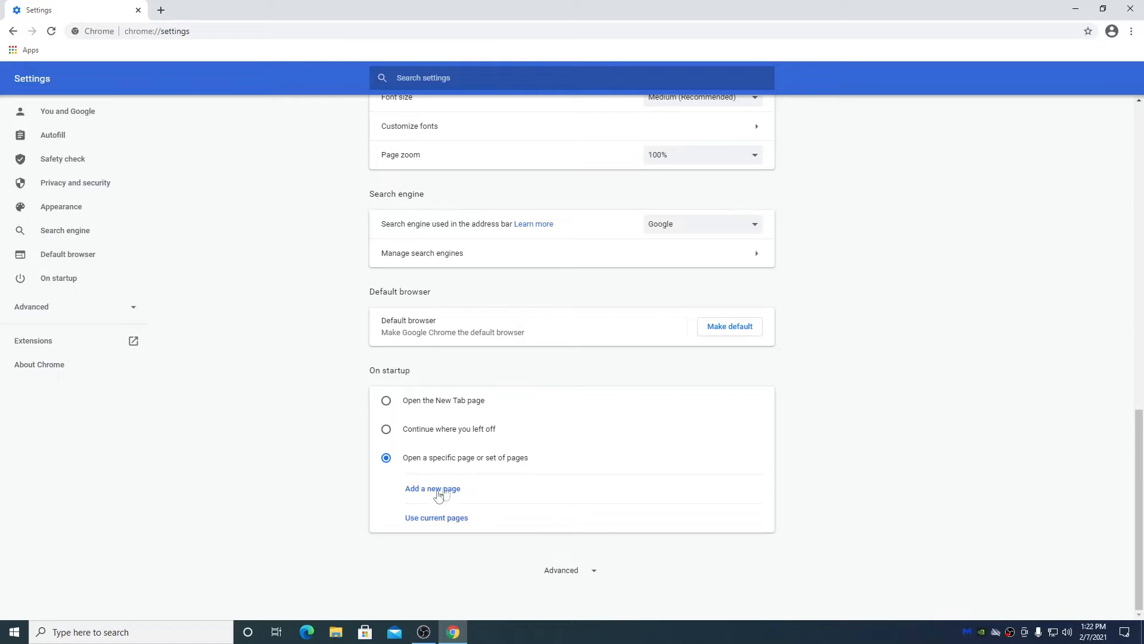
mouse_move(809, 455)
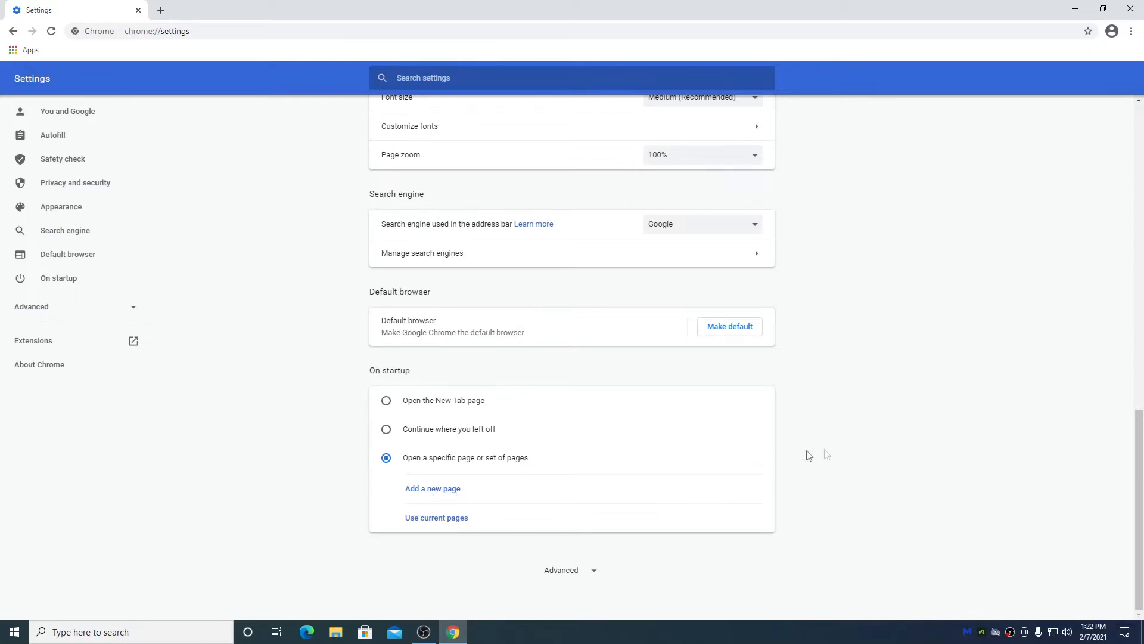
mouse_move(621, 452)
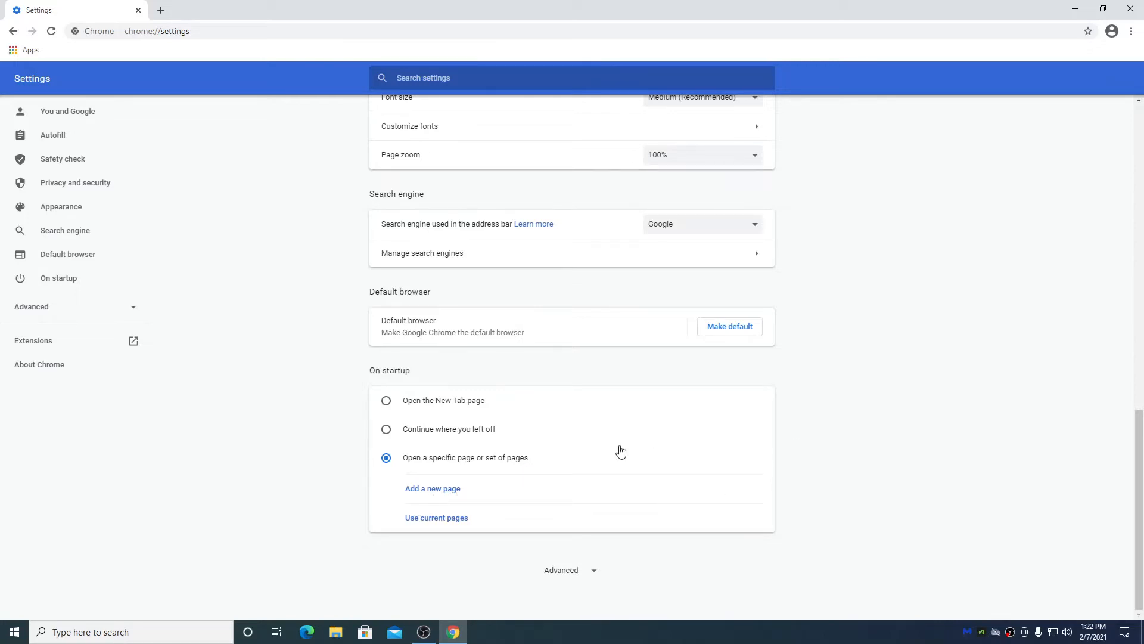
left_click(432, 488)
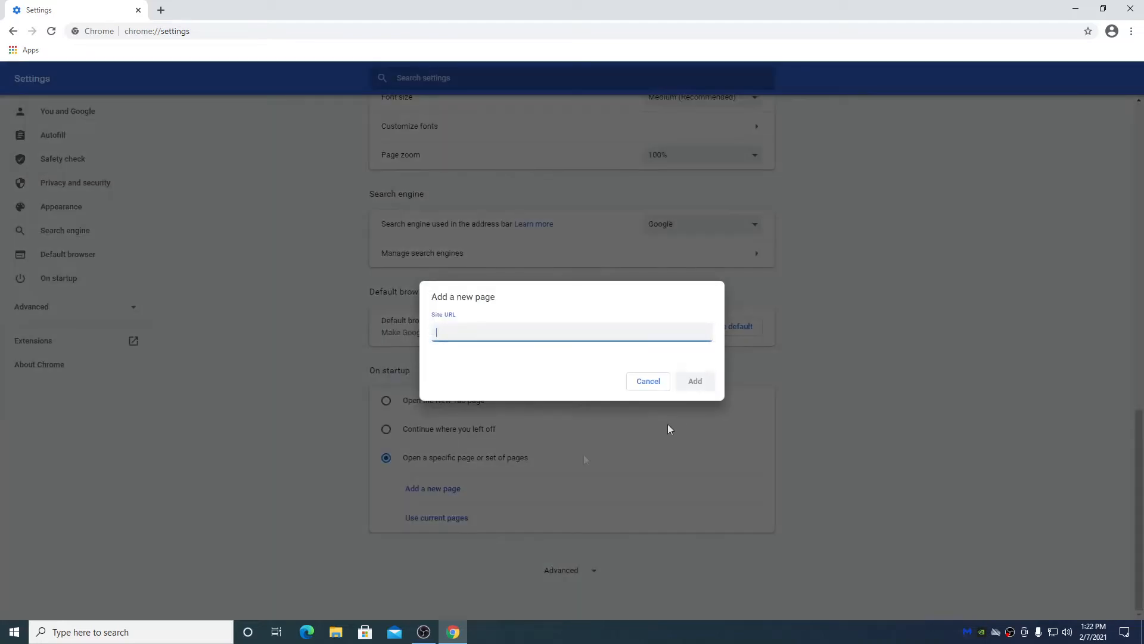
type("www.")
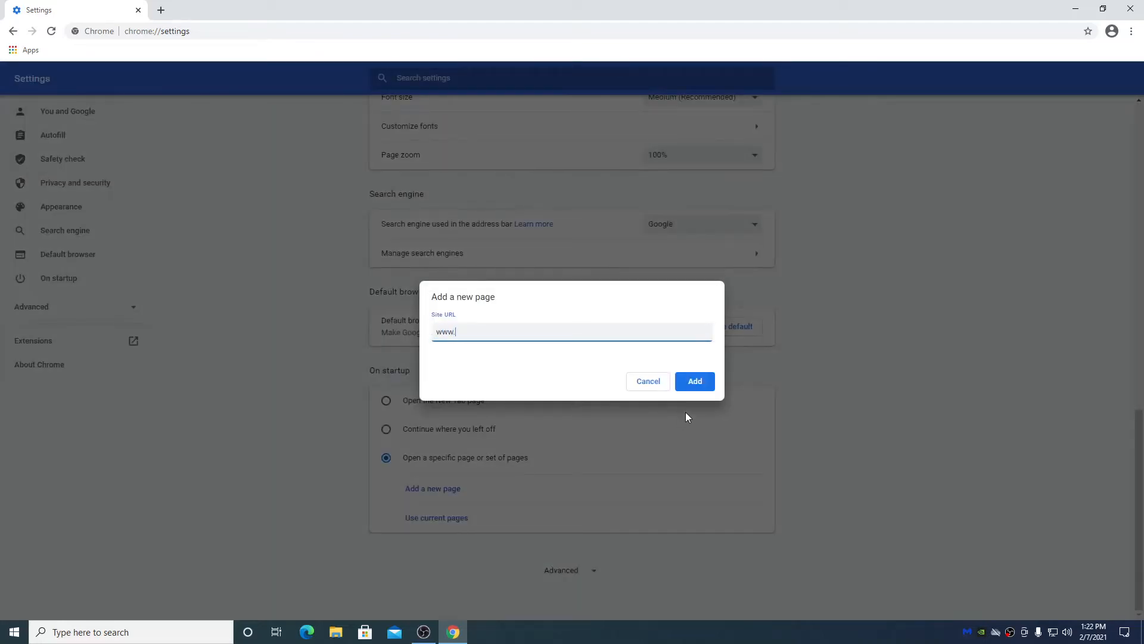
type("kdaza")
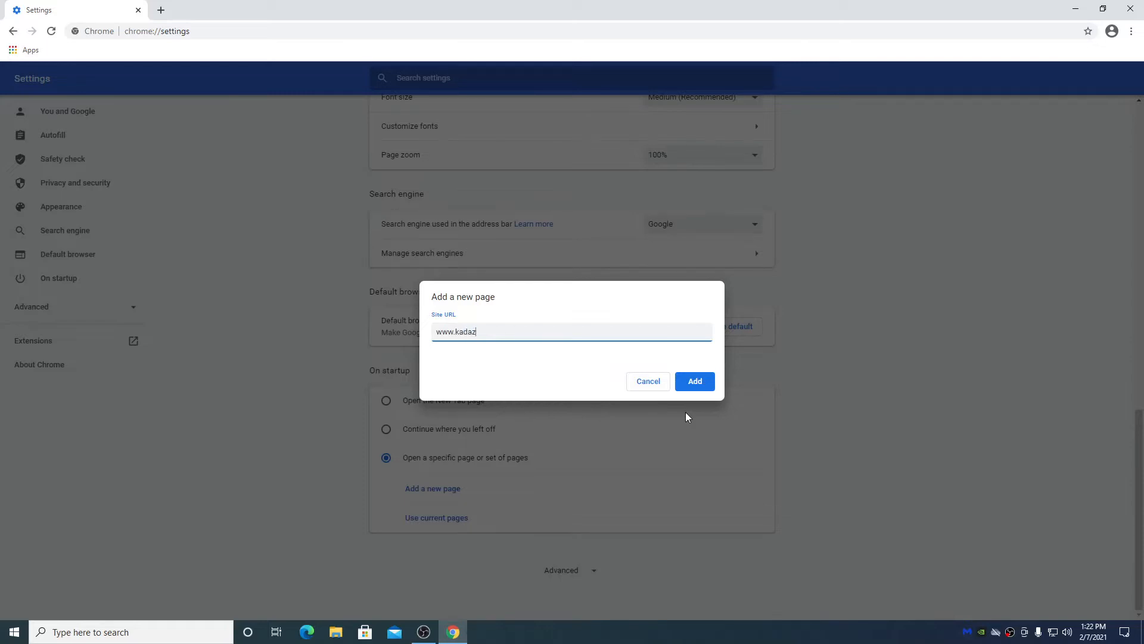
type("a.com")
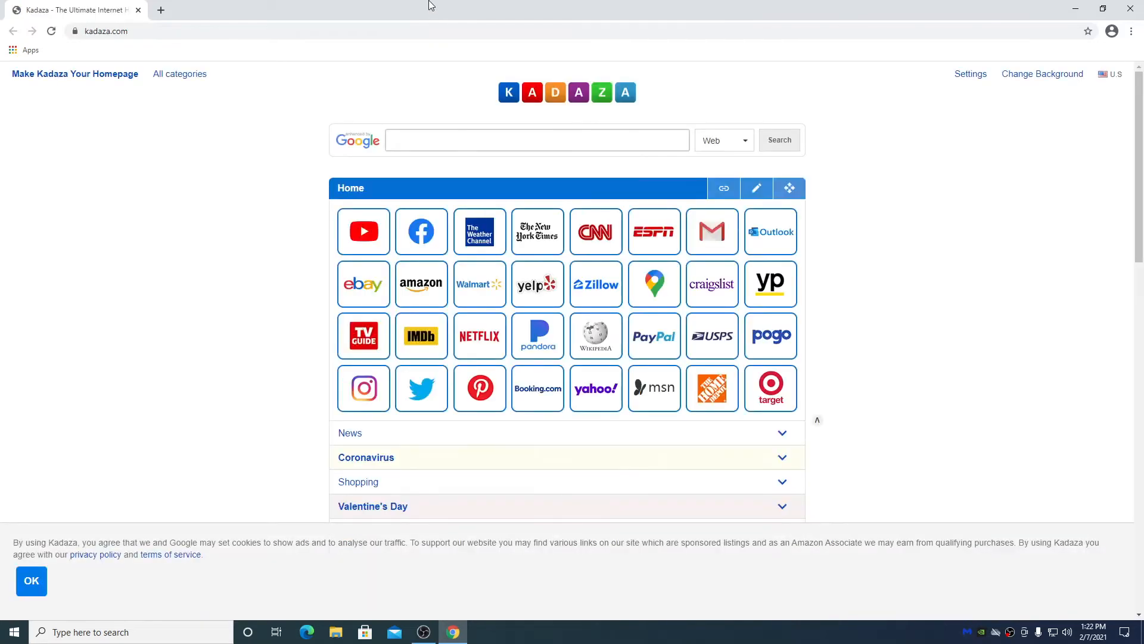
Step: Remove the Kadaza entry from the On startup pages in Settings
left_click(536, 140)
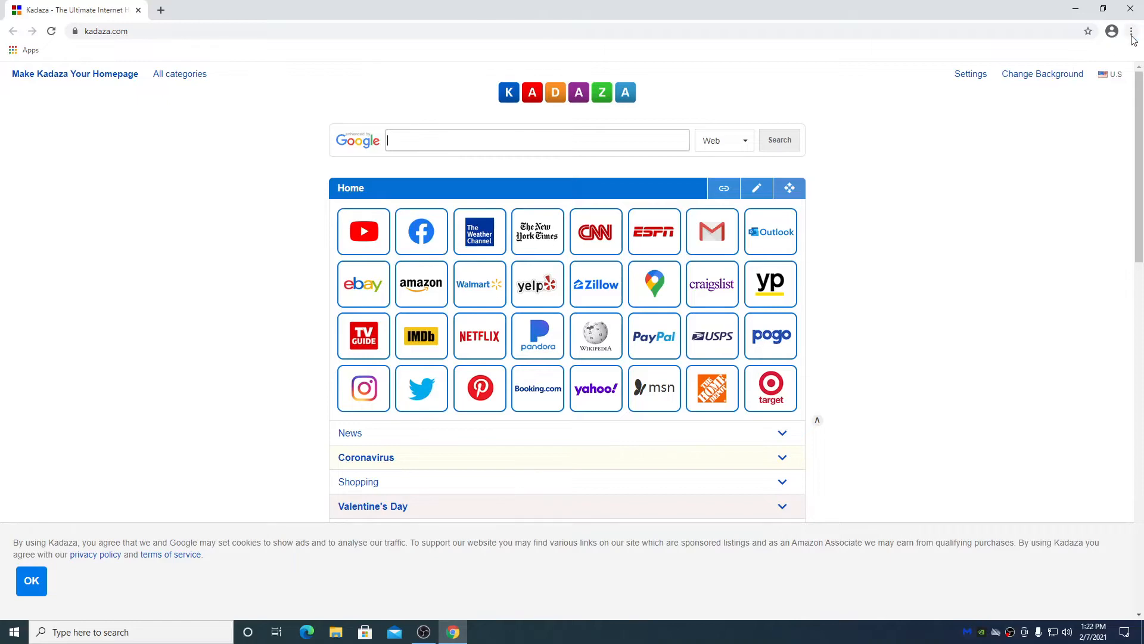
left_click(1130, 30)
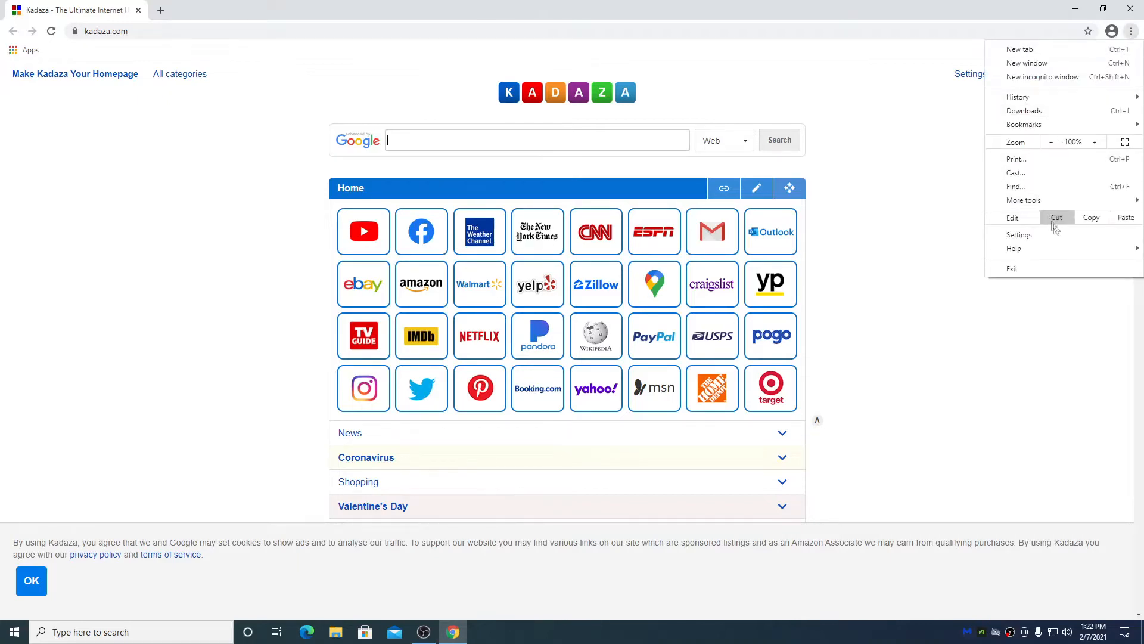
left_click(1018, 235)
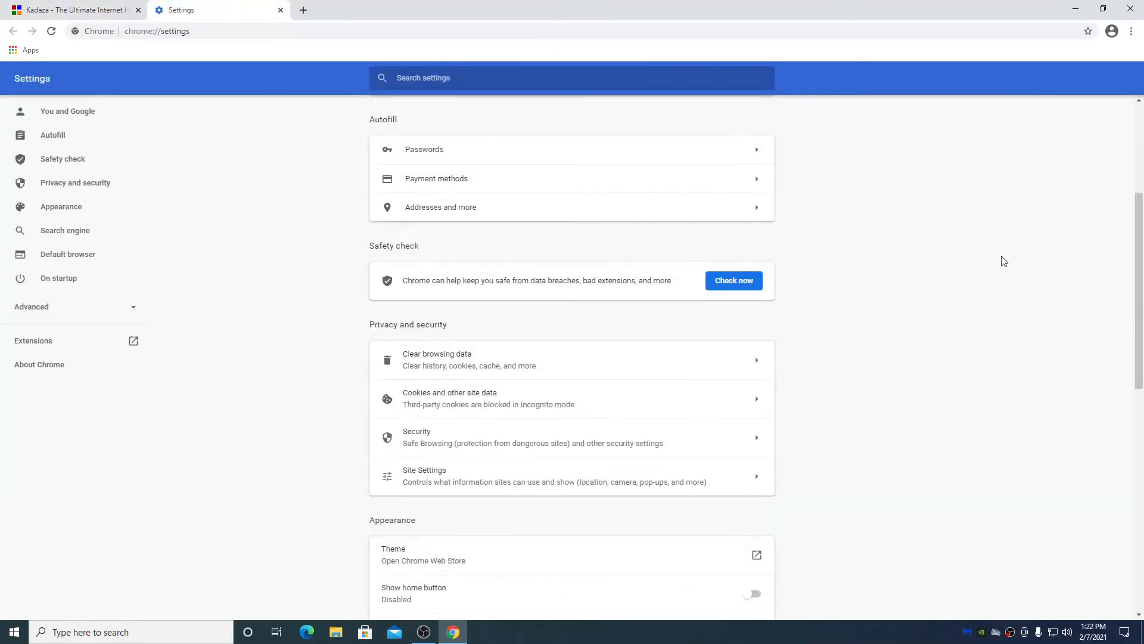
scroll("down", 3)
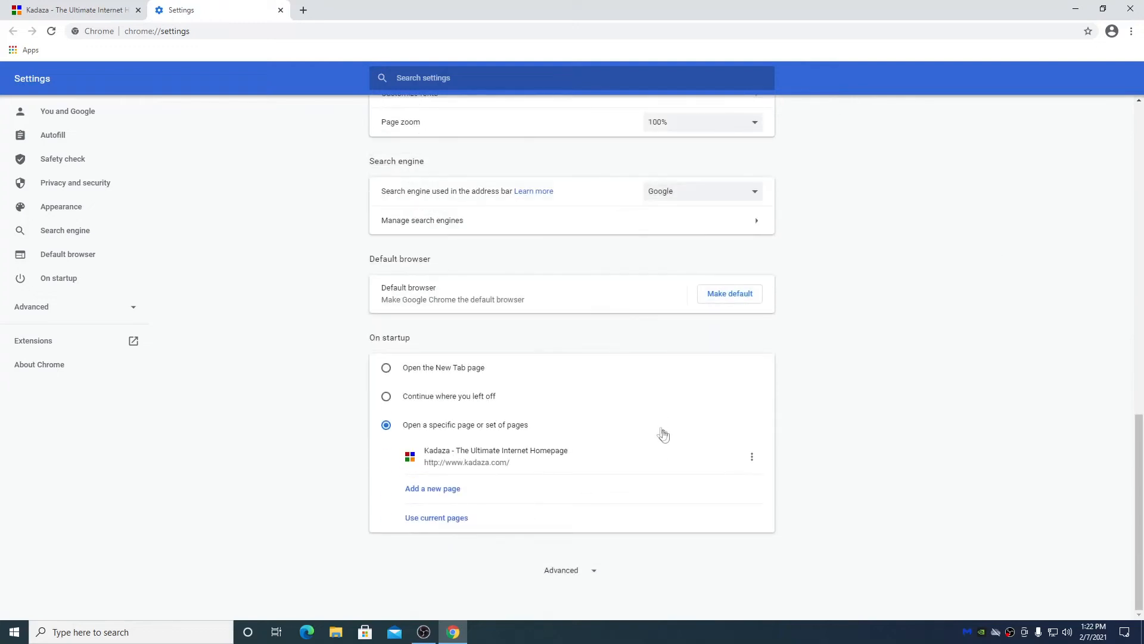
left_click(751, 456)
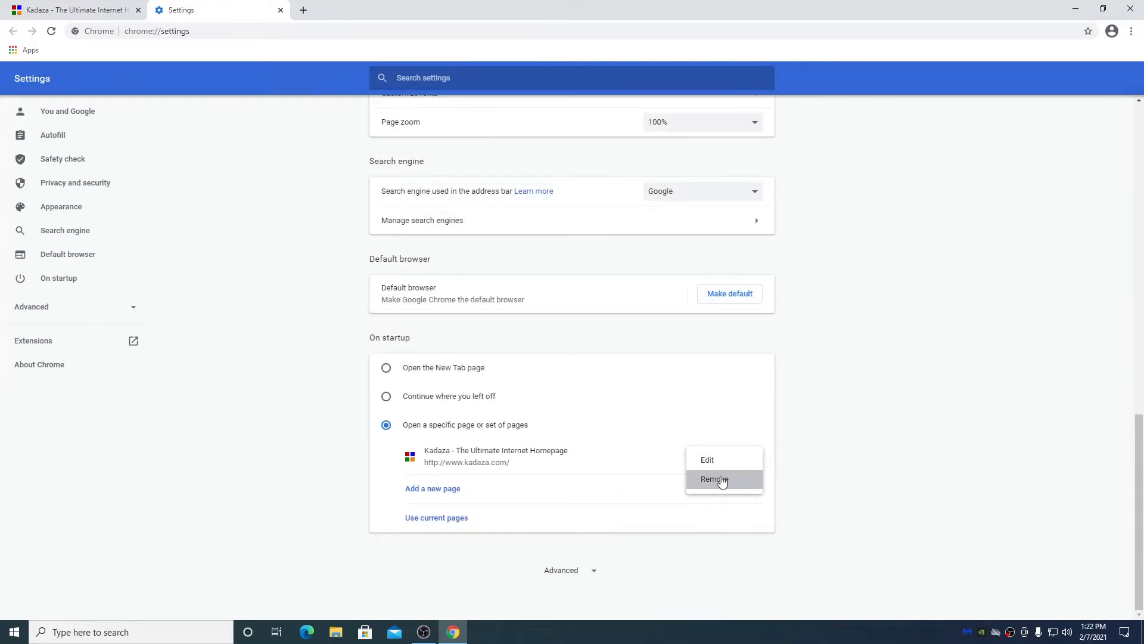
left_click(714, 478)
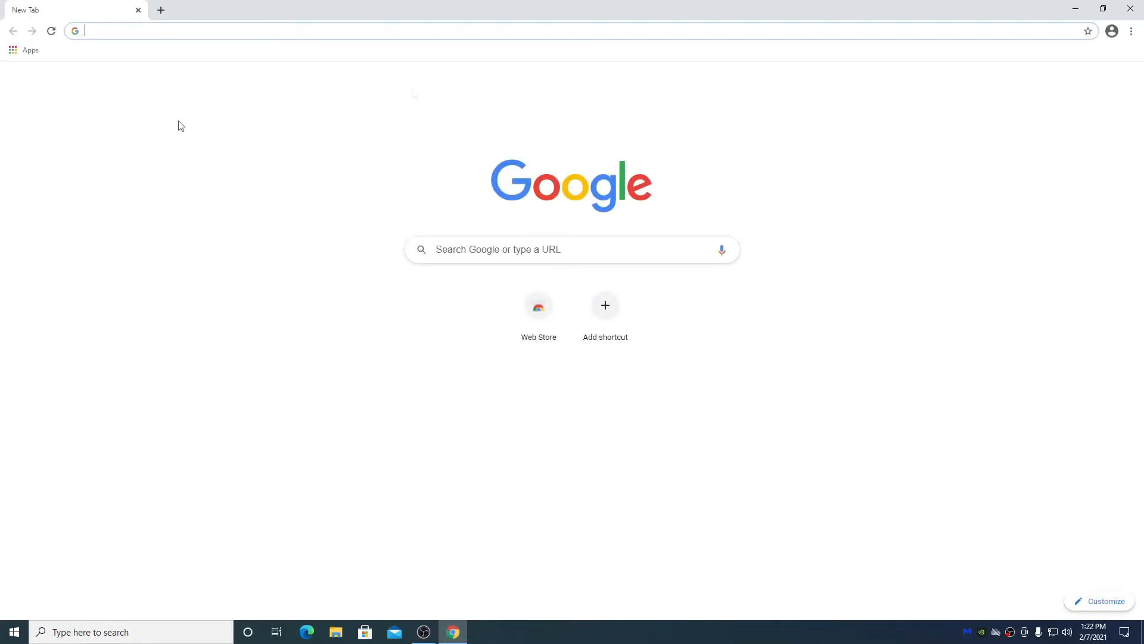
left_click(1130, 30)
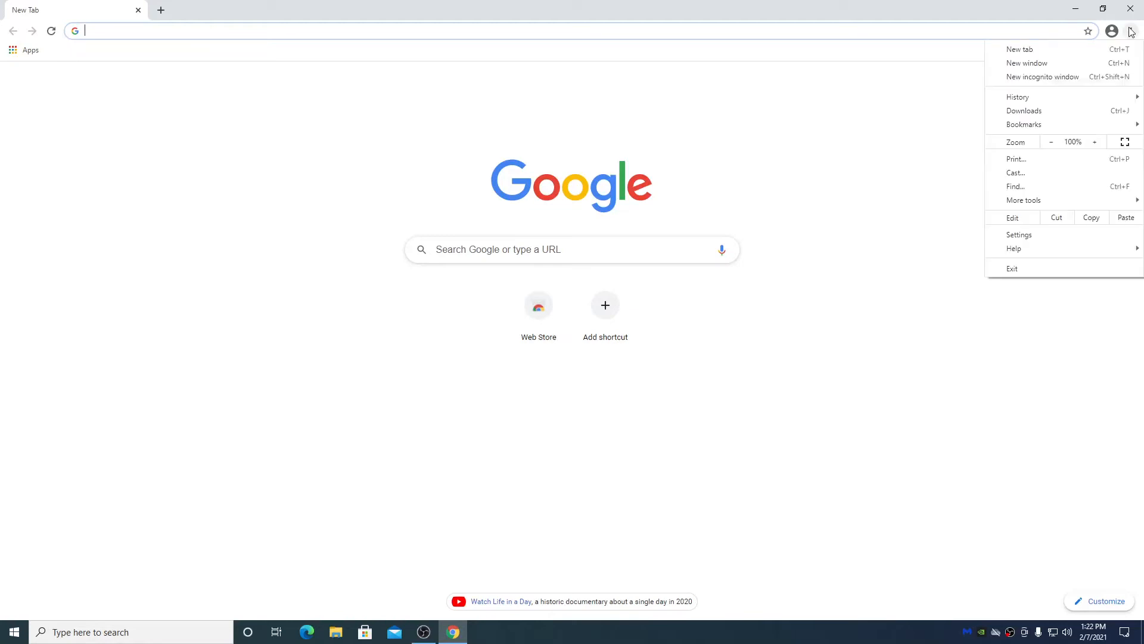
Step: Return to Settings, expand Advanced, and scroll to the Reset and clean up section
left_click(1019, 235)
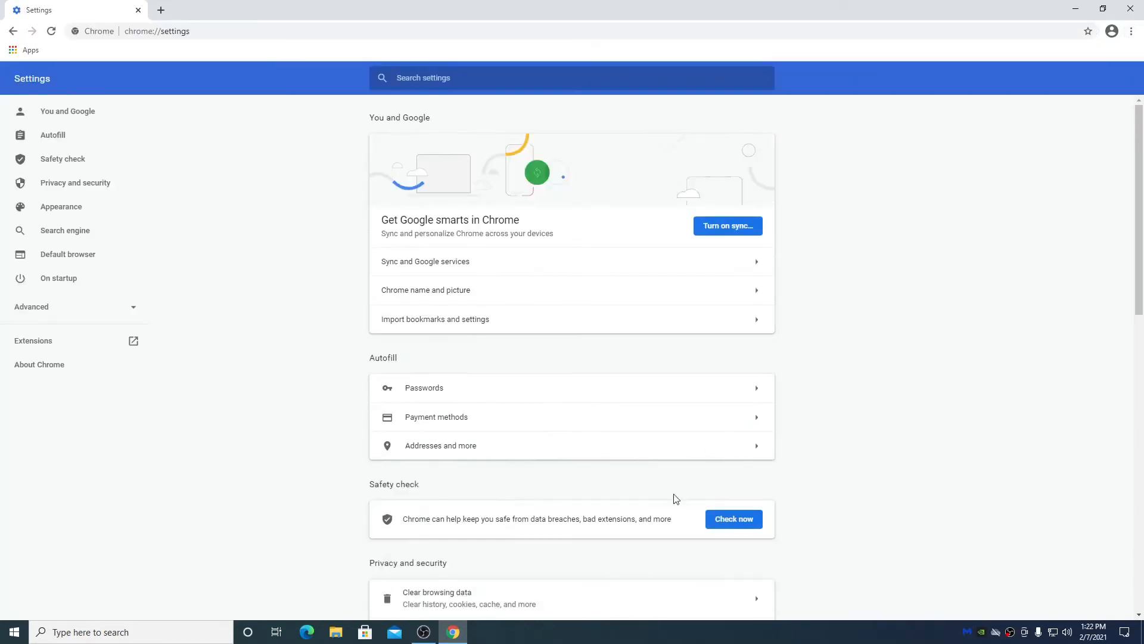
scroll("down", 3)
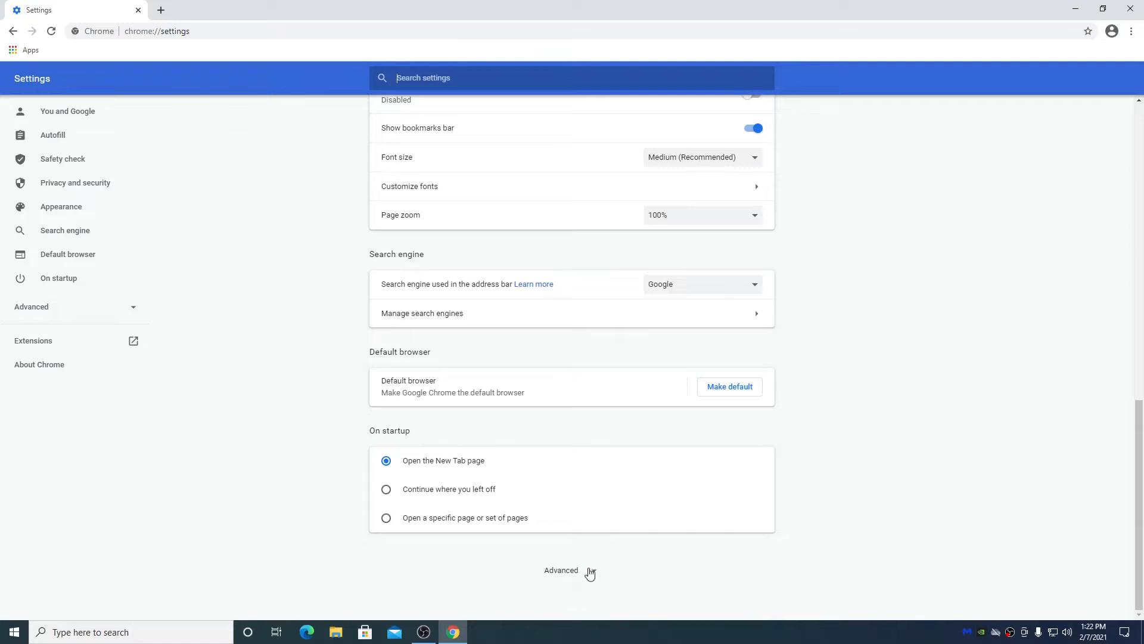
left_click(562, 570)
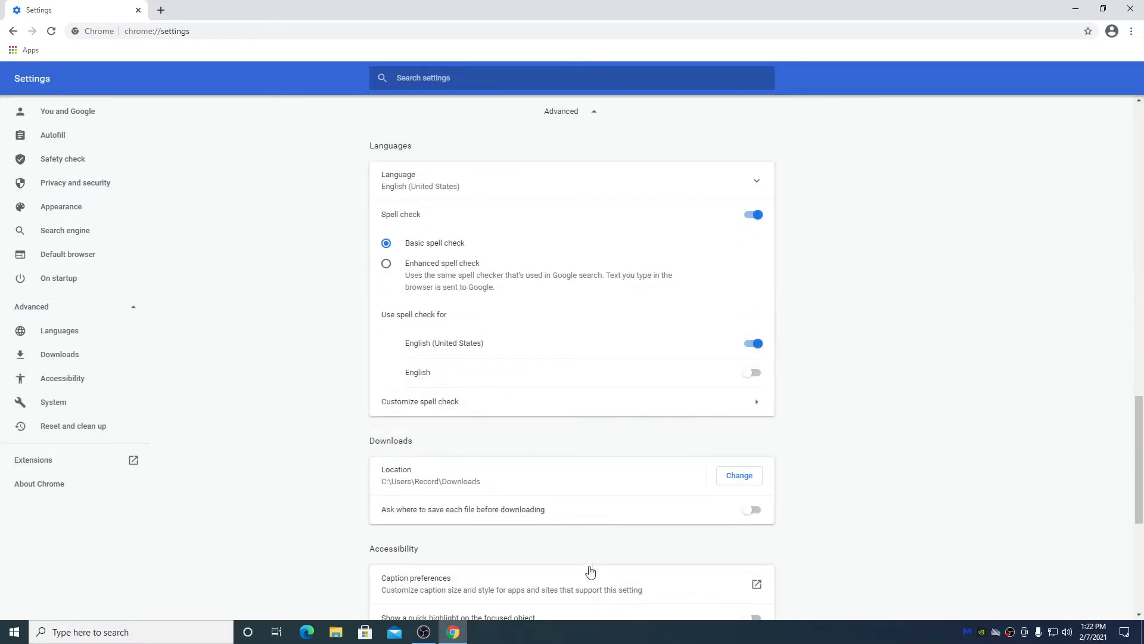
scroll("down", 3)
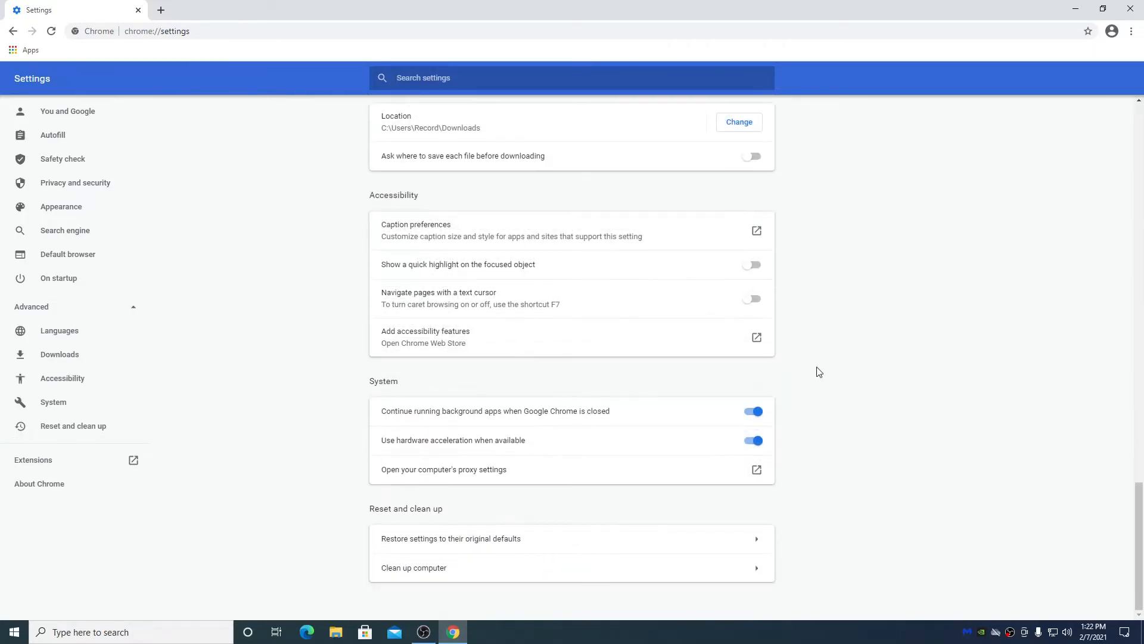
mouse_move(664, 543)
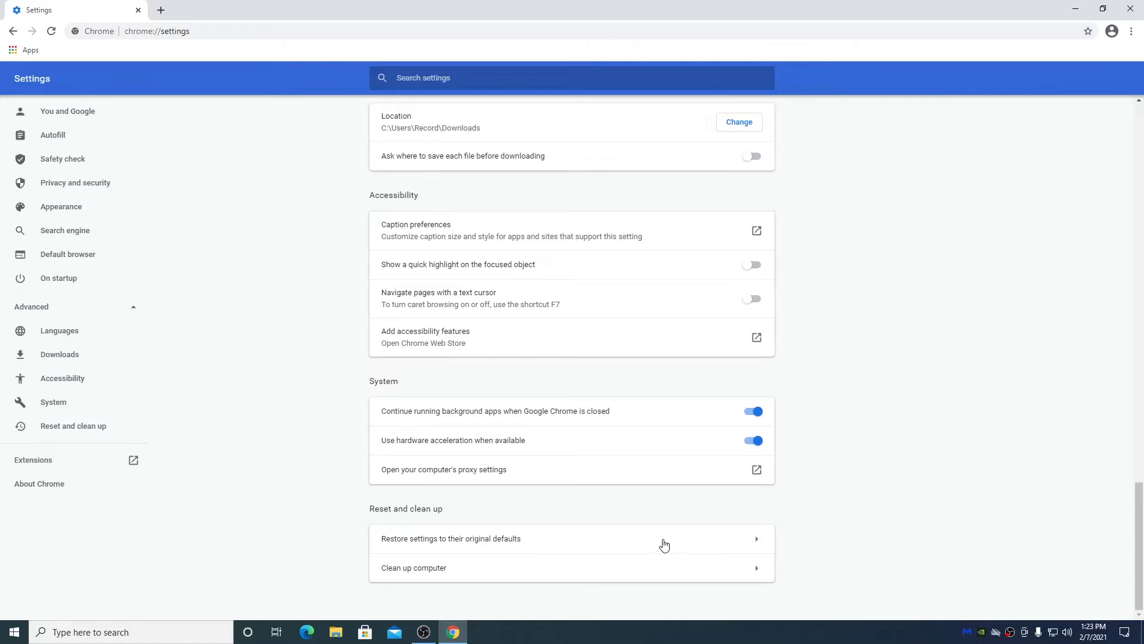
mouse_move(602, 556)
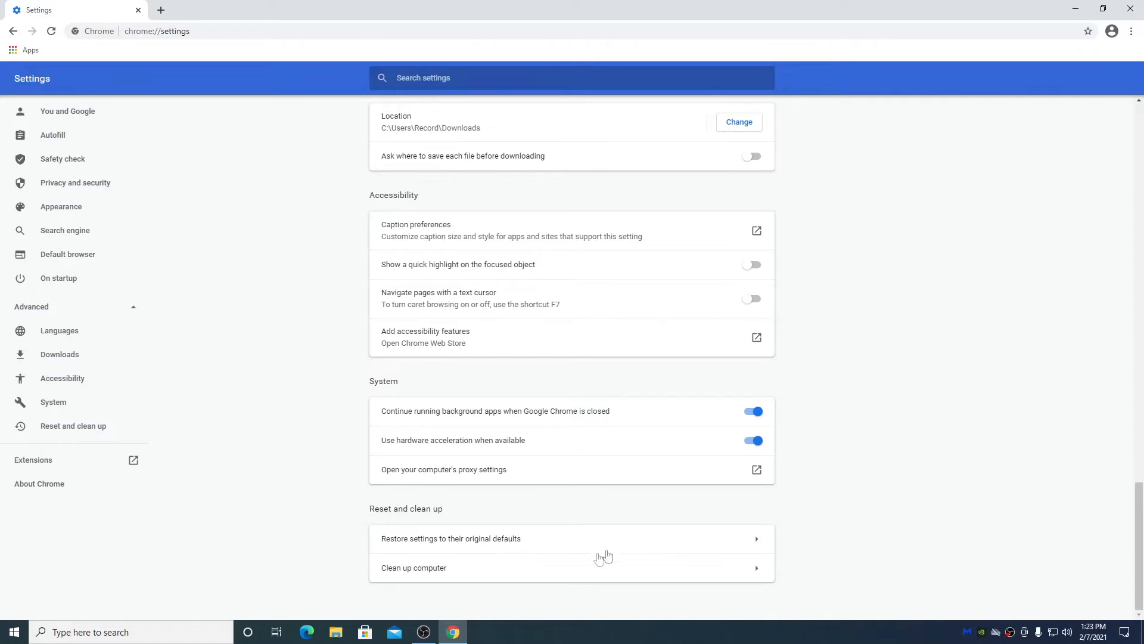
mouse_move(562, 574)
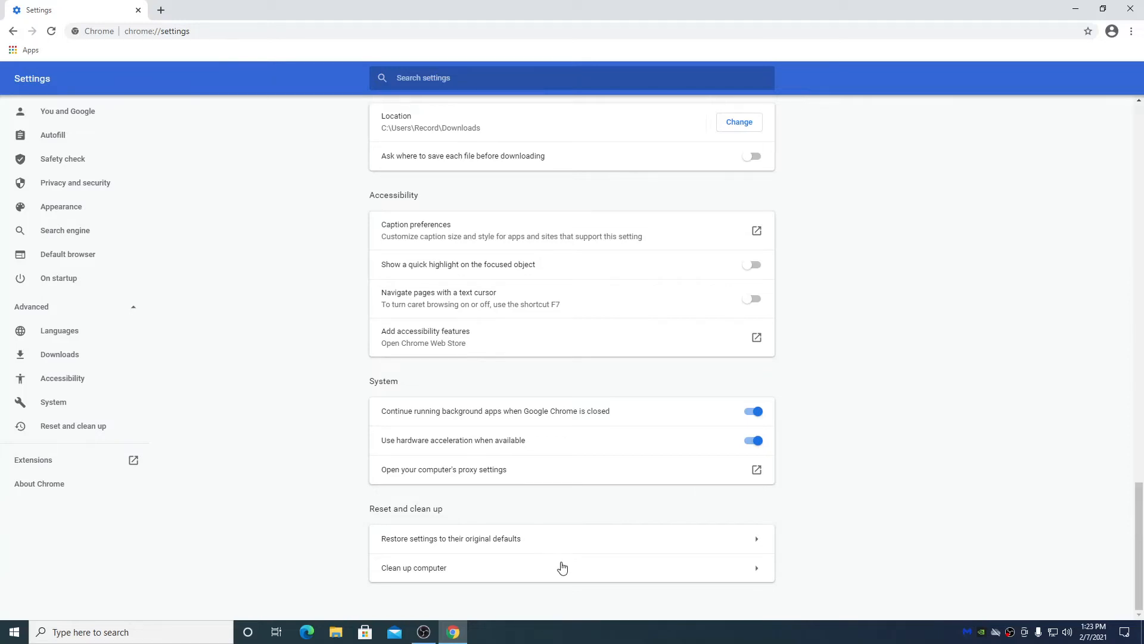
mouse_move(601, 550)
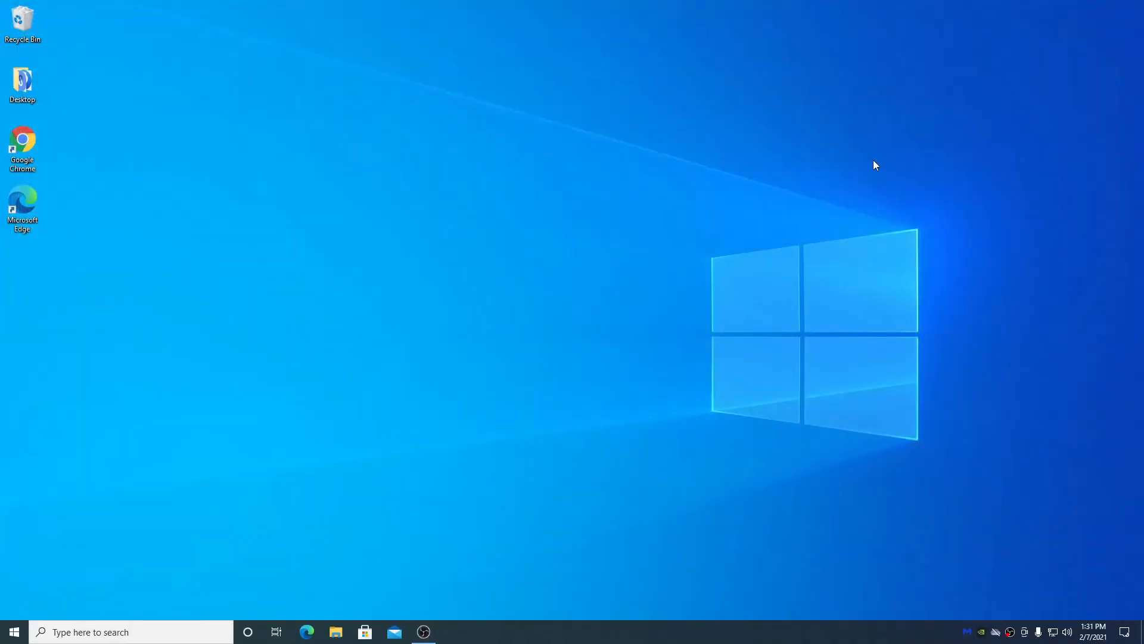
mouse_move(170, 632)
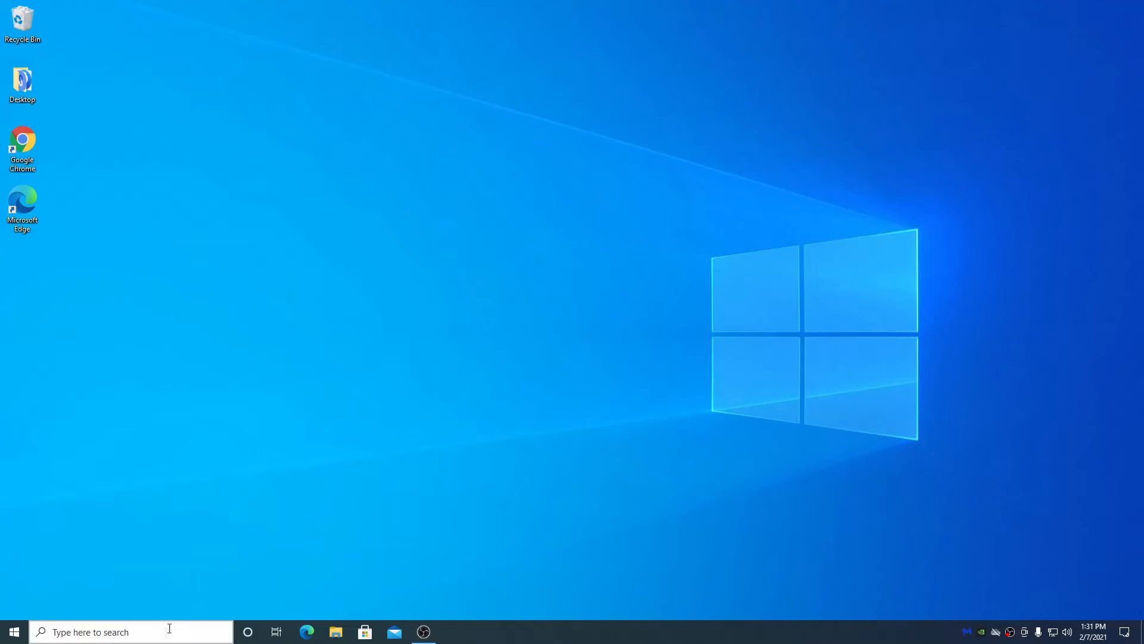
Step: Search Windows for 'add or remove programs' to open Apps & features
left_click(110, 632)
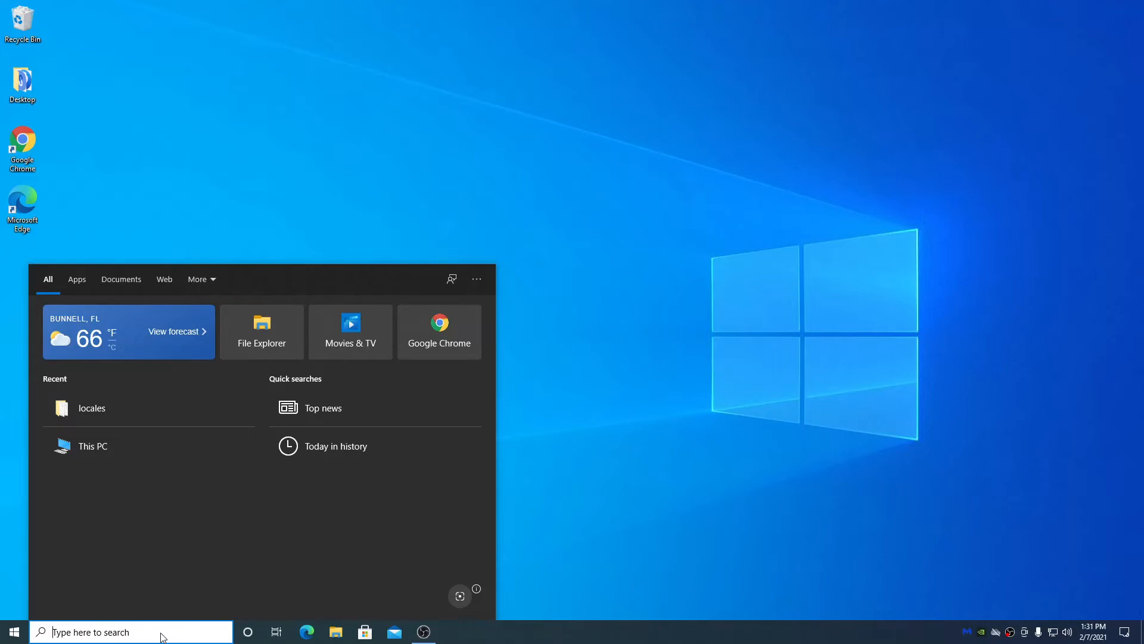
left_click(13, 631)
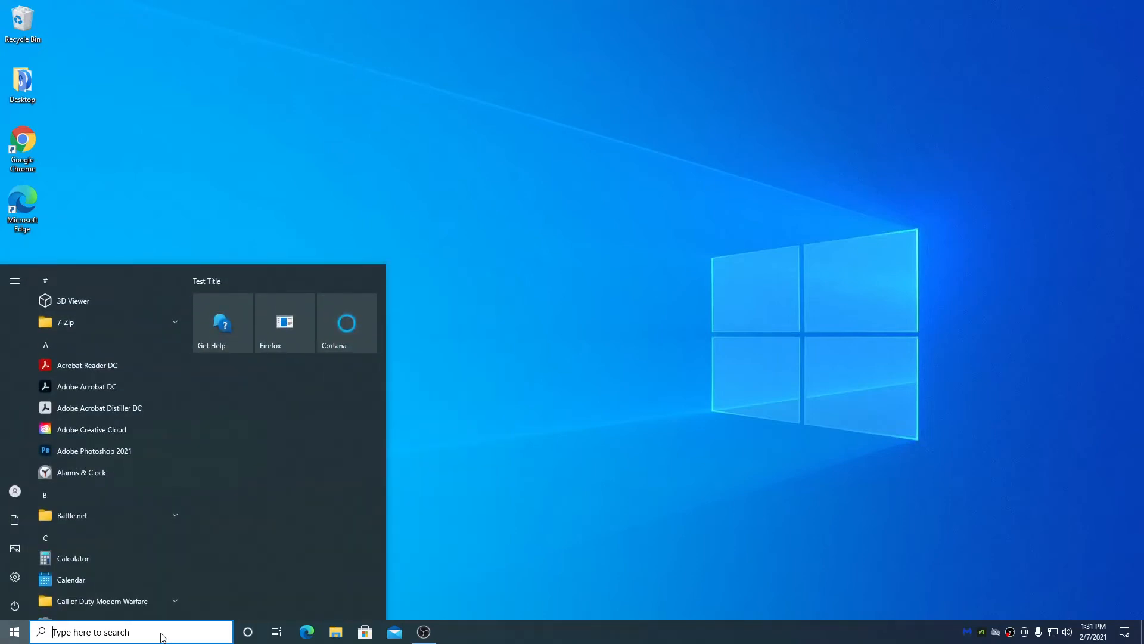
type("add or remove programs")
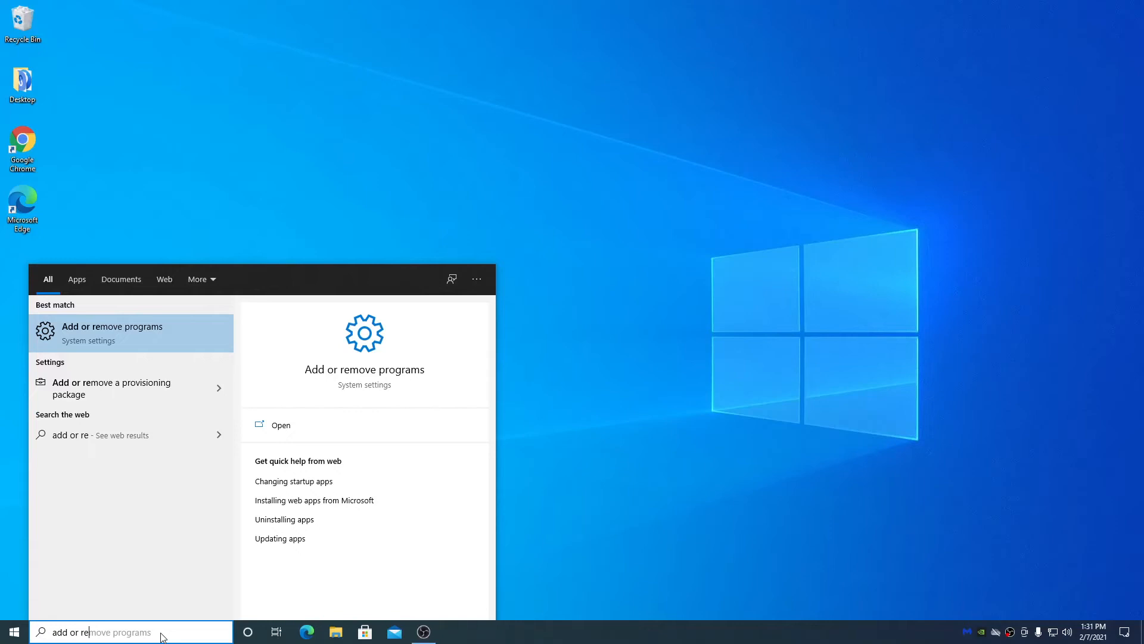
type("move")
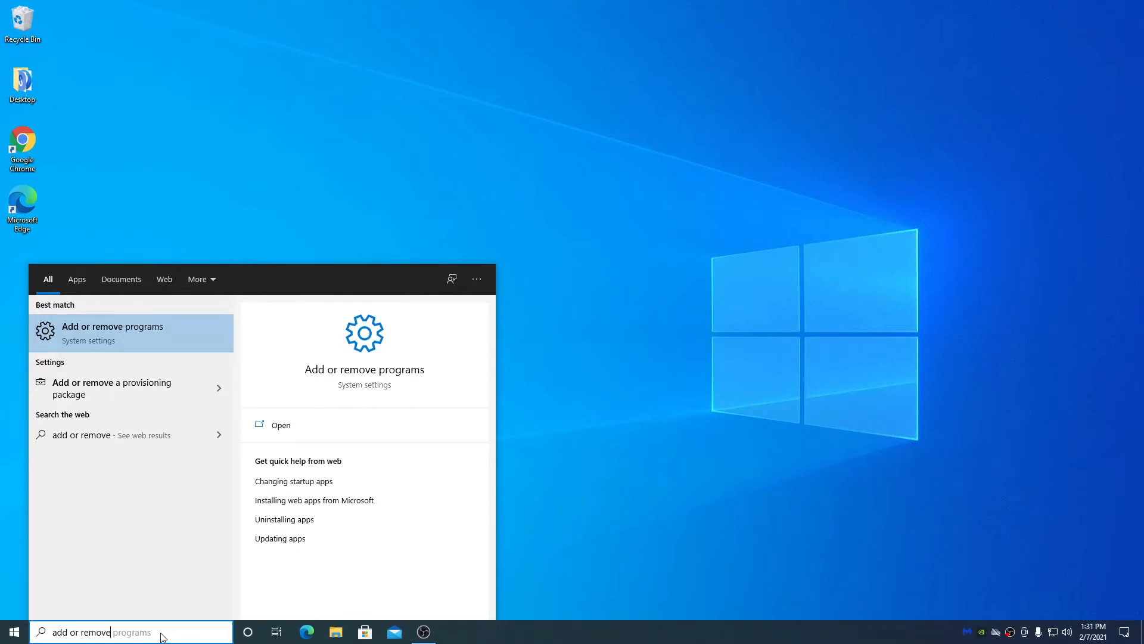
mouse_move(3, 452)
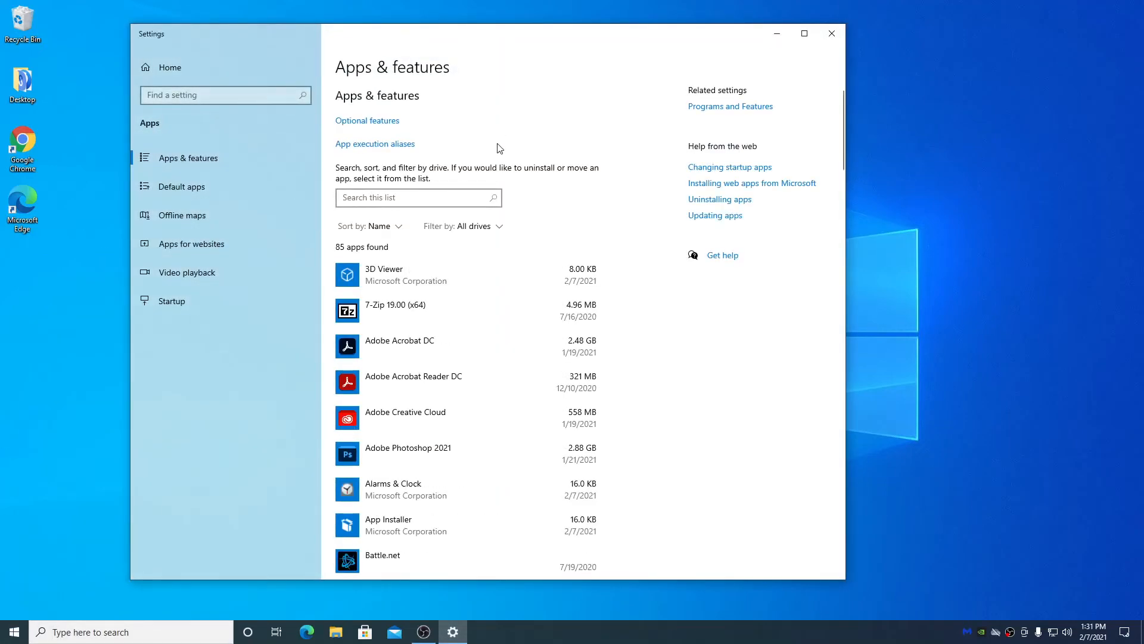
Step: View Google Chrome's Modify/Uninstall options without uninstalling, then close Settings
scroll("down", 3)
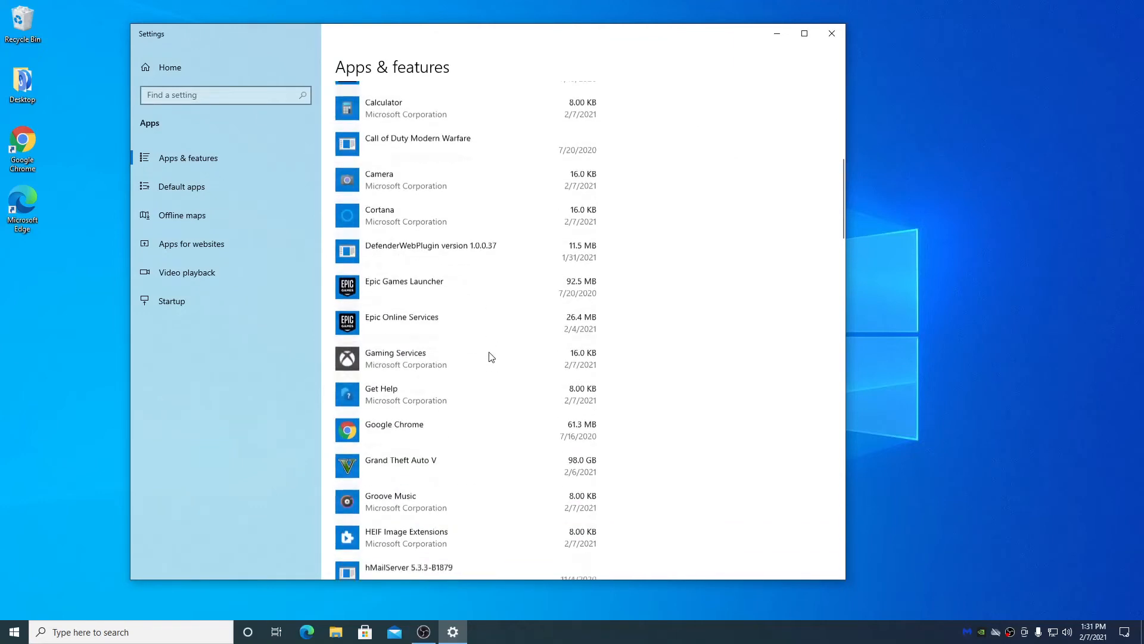
left_click(394, 430)
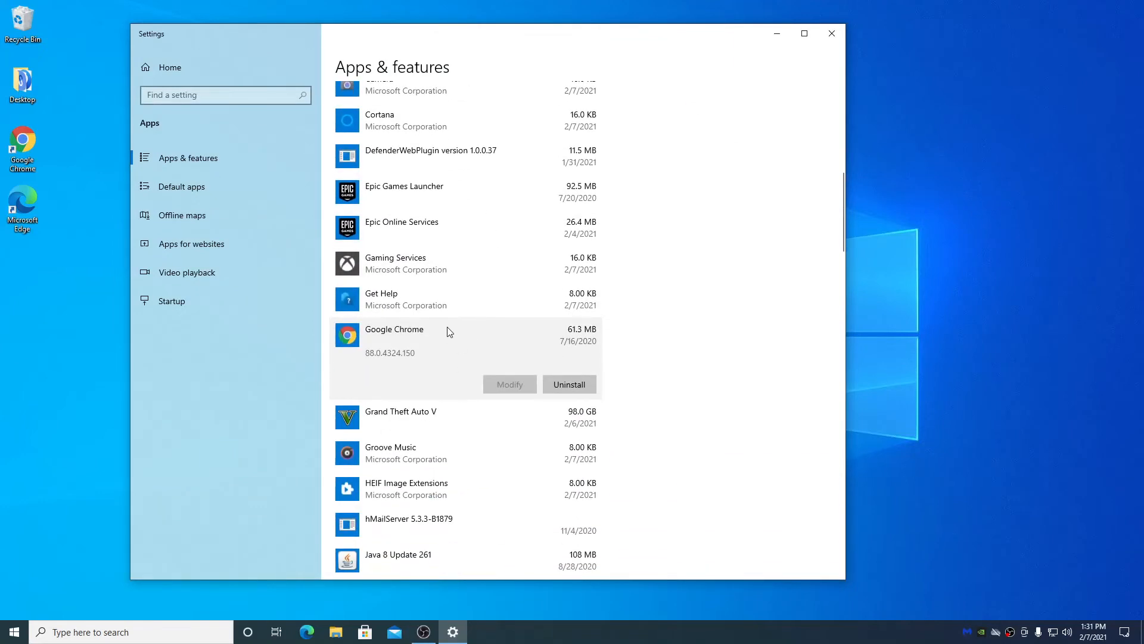
mouse_move(498, 341)
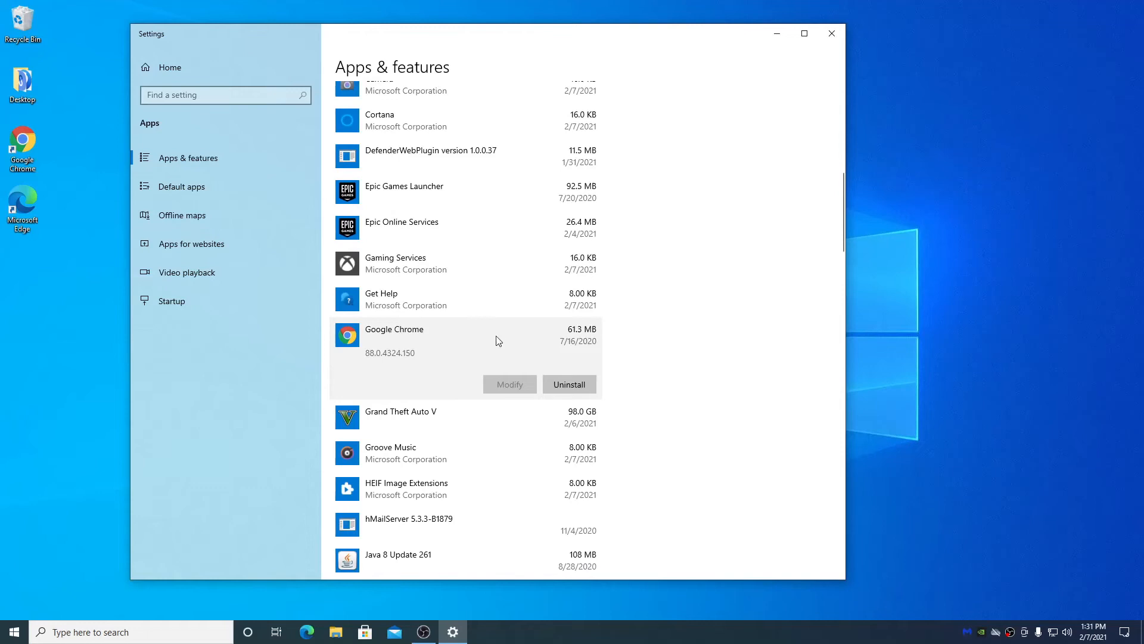
mouse_move(491, 359)
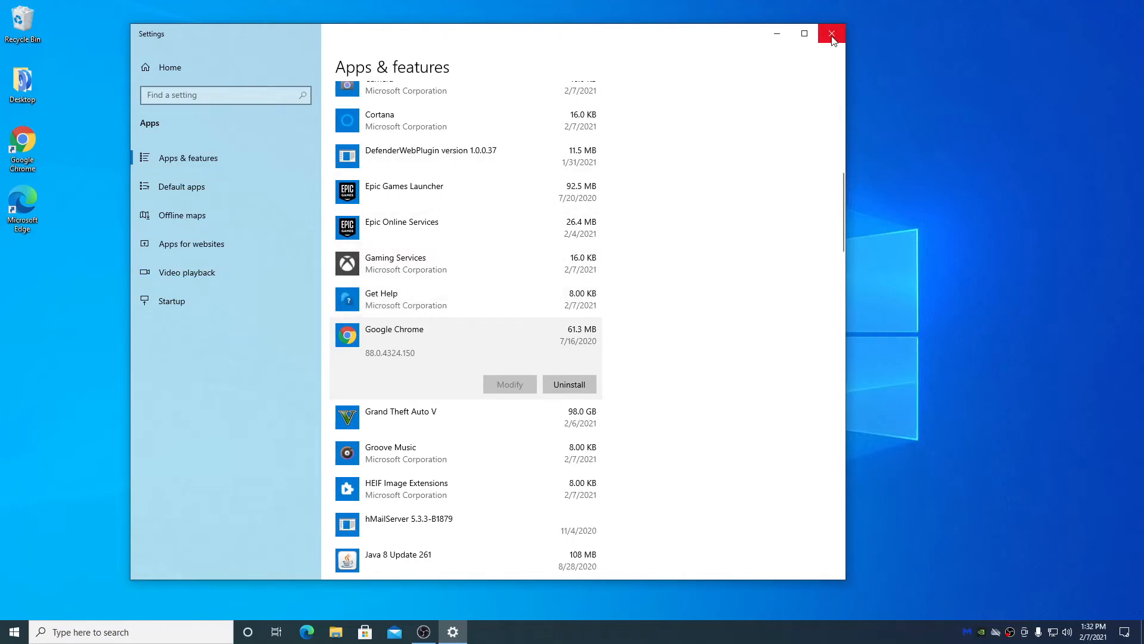
left_click(830, 33)
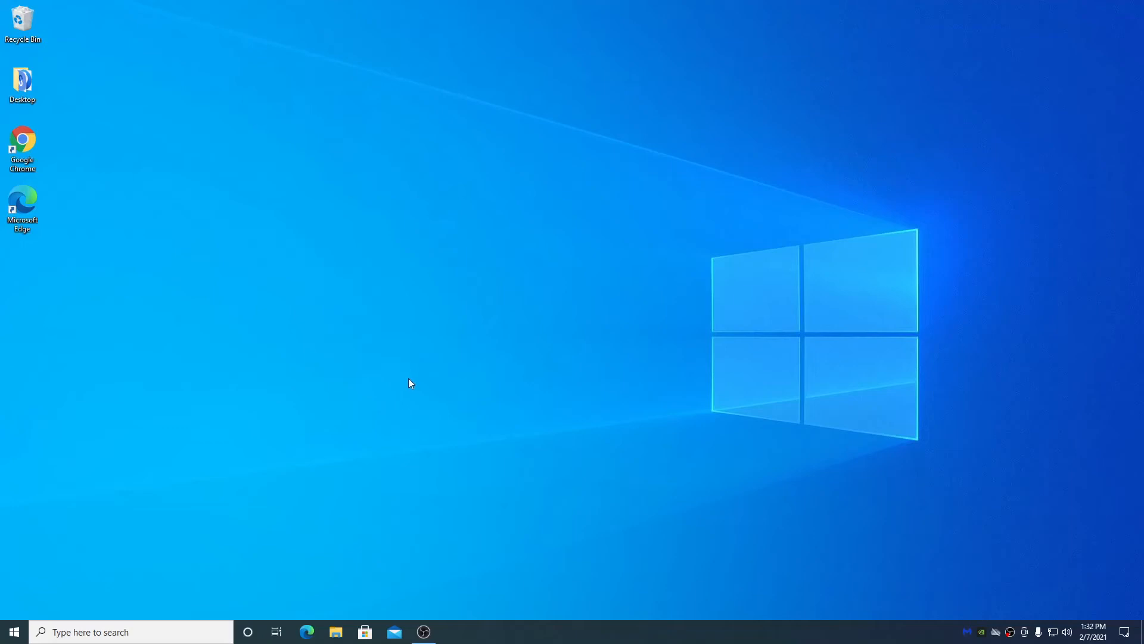
mouse_move(336, 379)
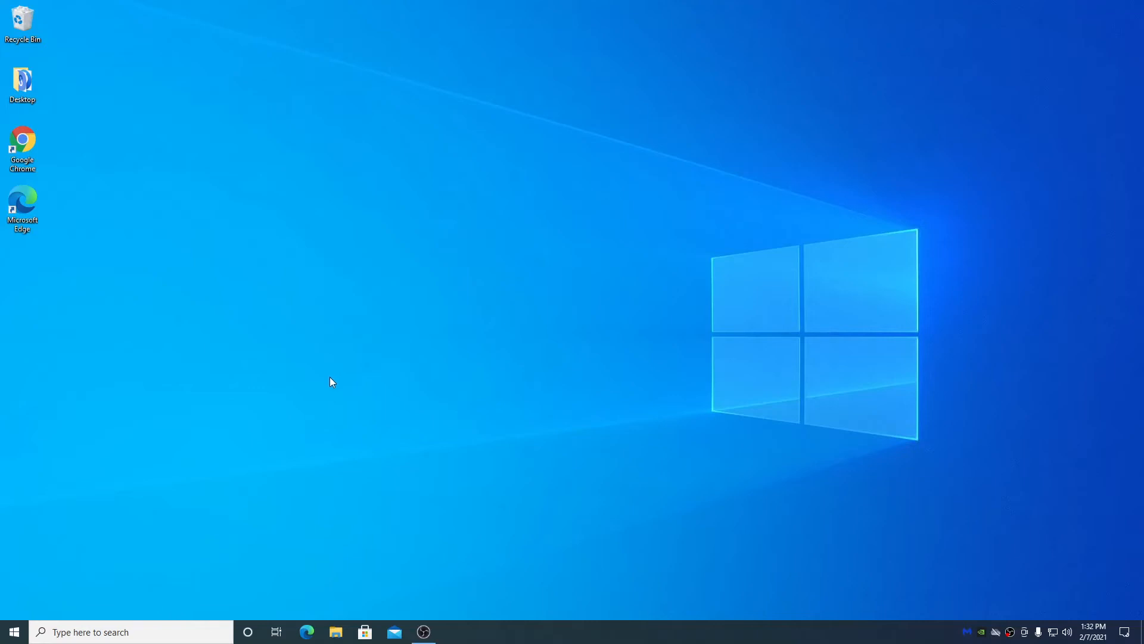
Step: Search %appdata% from the taskbar and open the Roaming folder result
left_click(132, 631)
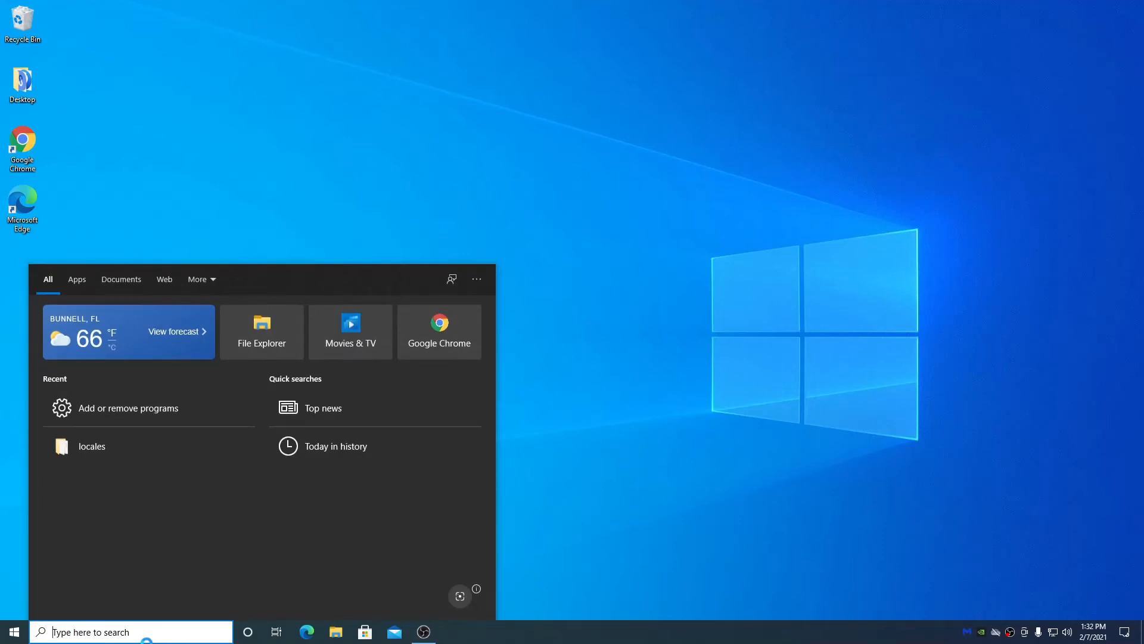
type("%appdata")
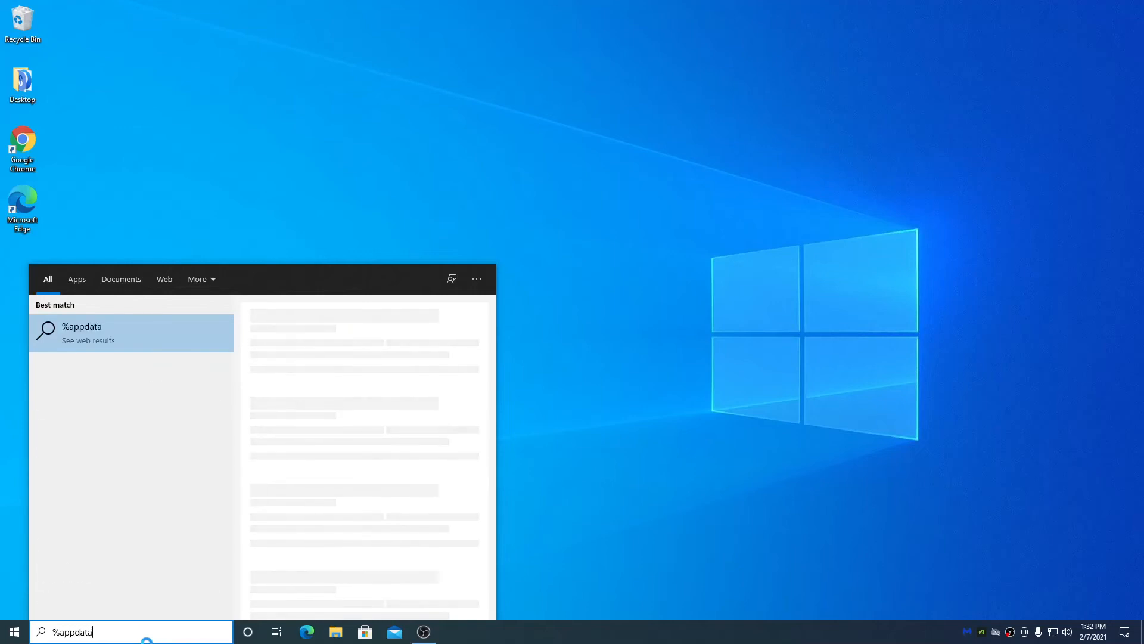
type("%")
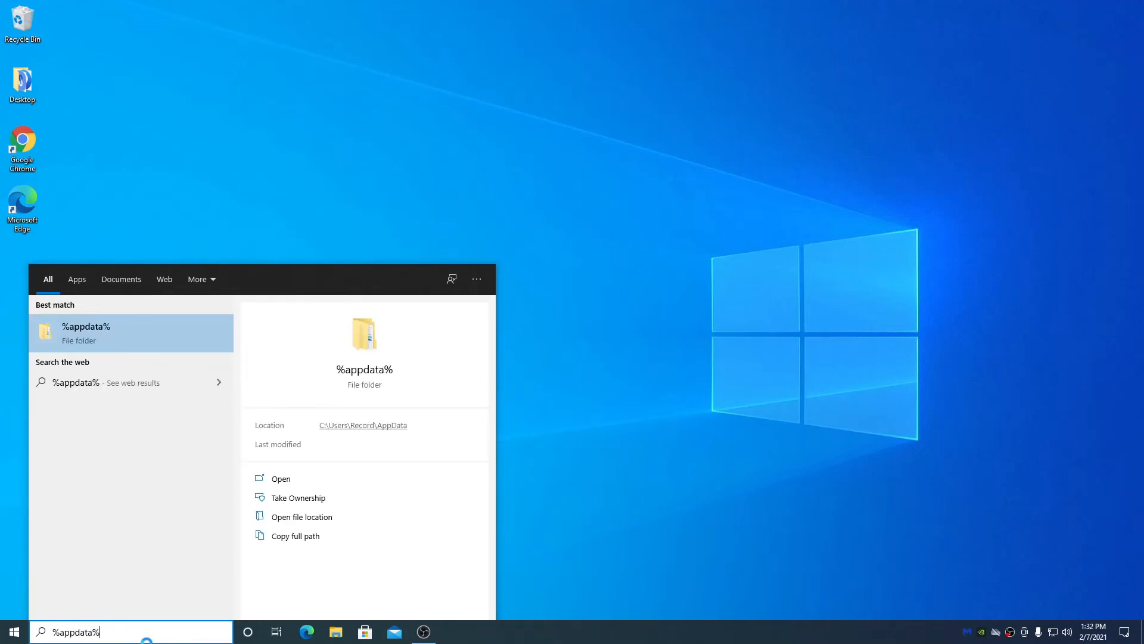
left_click(280, 478)
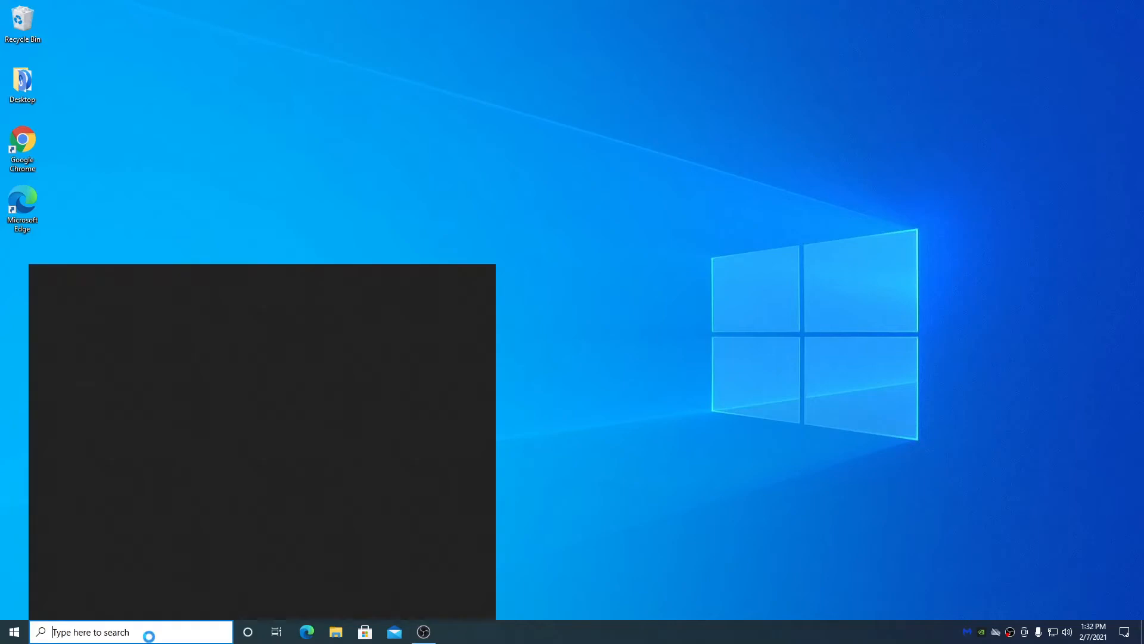
left_click(13, 632)
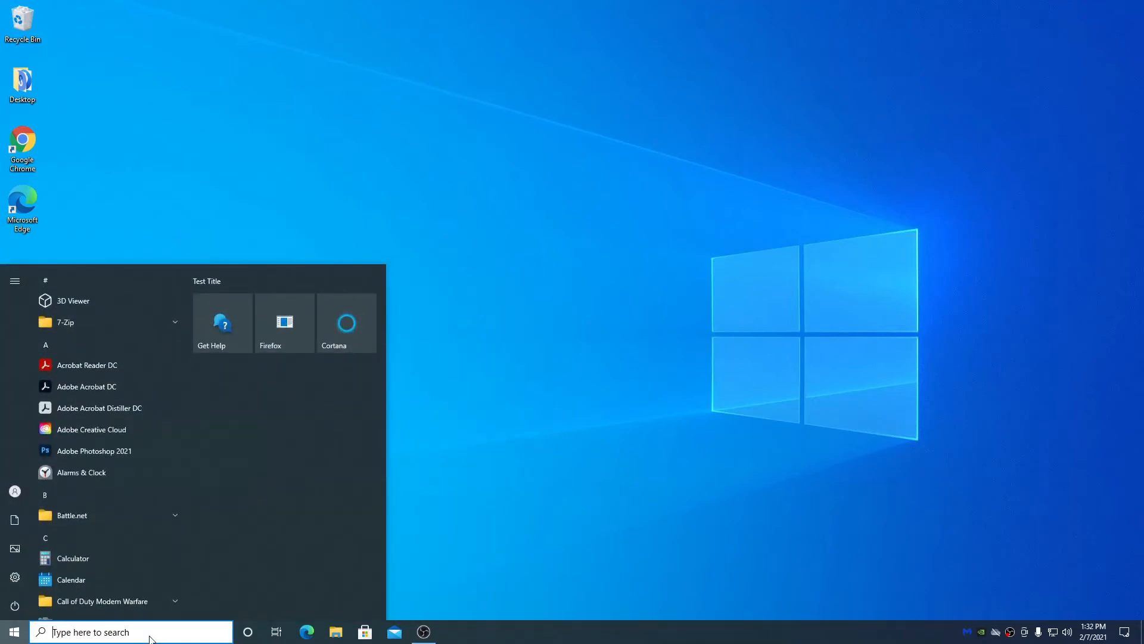
type("%")
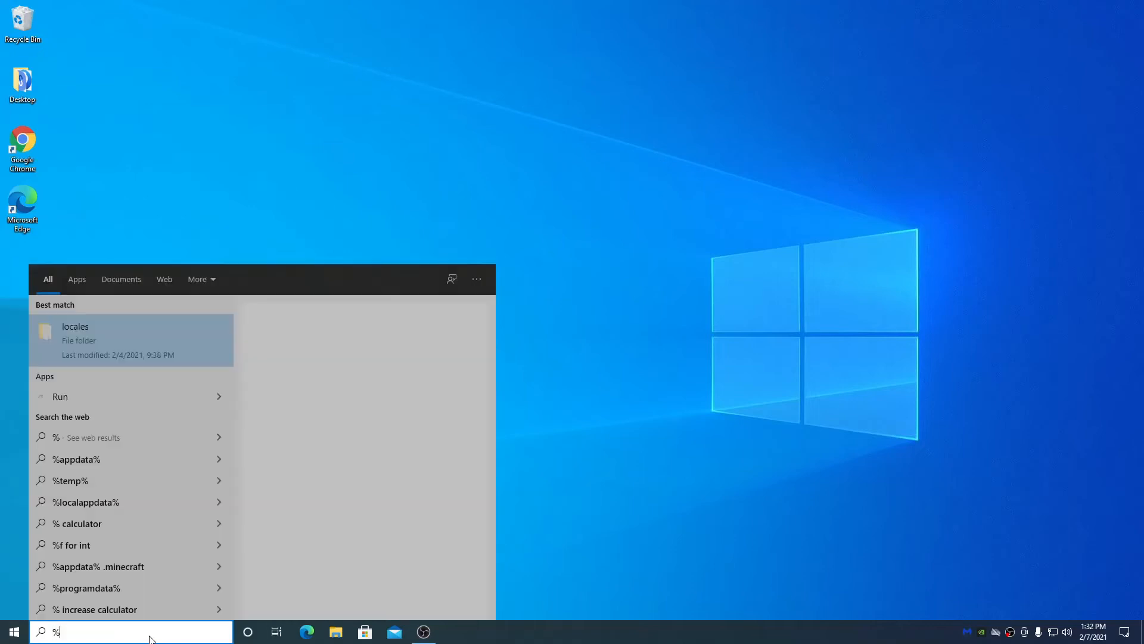
left_click(132, 339)
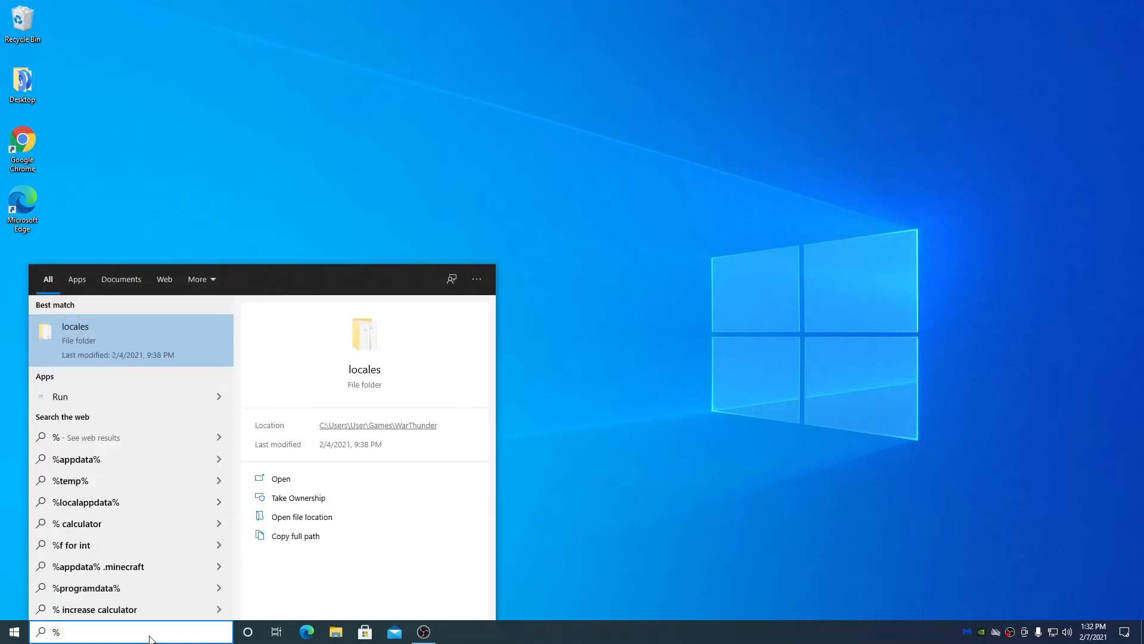
type("app")
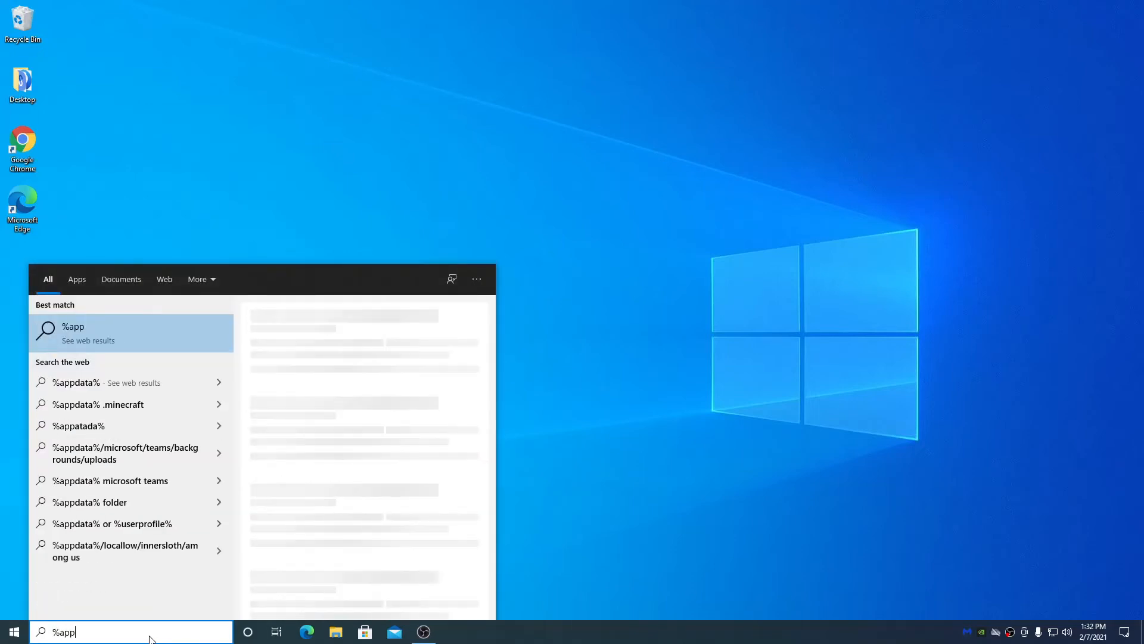
type("data")
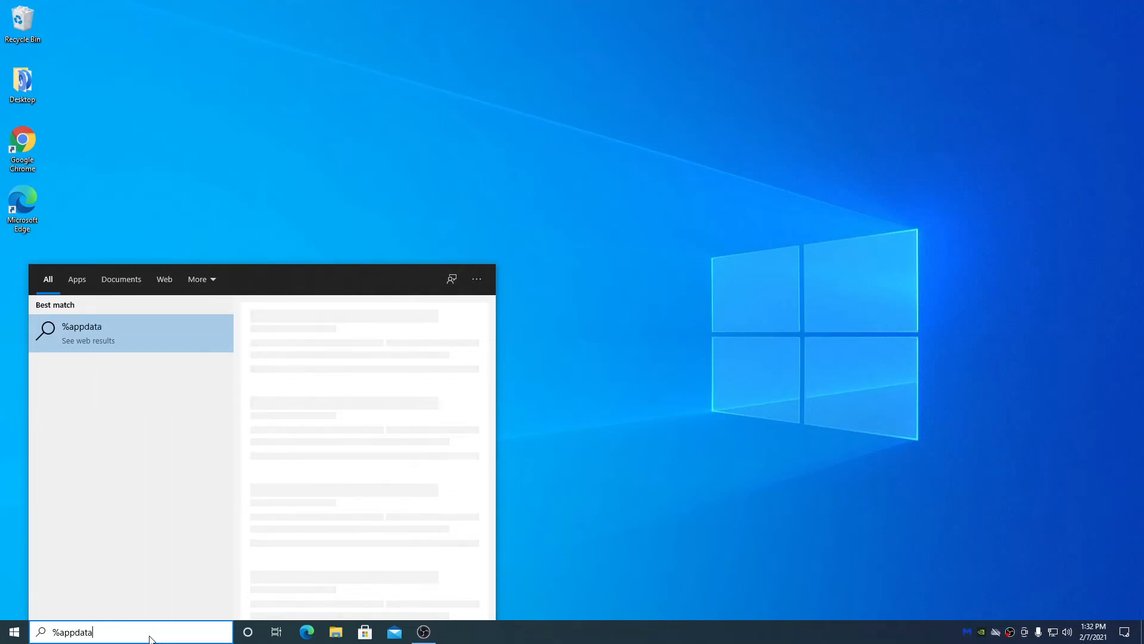
type("%")
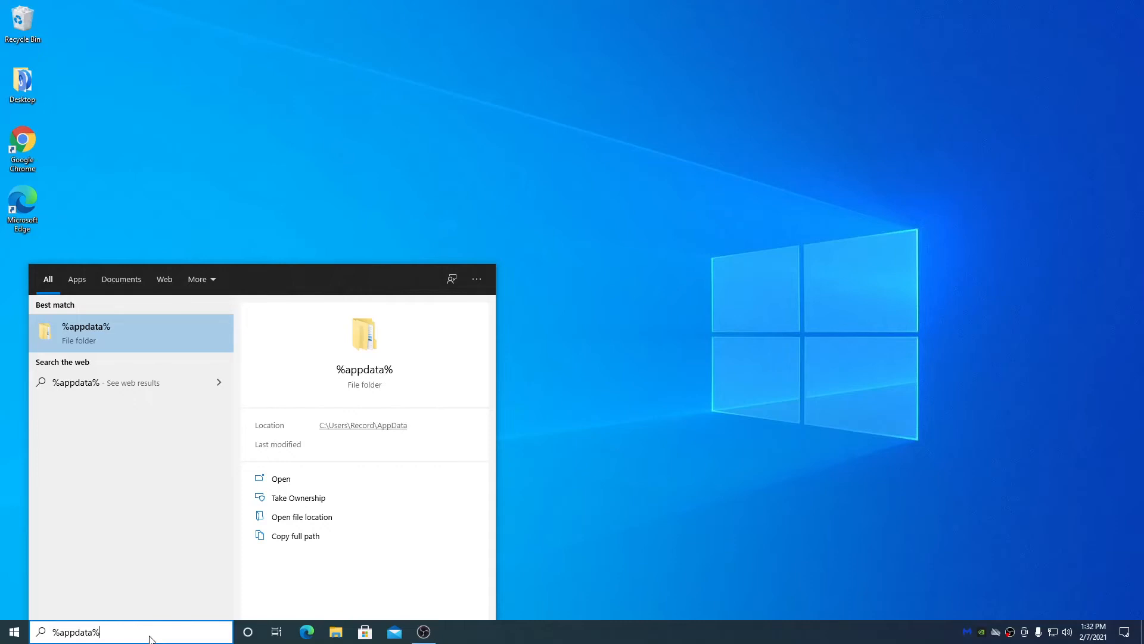
left_click(280, 478)
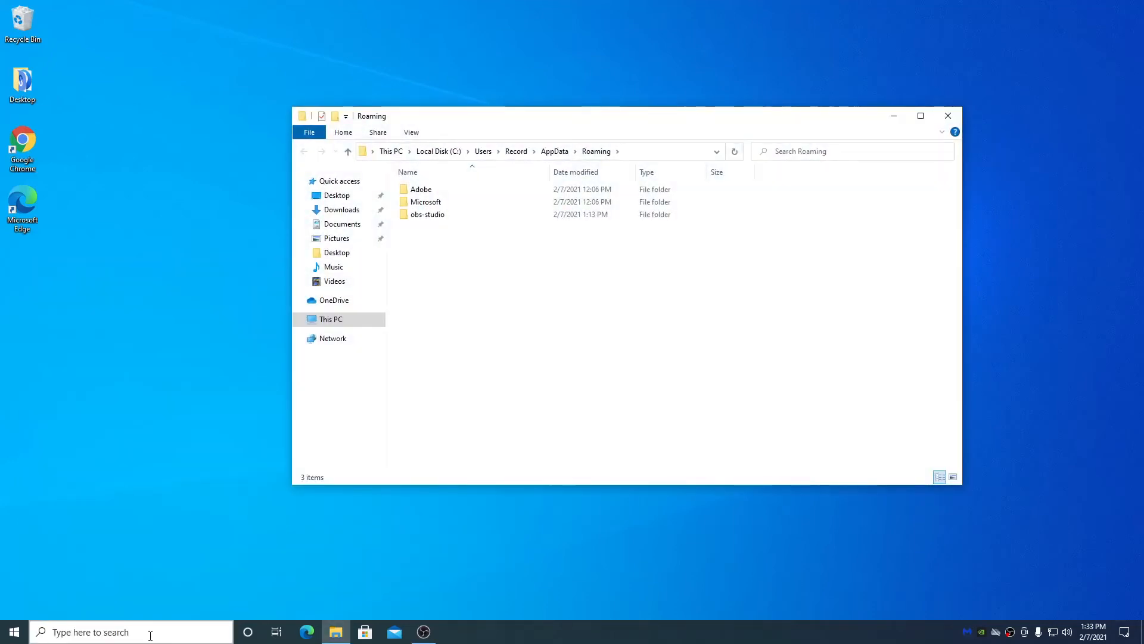
mouse_move(482, 270)
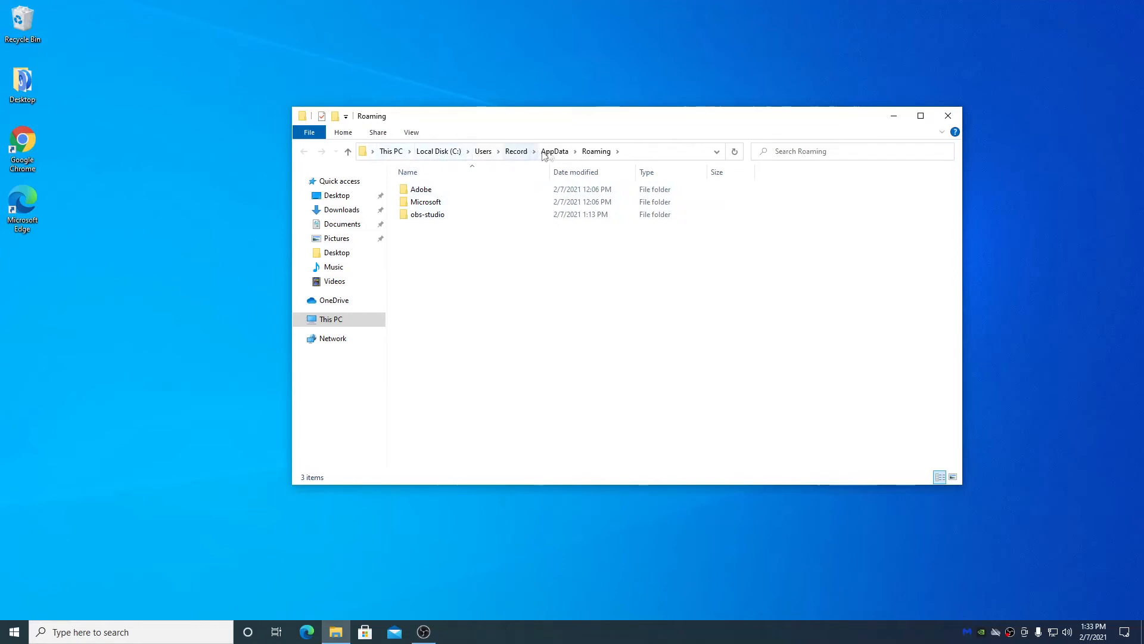
mouse_move(558, 160)
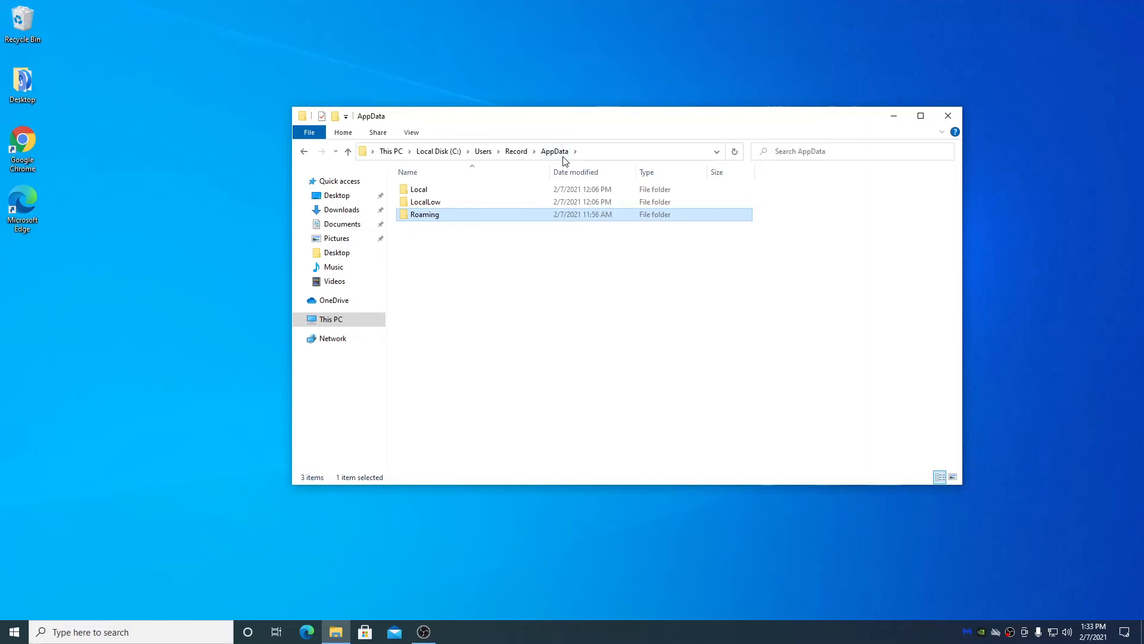
Step: Open AppData\Local, inspect the Google folder's context menu, then close File Explorer
double_click(419, 188)
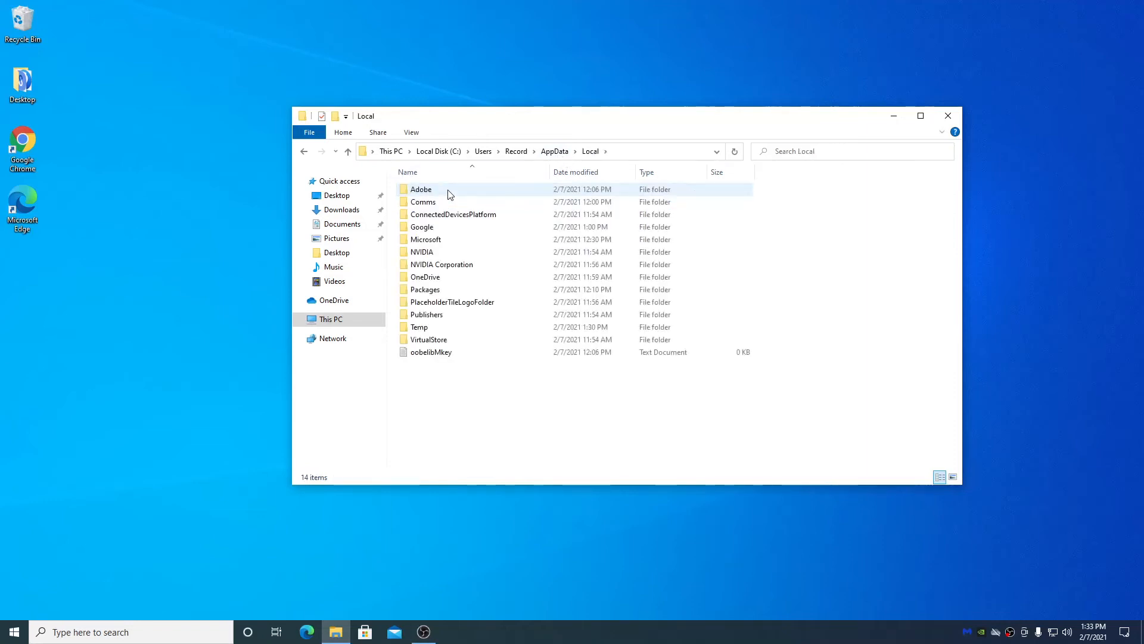
left_click(422, 227)
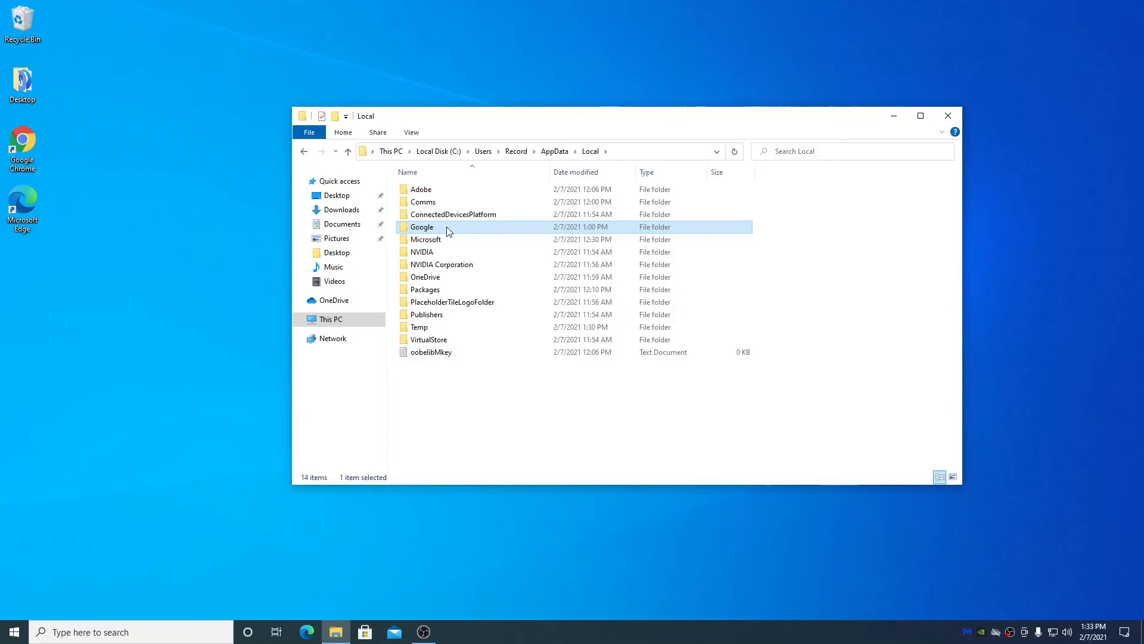
right_click(446, 227)
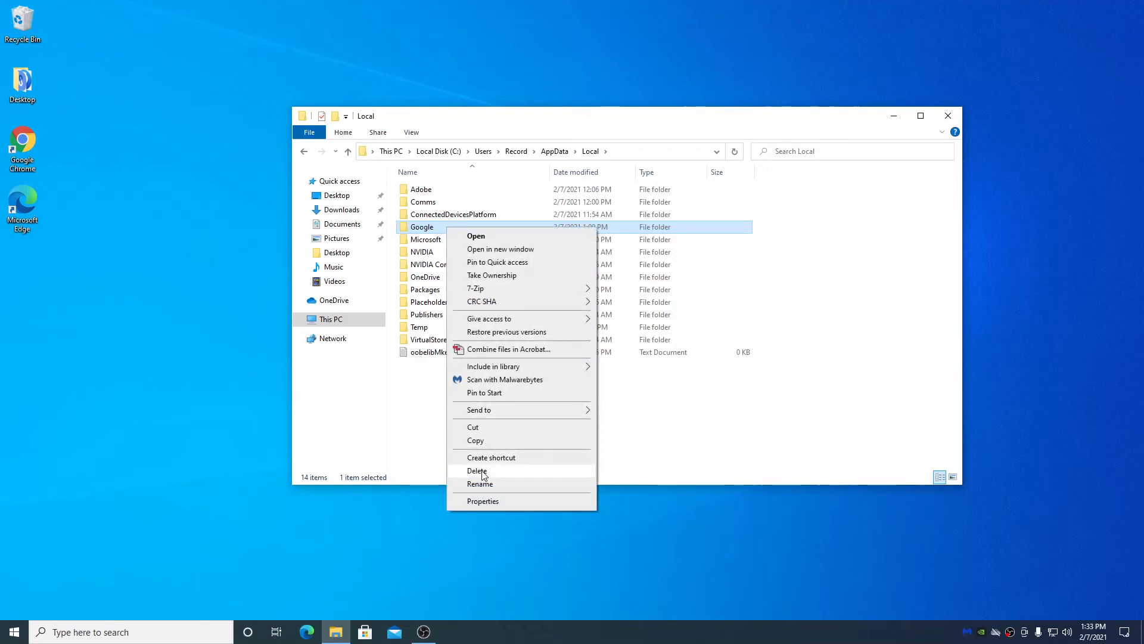
mouse_move(422, 428)
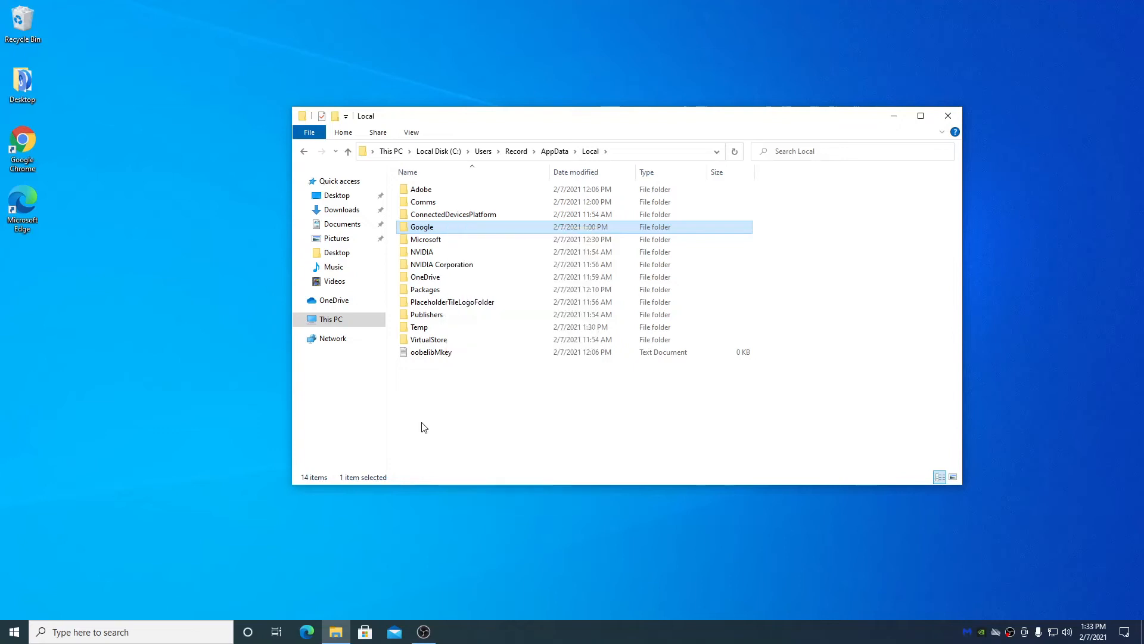
left_click(425, 427)
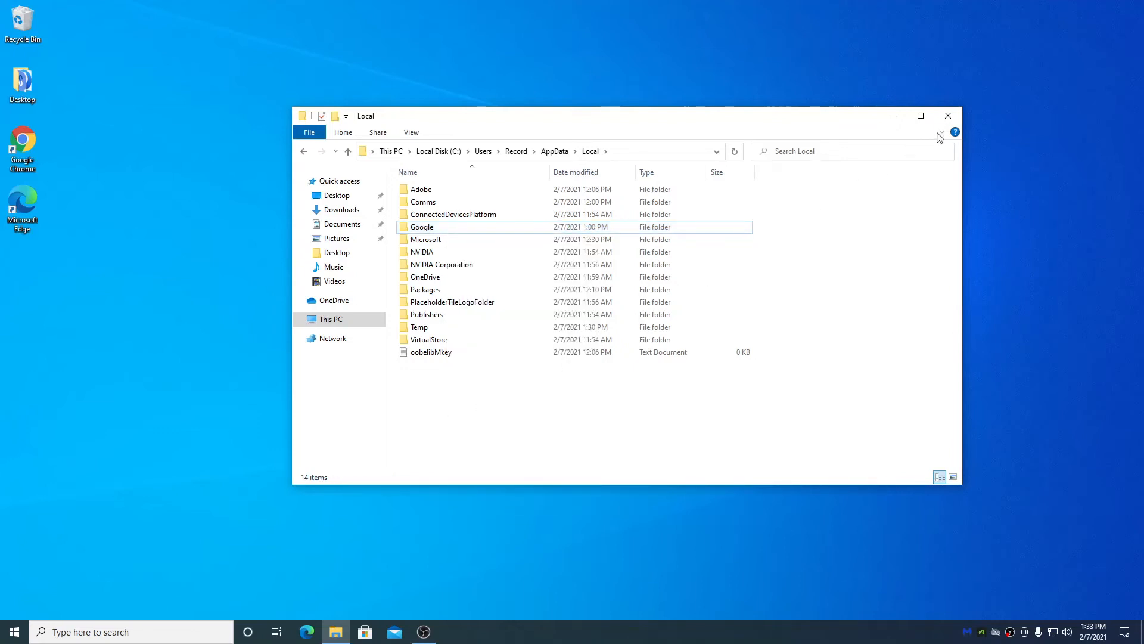
left_click(947, 115)
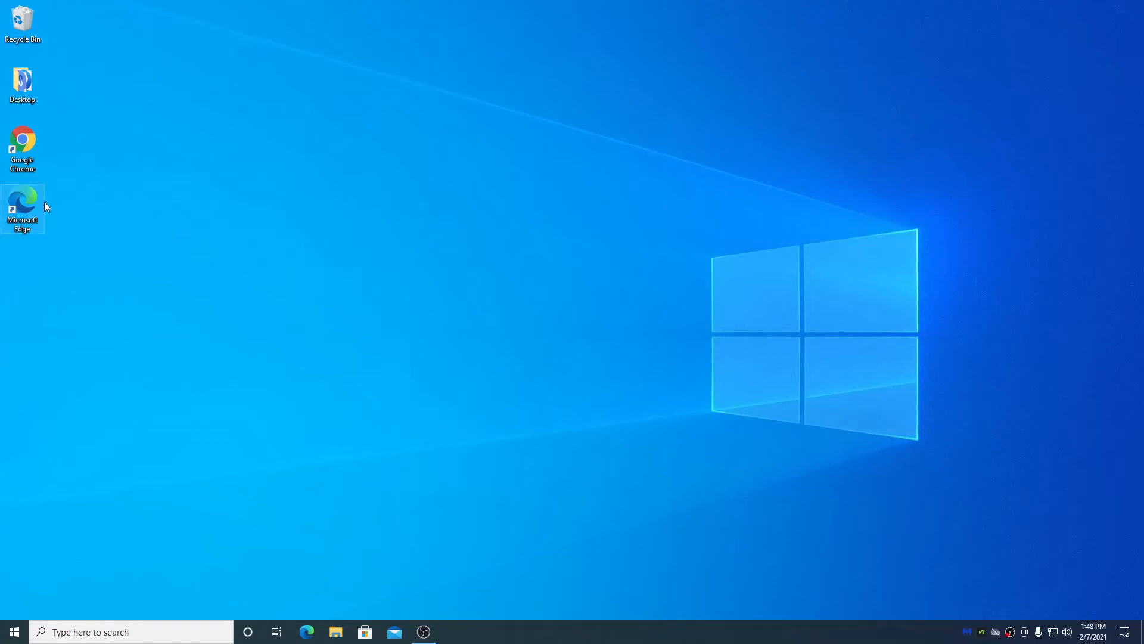
Step: Launch Edge and go to Settings > Privacy, search, and services
double_click(22, 204)
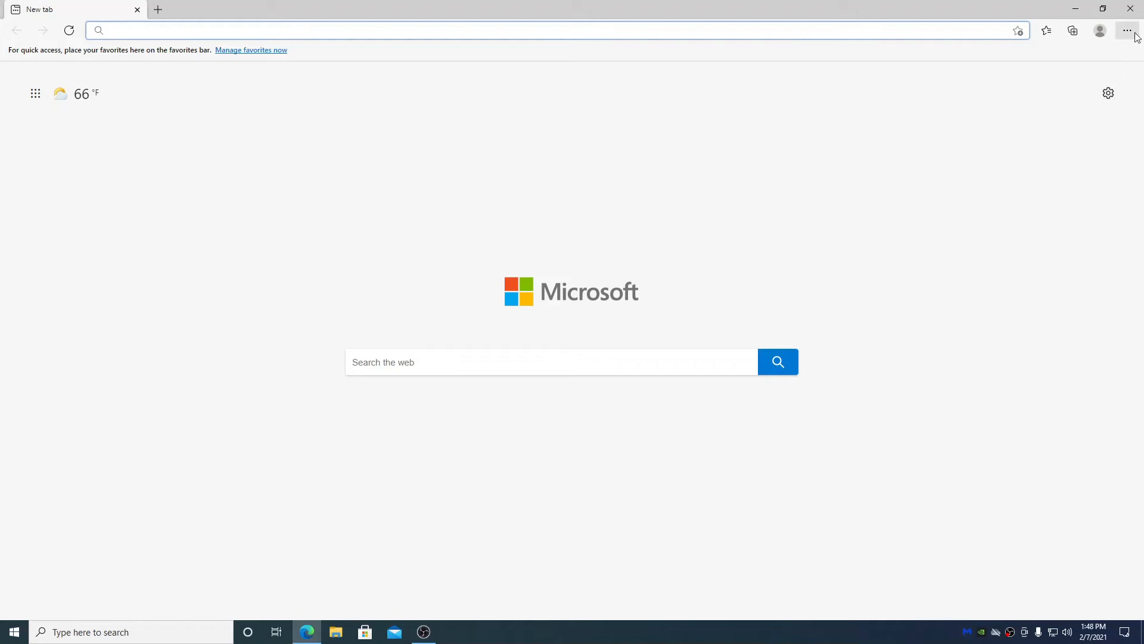
mouse_move(1126, 31)
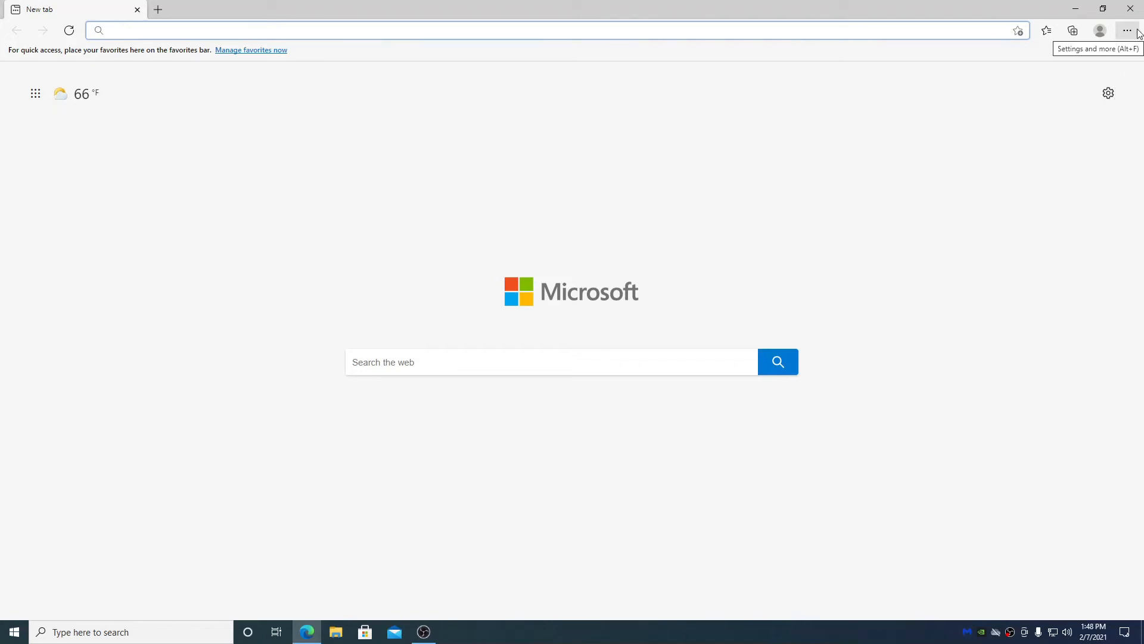
left_click(1127, 30)
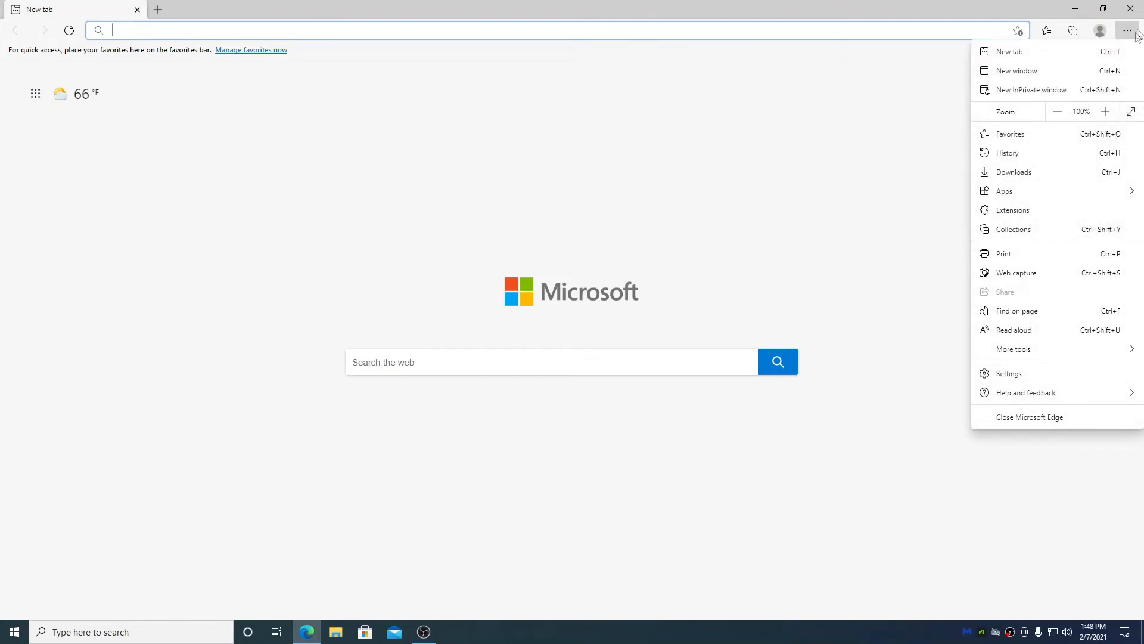
mouse_move(1082, 373)
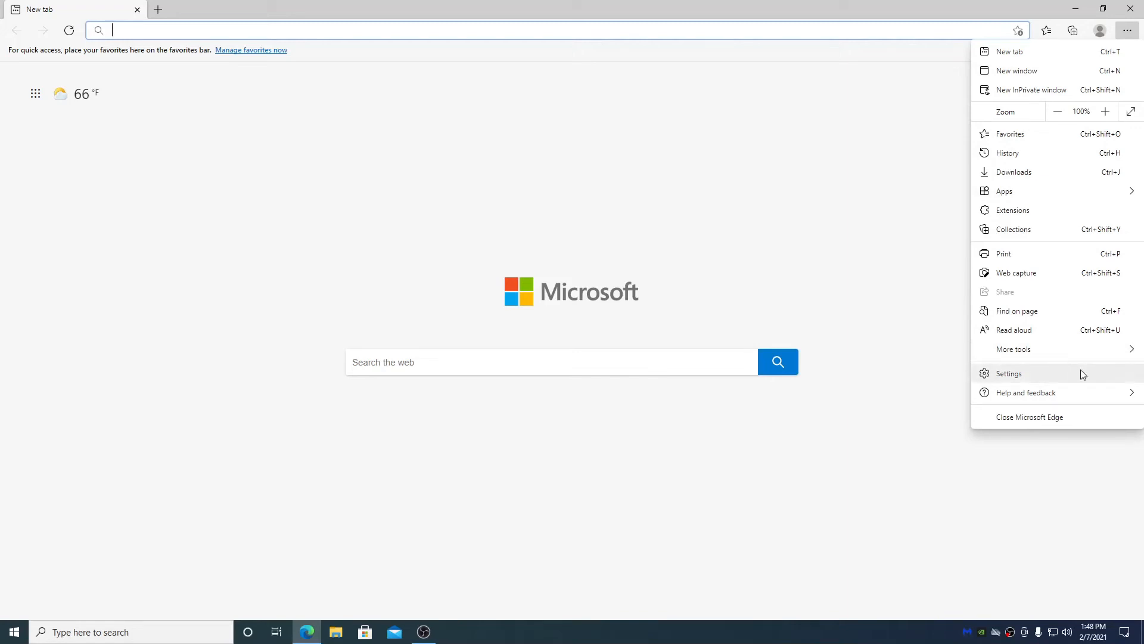
left_click(1008, 373)
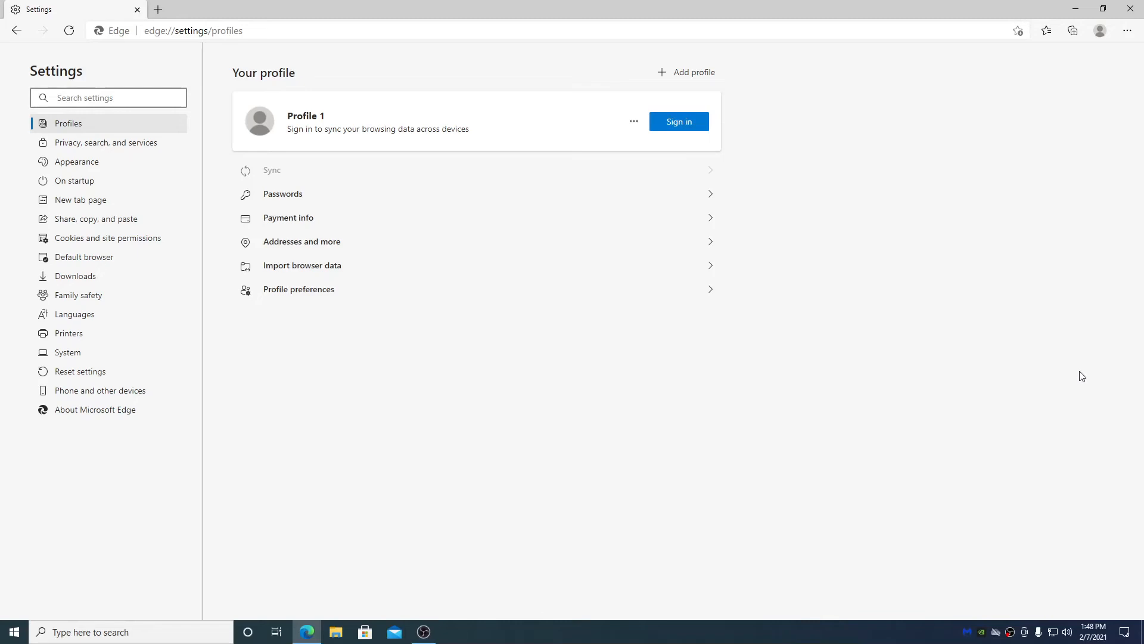
mouse_move(693, 383)
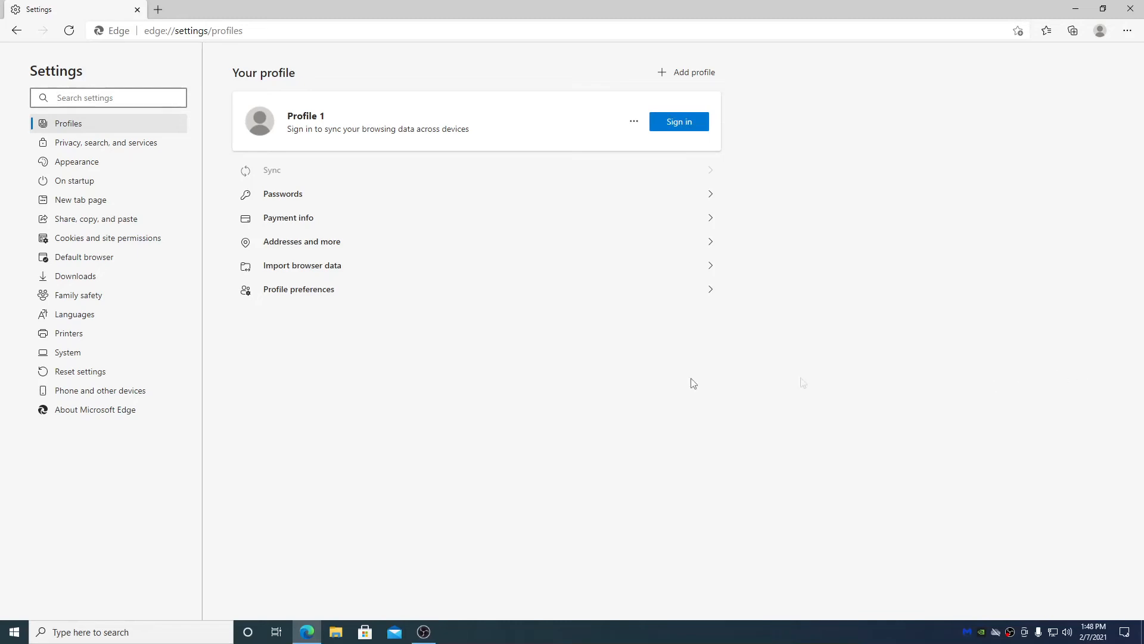
mouse_move(79, 295)
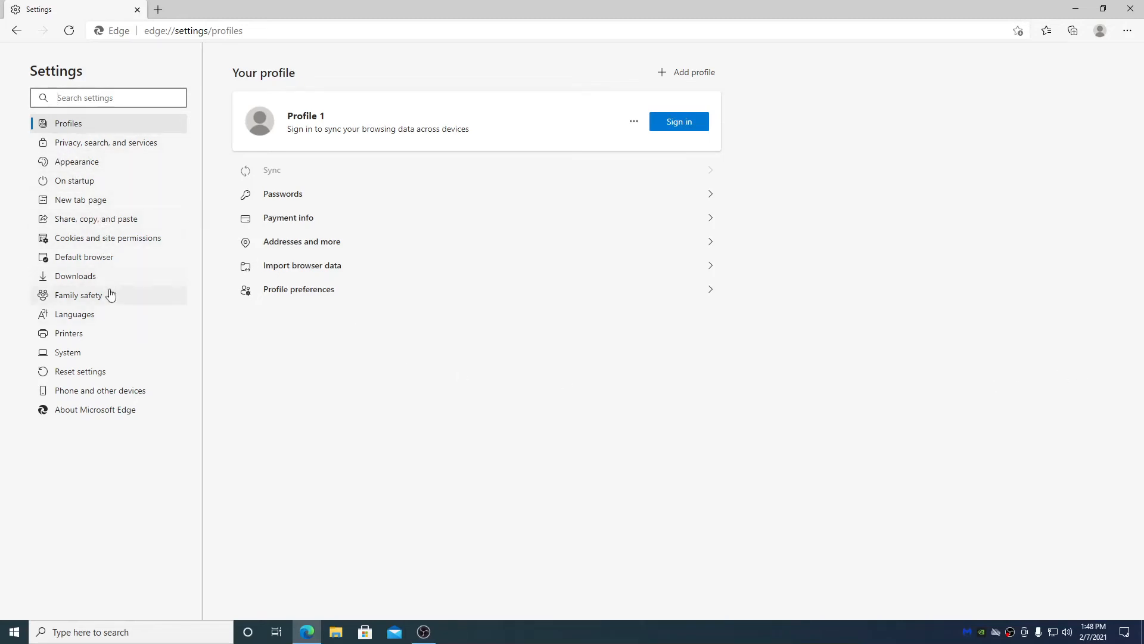
mouse_move(127, 154)
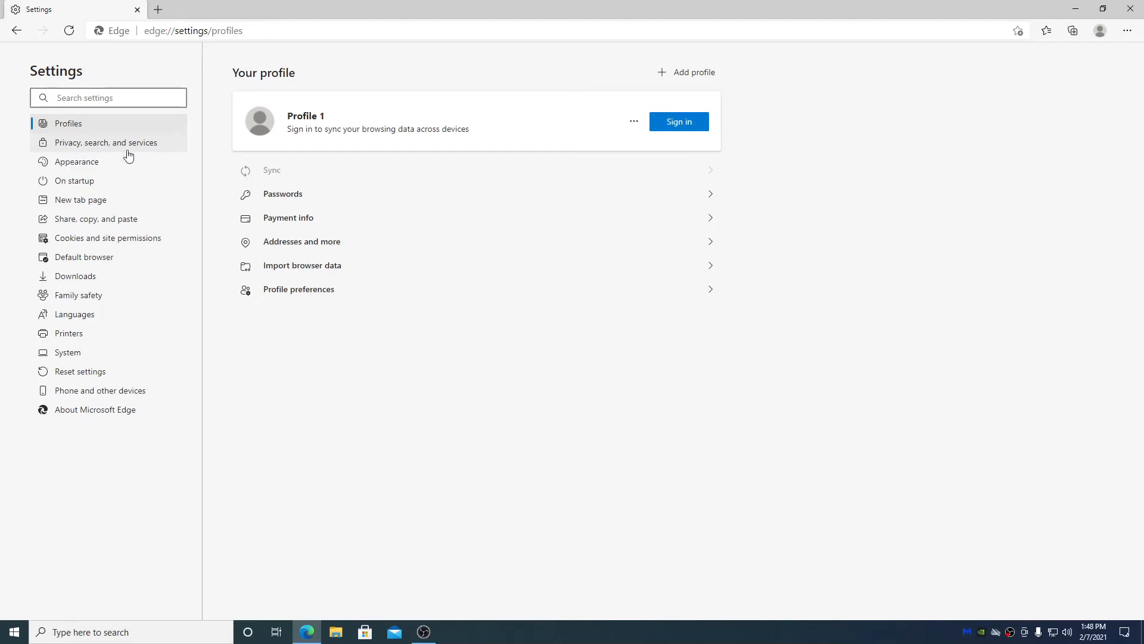
left_click(106, 142)
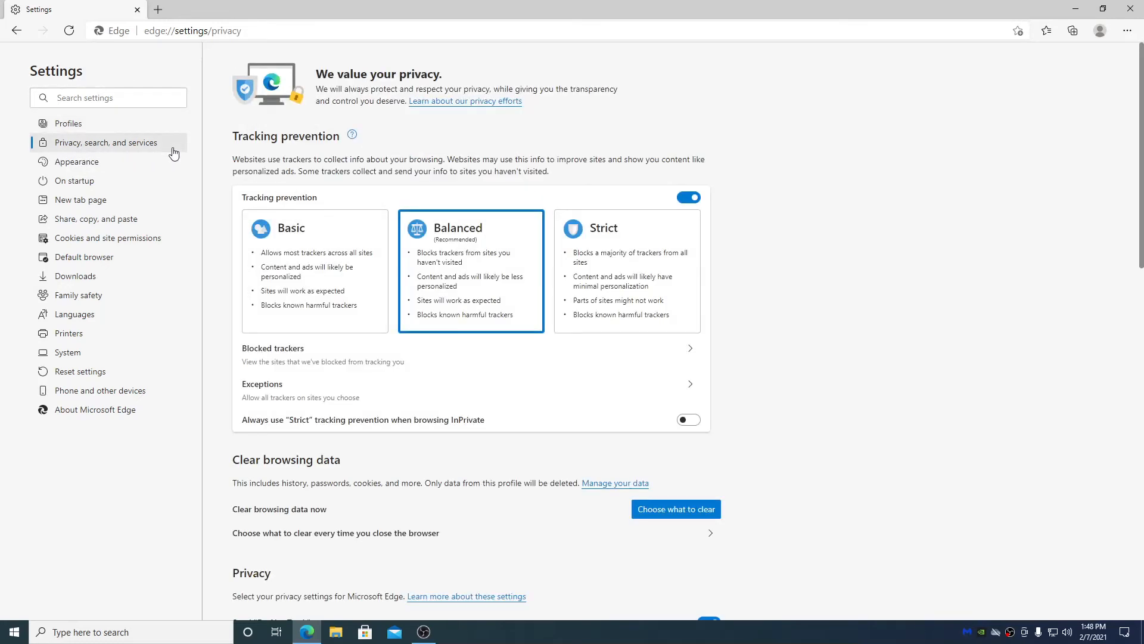
mouse_move(669, 508)
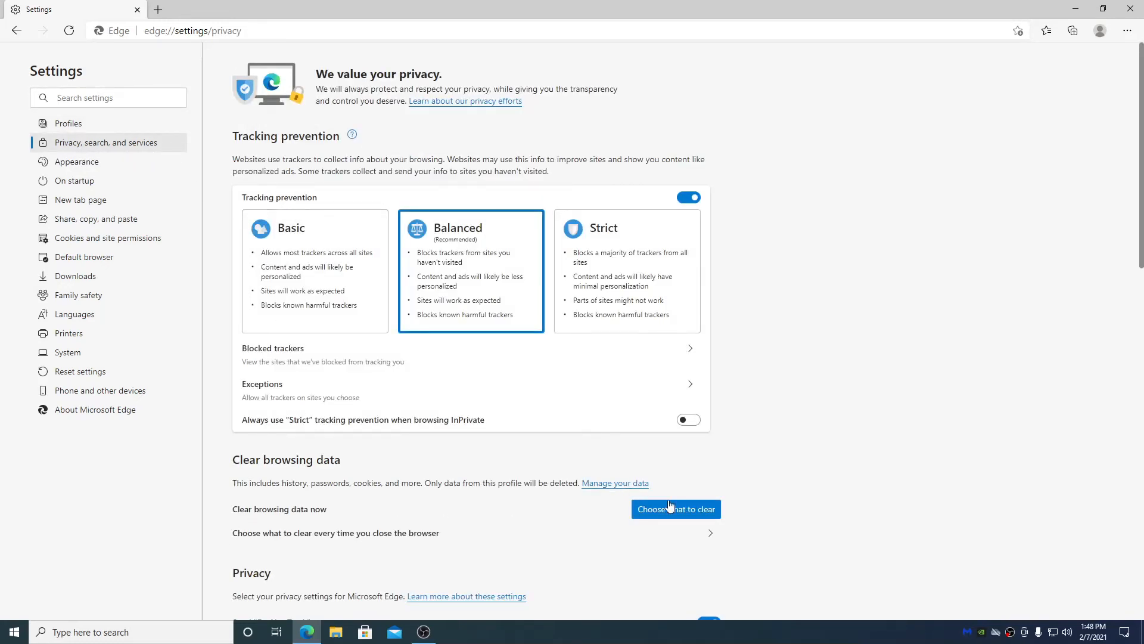
mouse_move(336, 515)
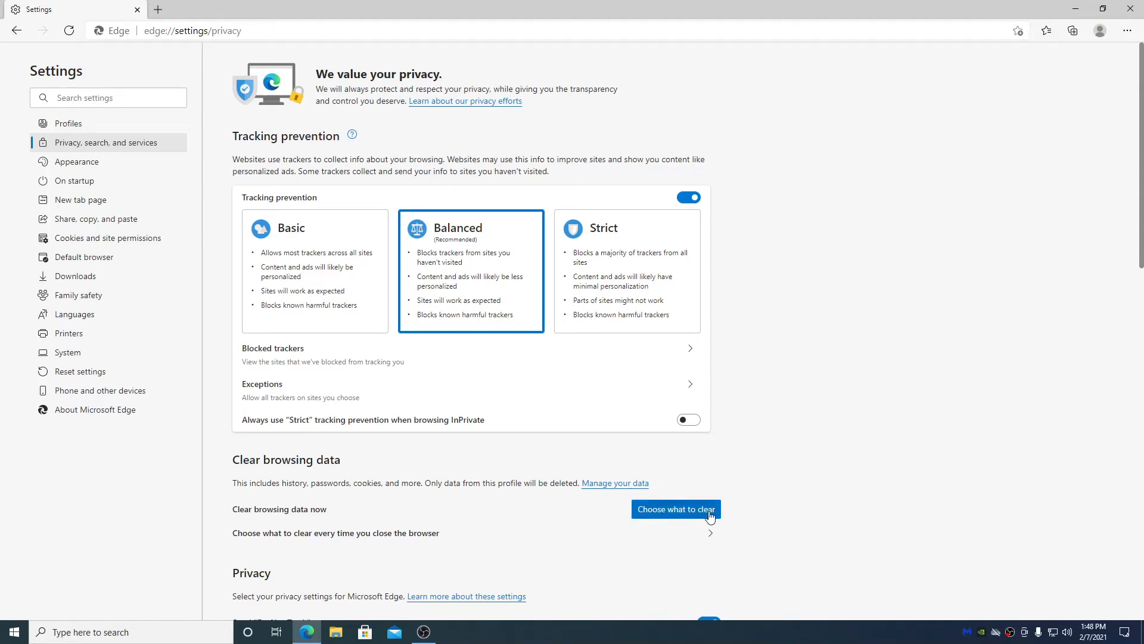
left_click(675, 508)
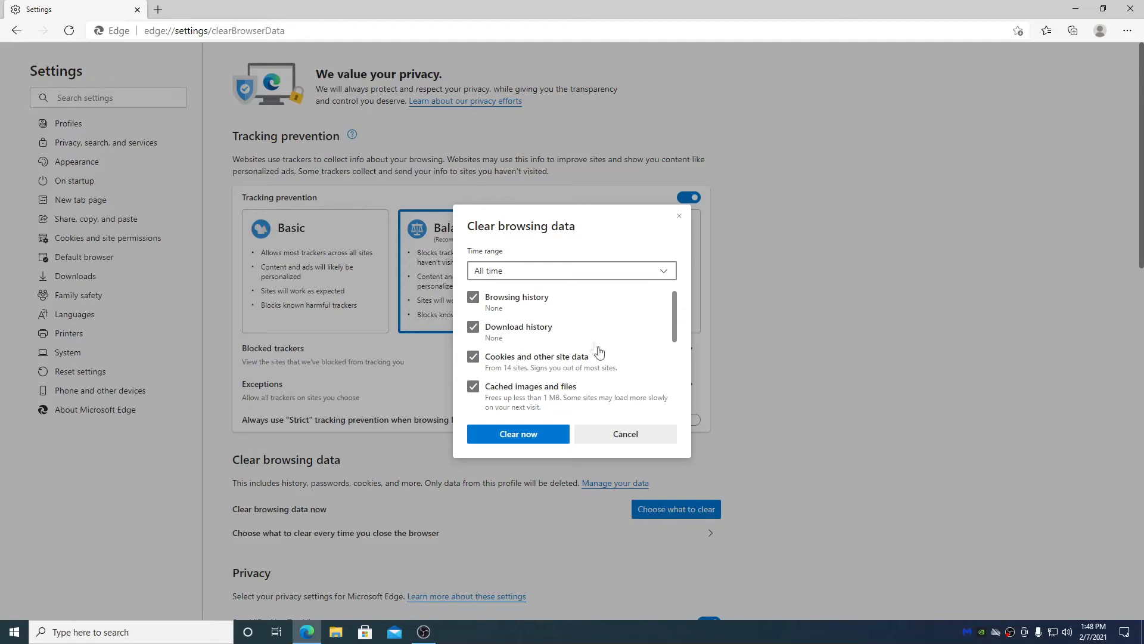
mouse_move(644, 303)
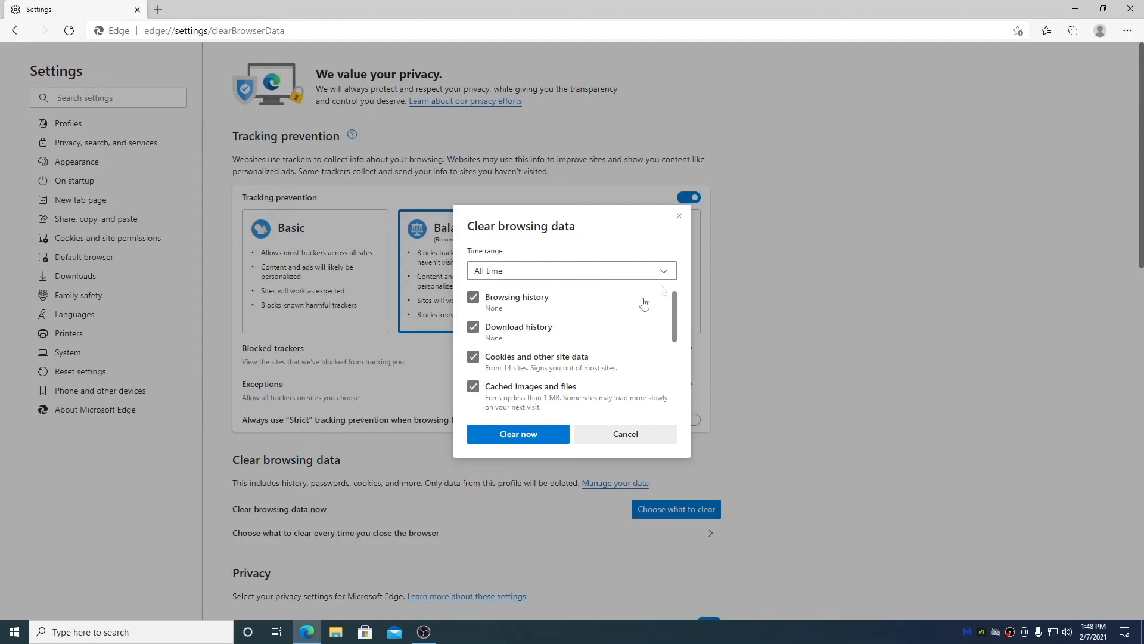
left_click(571, 270)
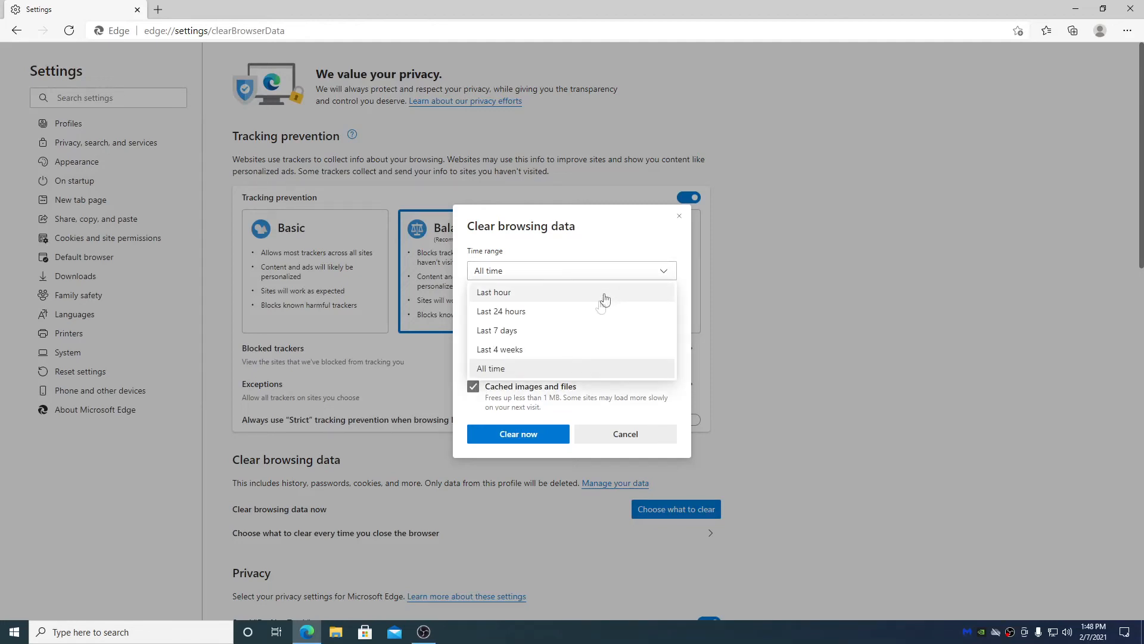
left_click(491, 368)
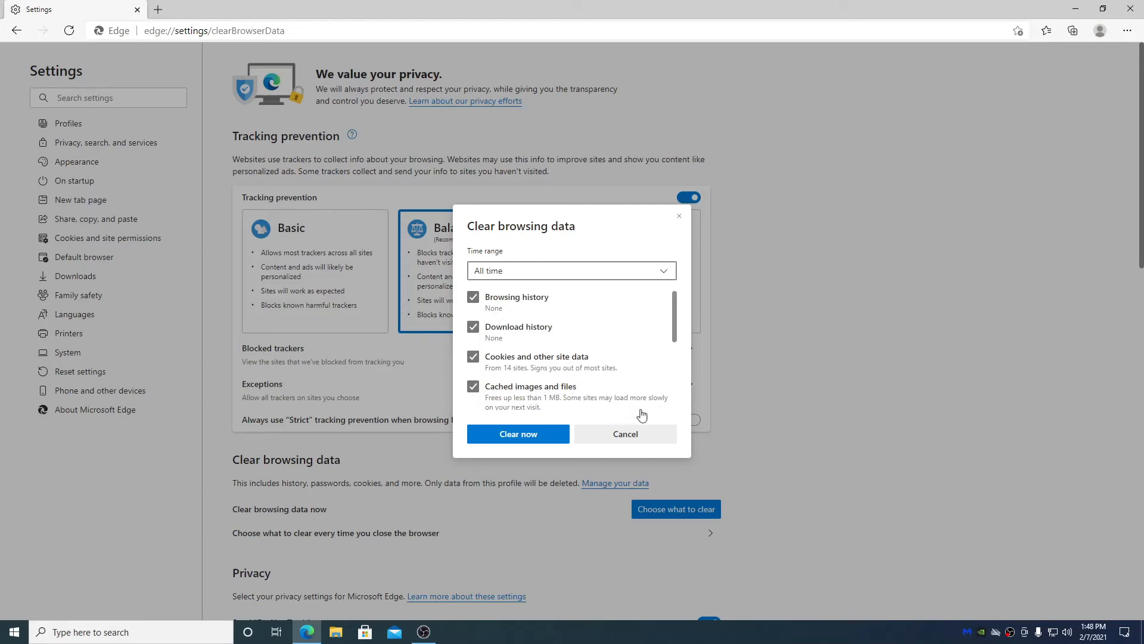
left_click(625, 434)
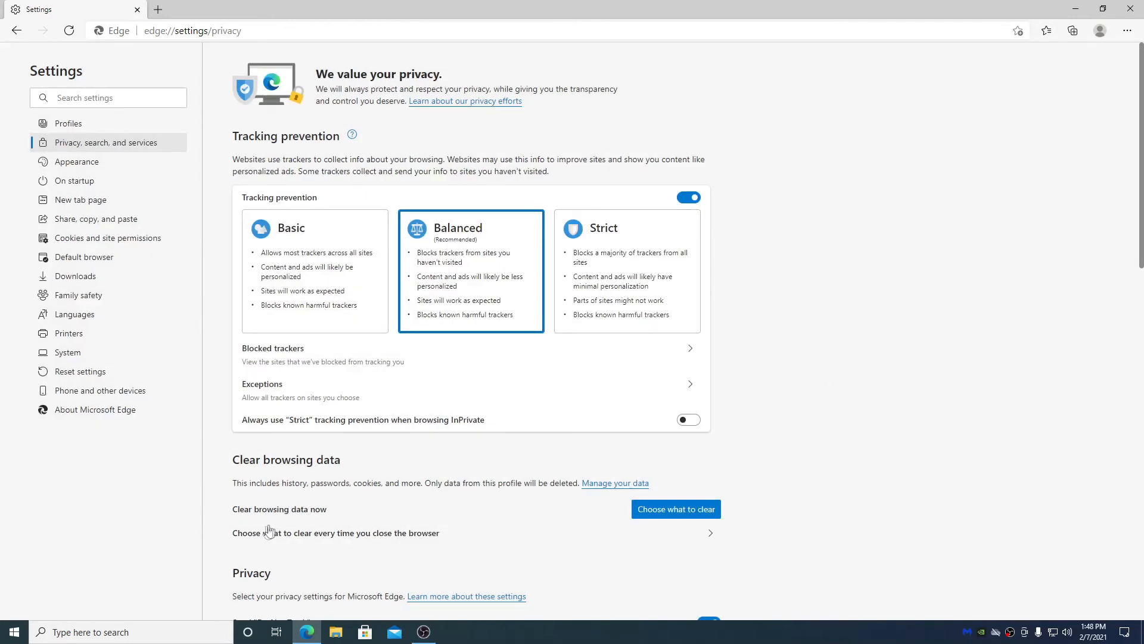
mouse_move(710, 535)
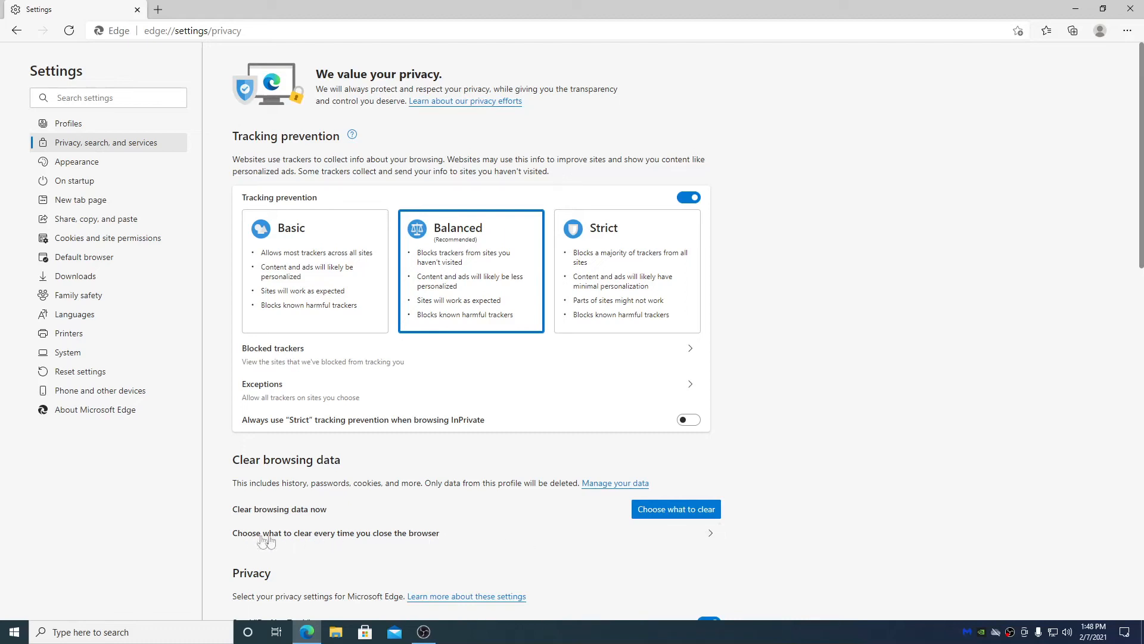
mouse_move(685, 544)
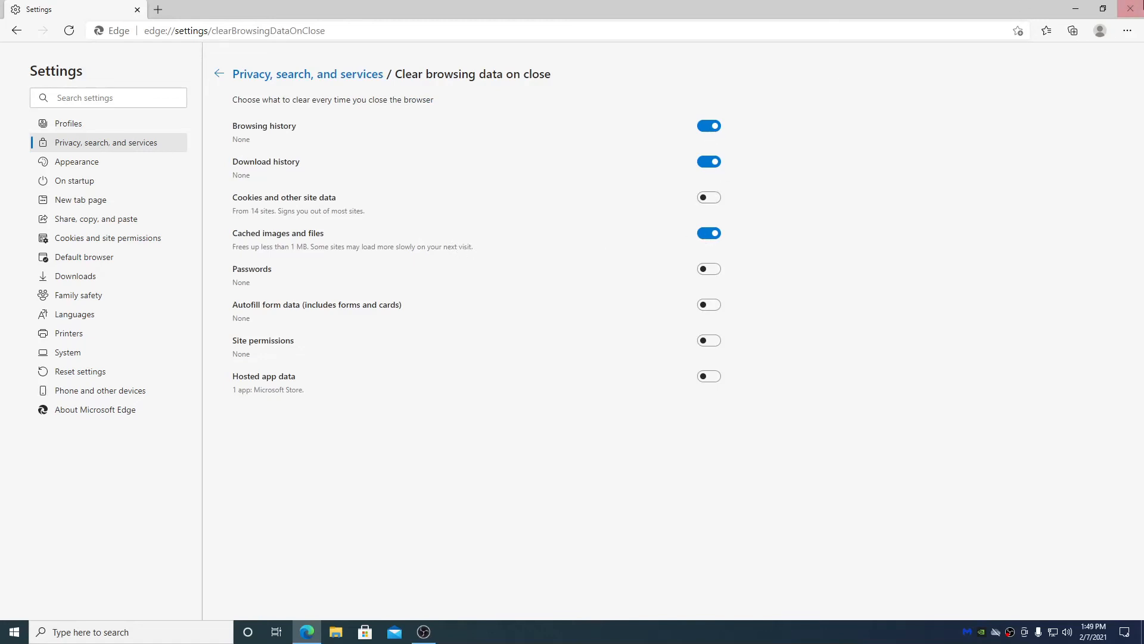
mouse_move(561, 191)
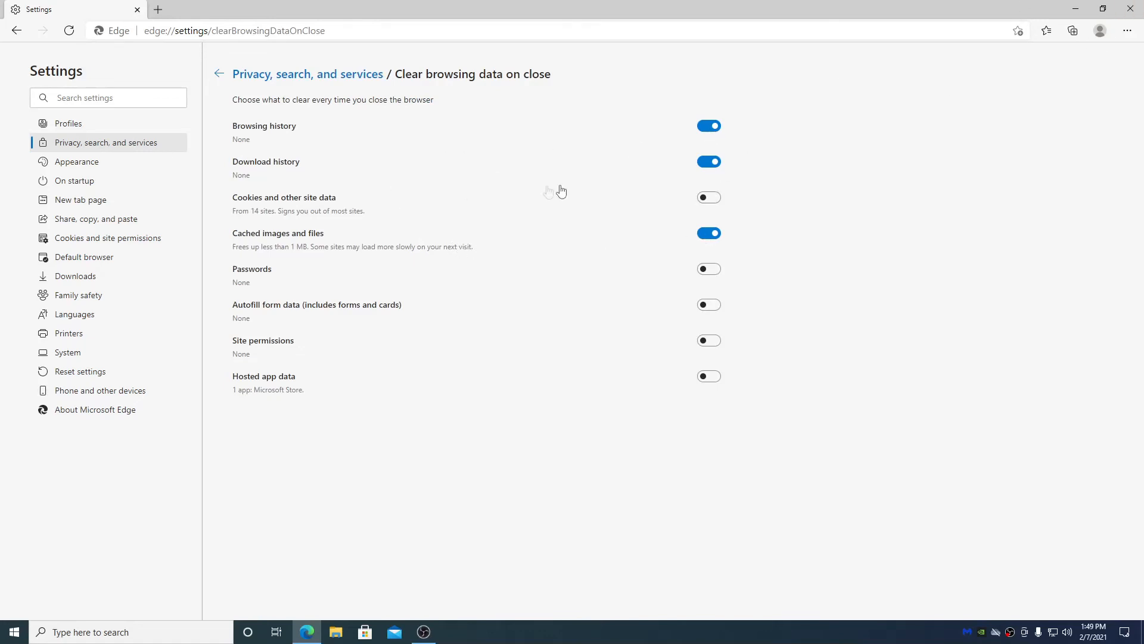
mouse_move(654, 202)
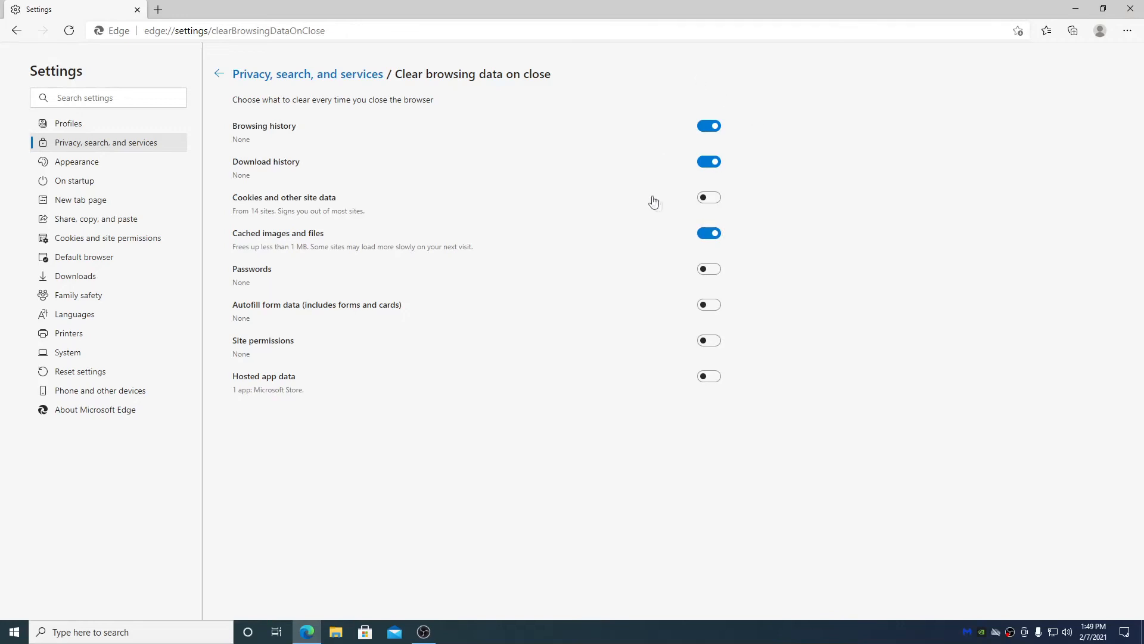
left_click(219, 74)
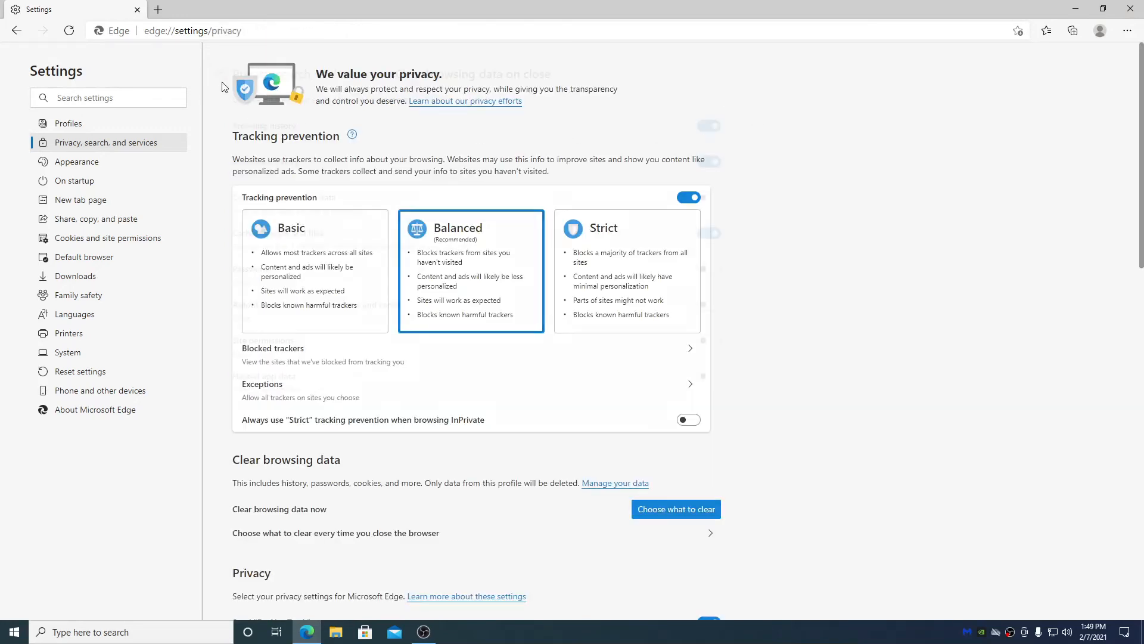
scroll("down", 3)
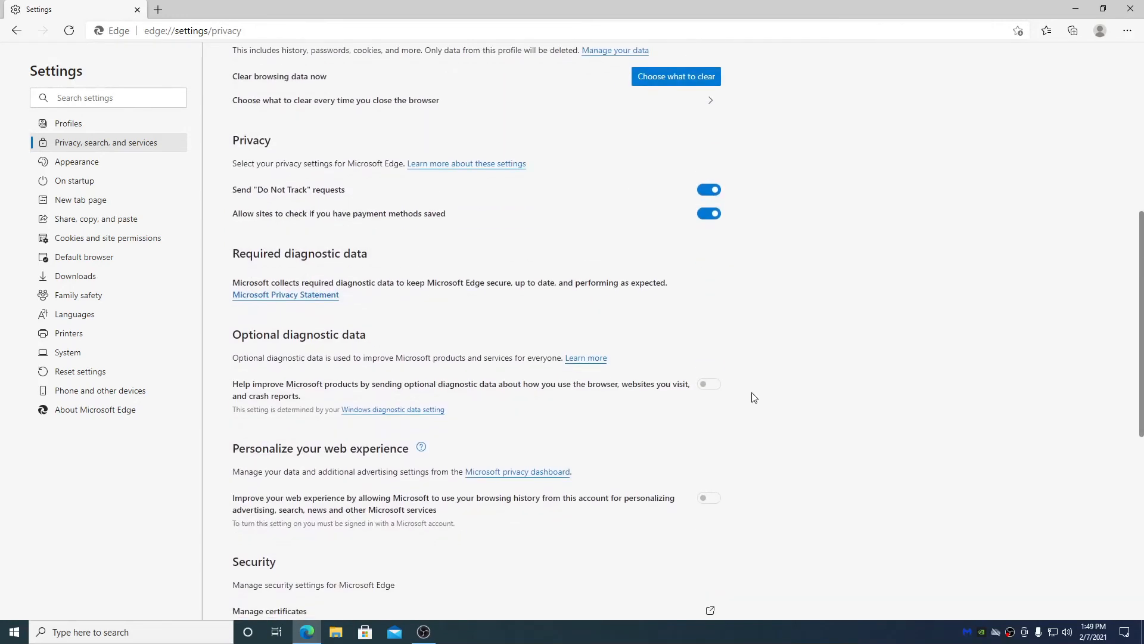
scroll("down", 3)
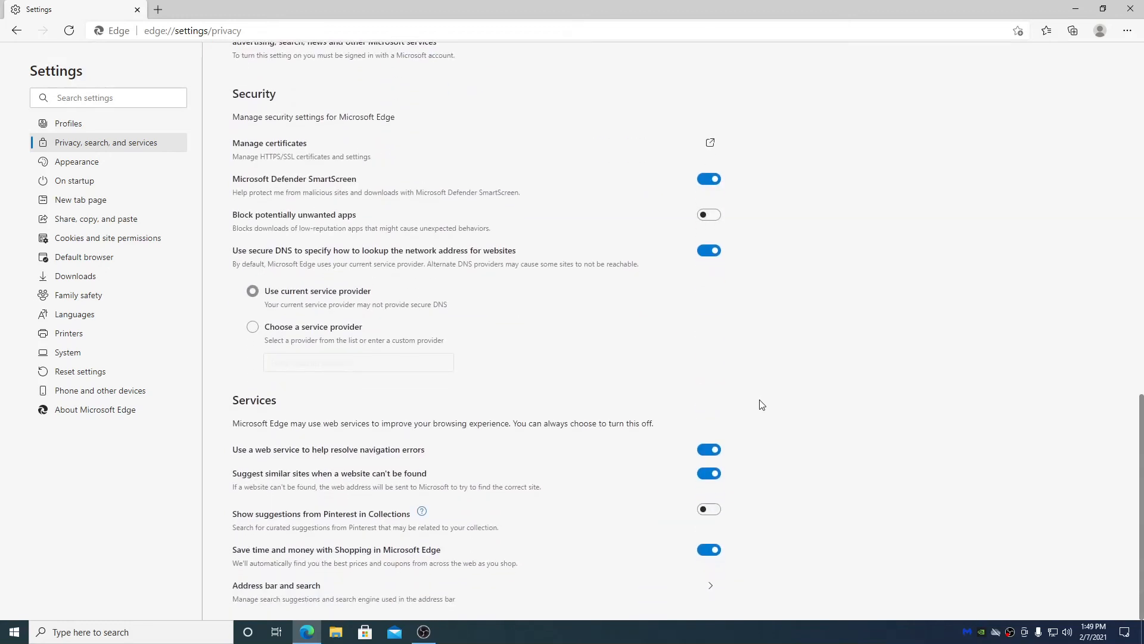
mouse_move(647, 559)
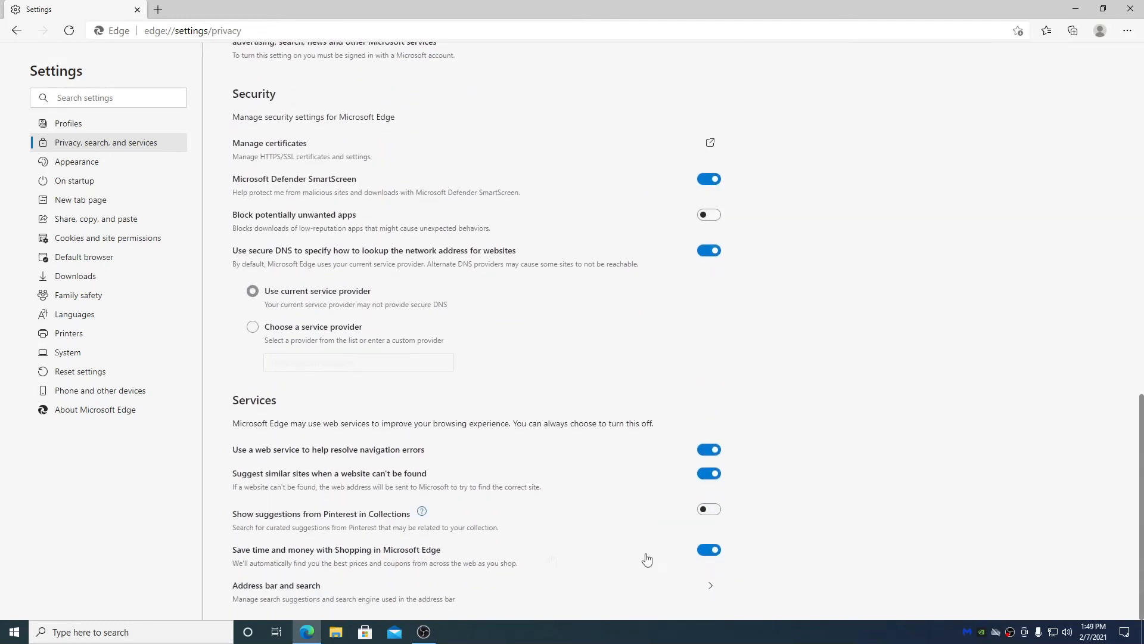
mouse_move(366, 599)
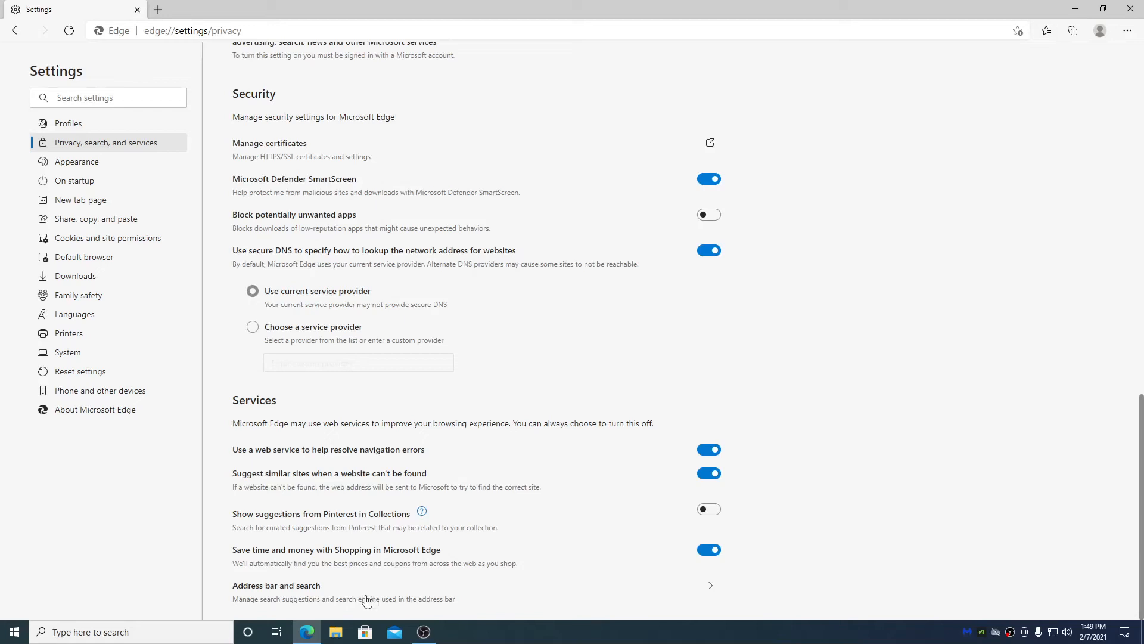
Step: In Address bar and search, check the default engine stays Bing, then open Manage search engines
left_click(276, 584)
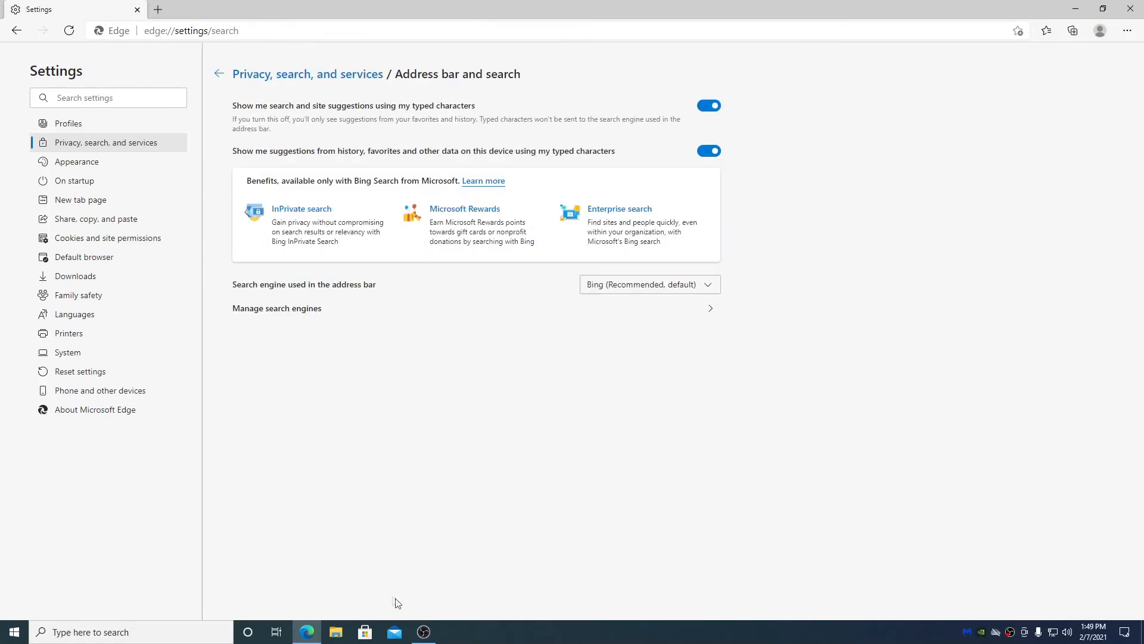
mouse_move(269, 302)
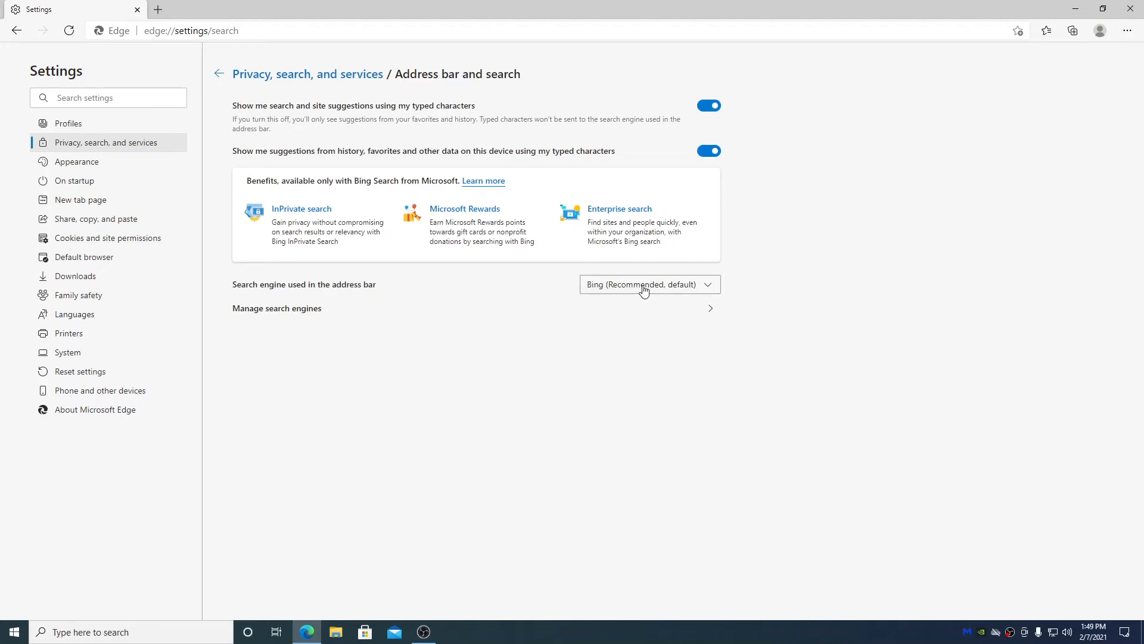
left_click(645, 283)
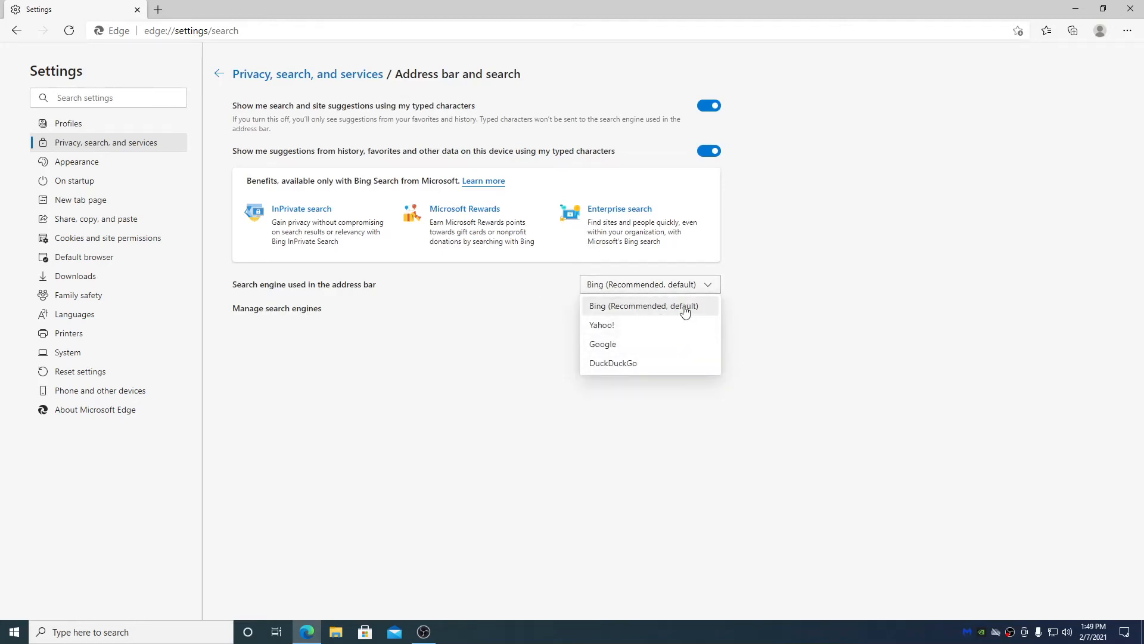
mouse_move(691, 336)
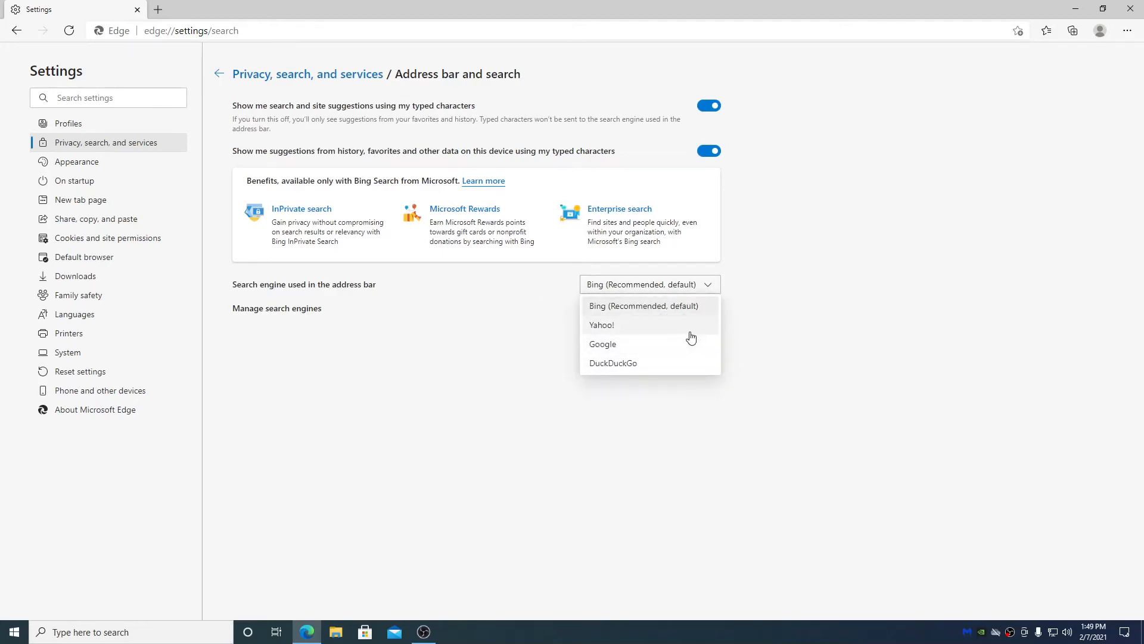
mouse_move(560, 376)
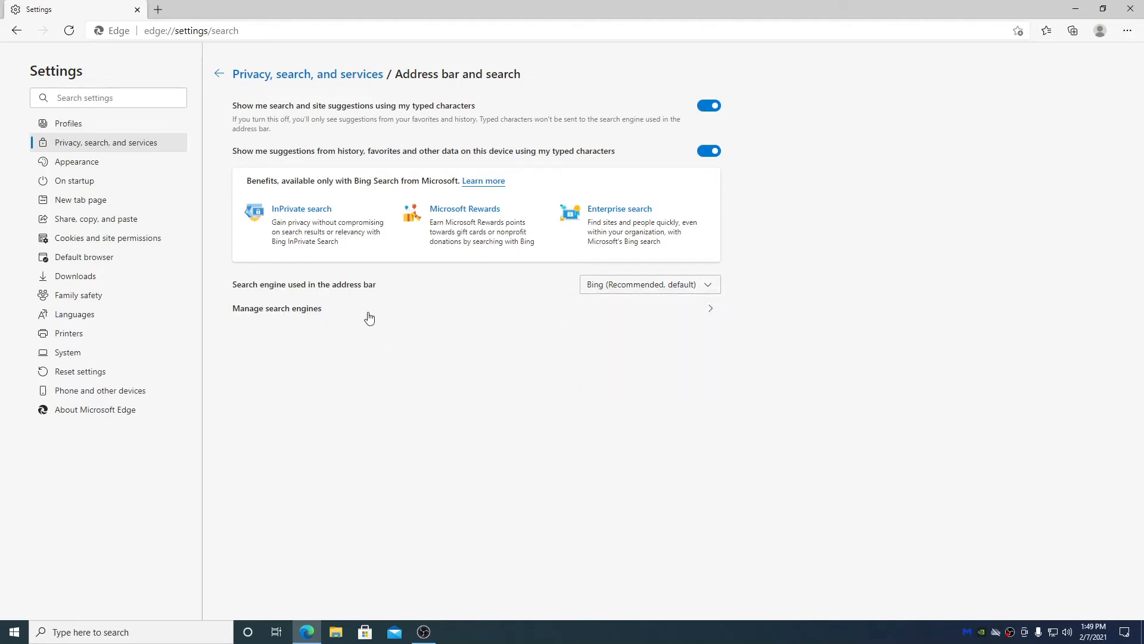
left_click(647, 283)
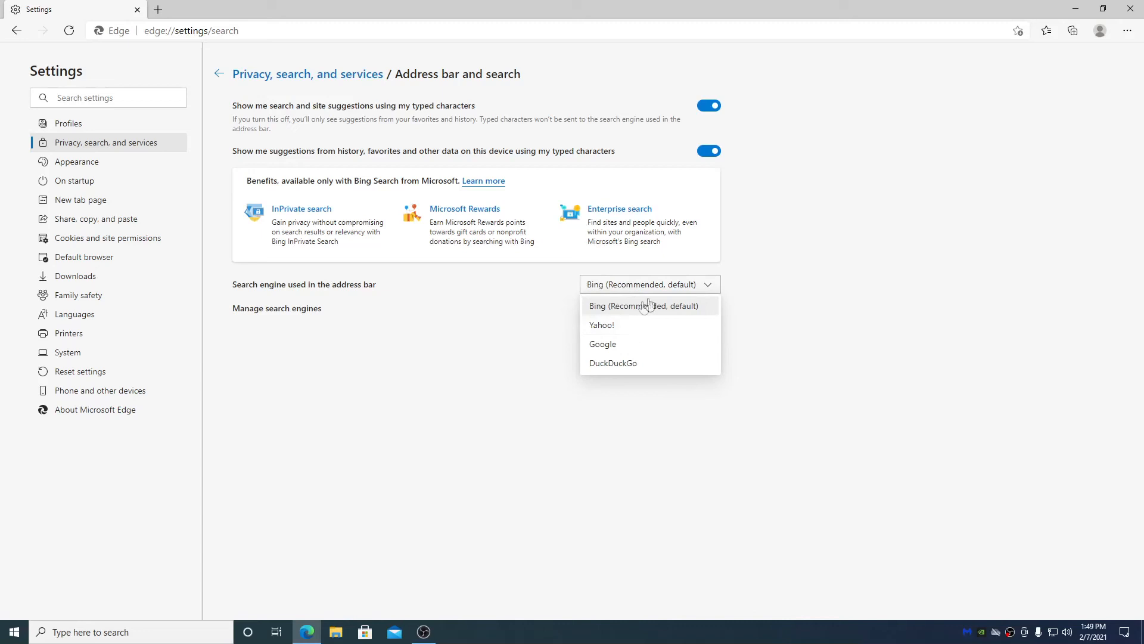
left_click(276, 308)
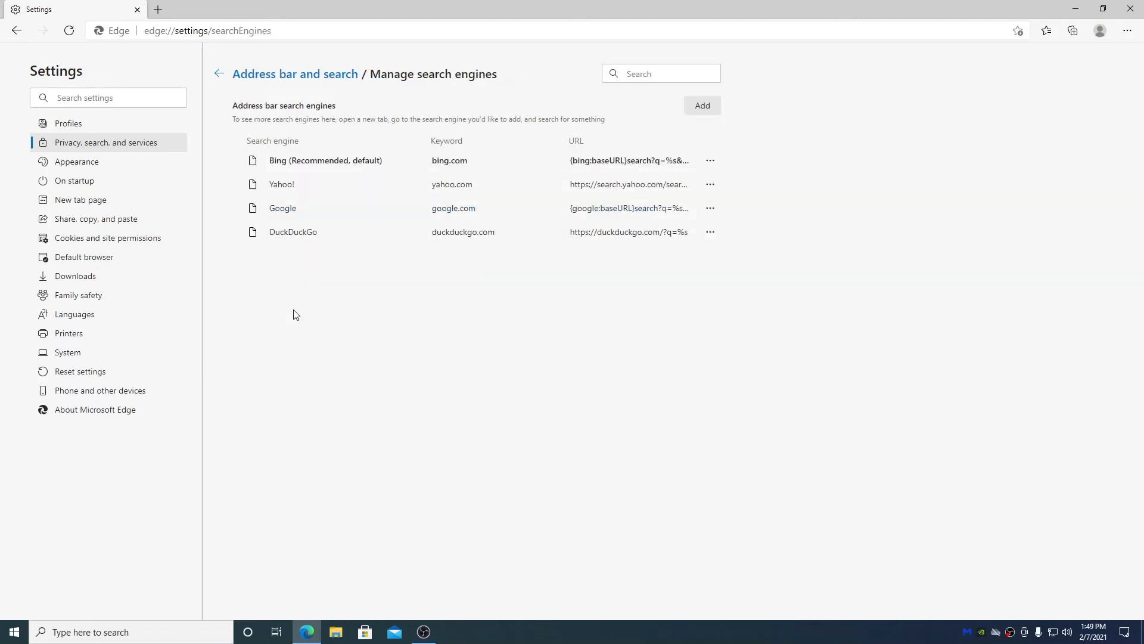
Step: View the Google search engine's actions without changing anything, then go to Appearance
left_click(709, 208)
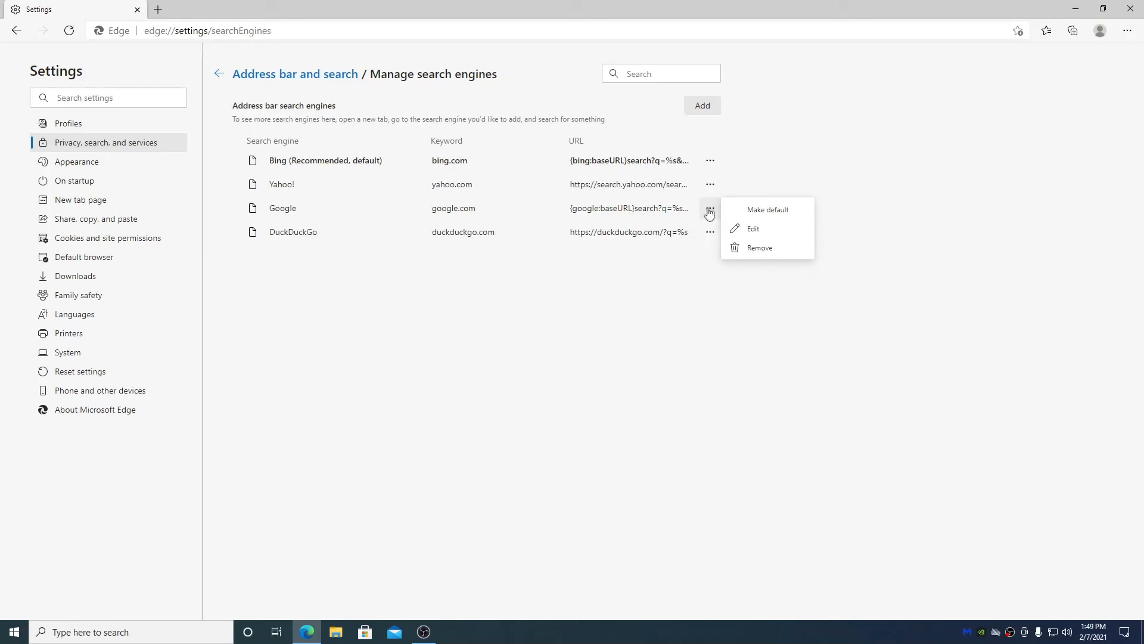
mouse_move(798, 264)
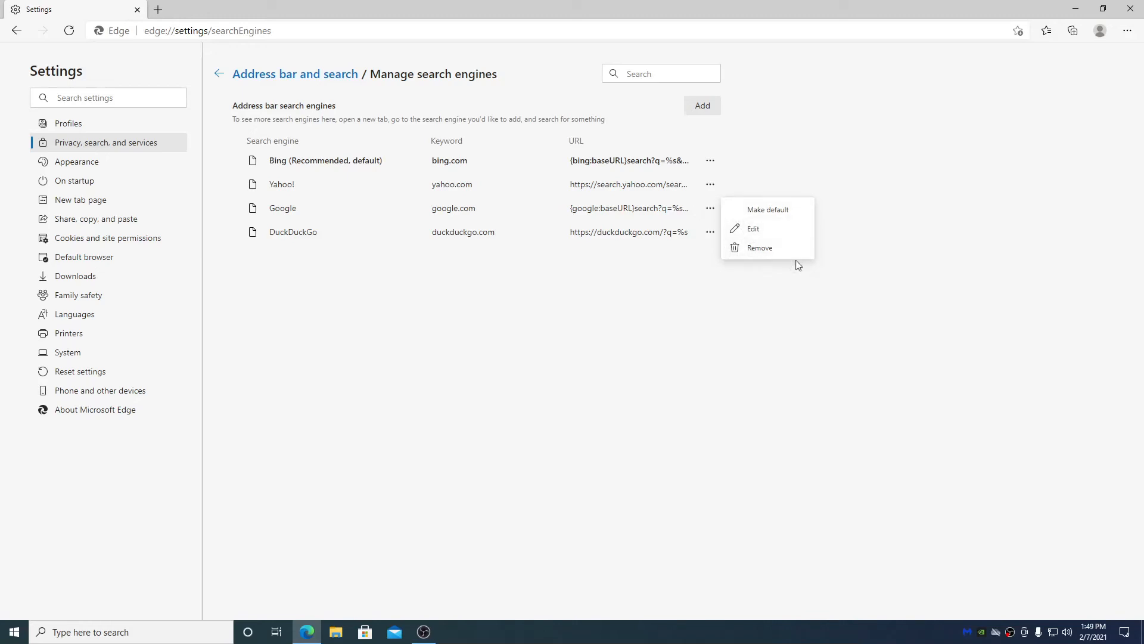
mouse_move(776, 250)
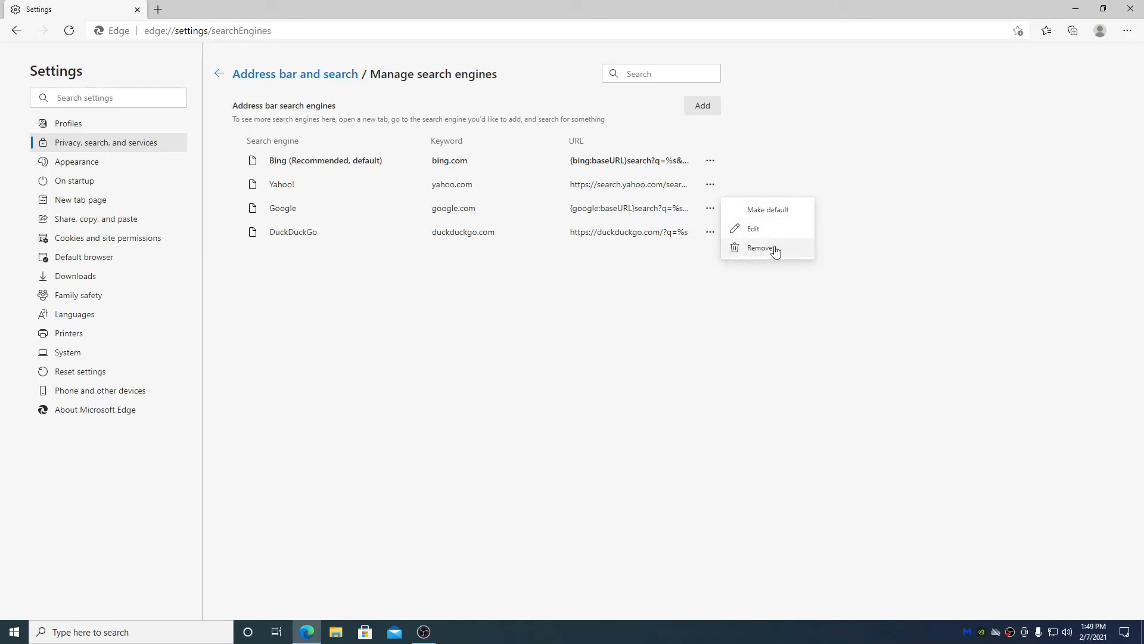
left_click(577, 379)
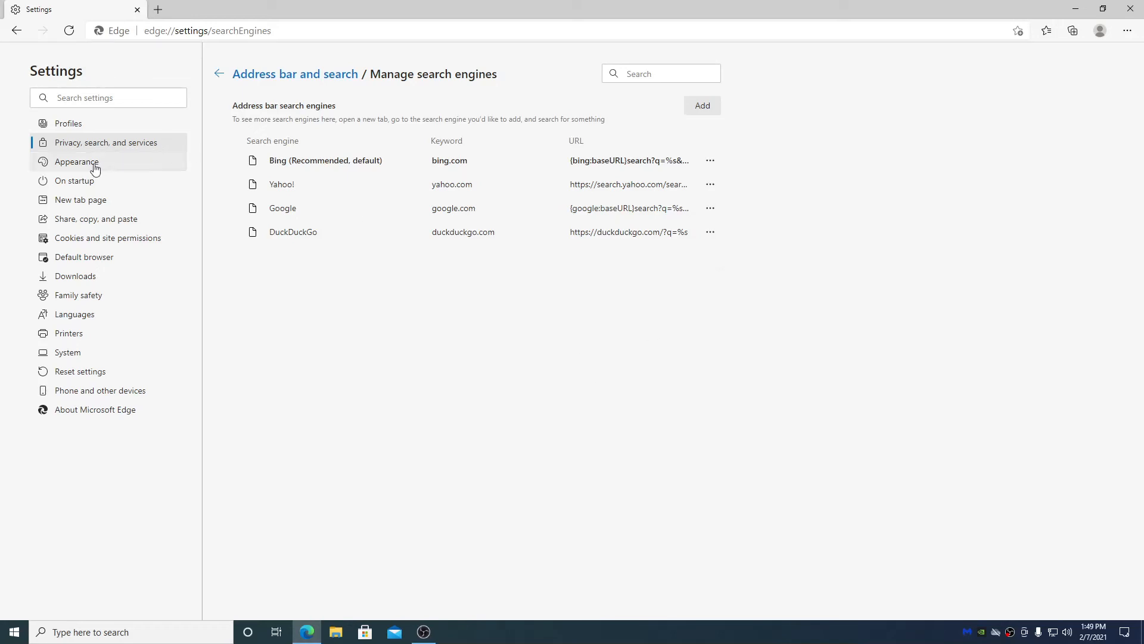
left_click(77, 162)
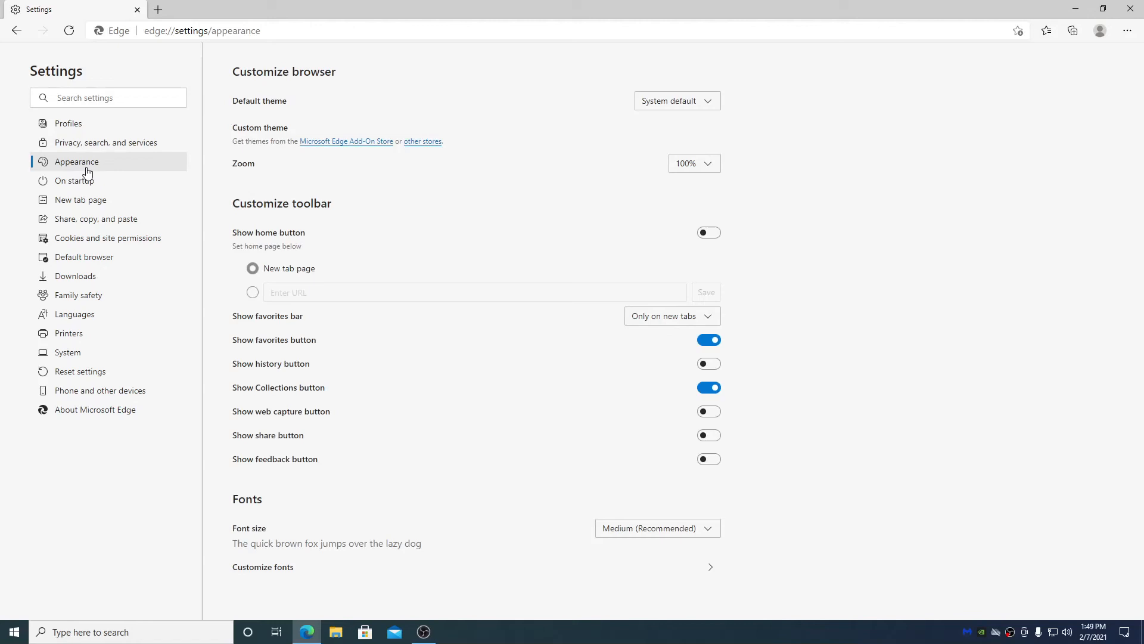
mouse_move(254, 290)
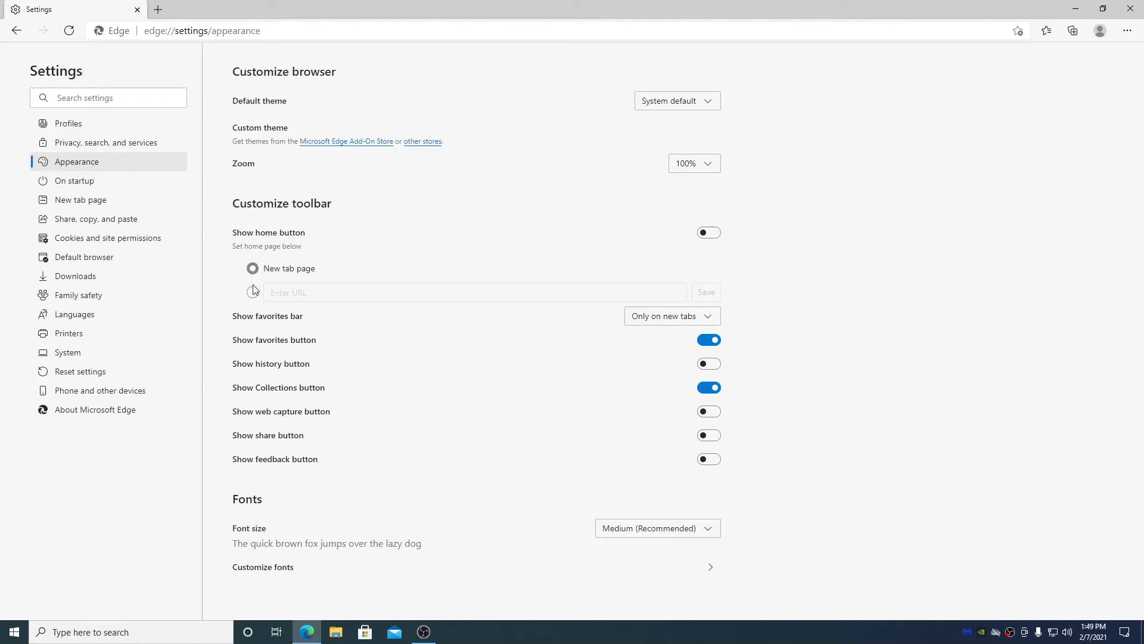
mouse_move(735, 246)
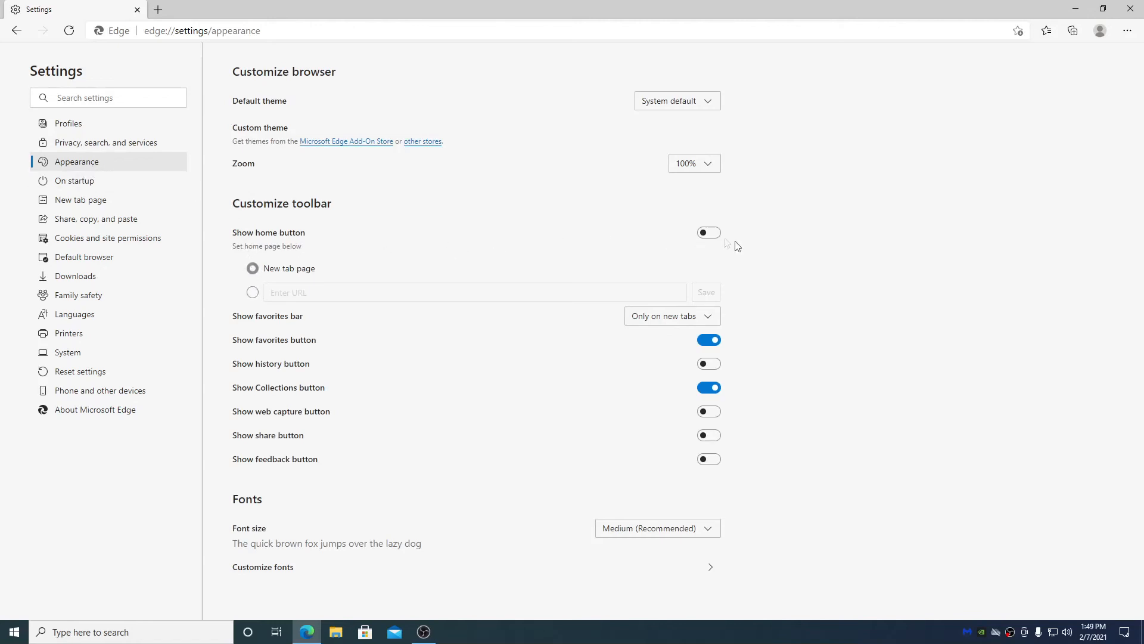
Step: Choose a custom home page URL, show the favorites bar Always, and hide the Collections button
left_click(252, 292)
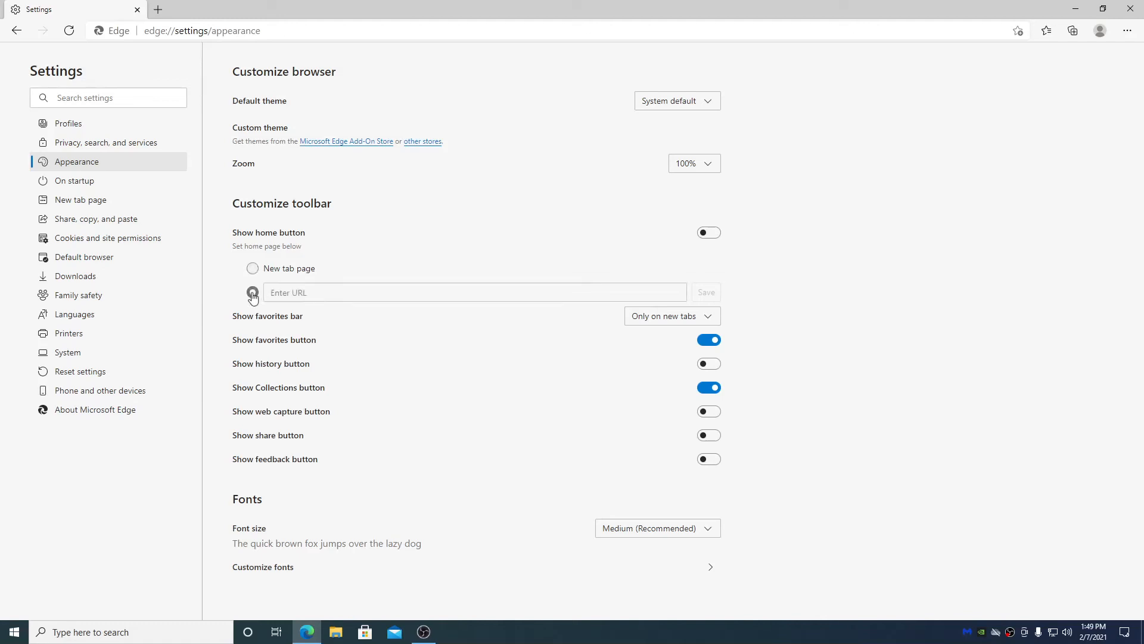
mouse_move(388, 252)
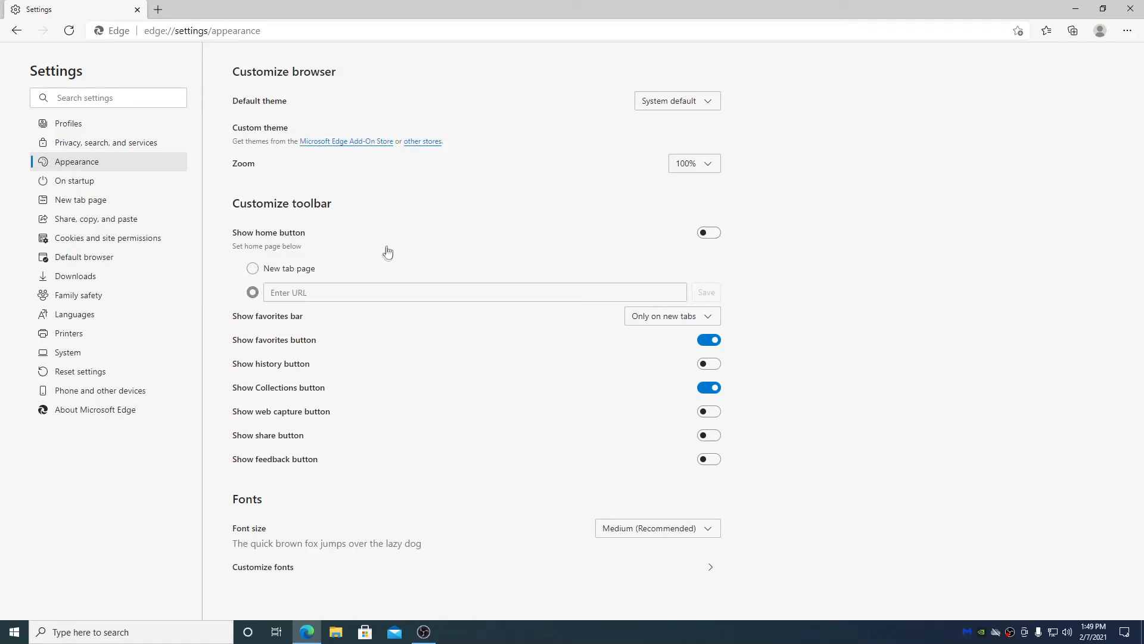
mouse_move(212, 348)
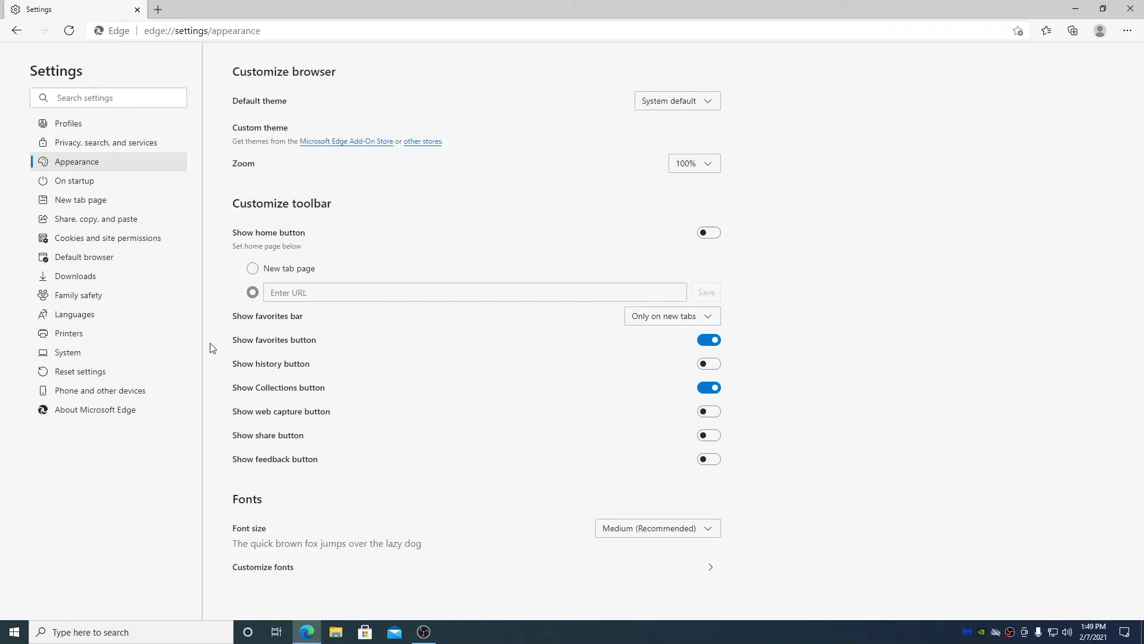
left_click(670, 315)
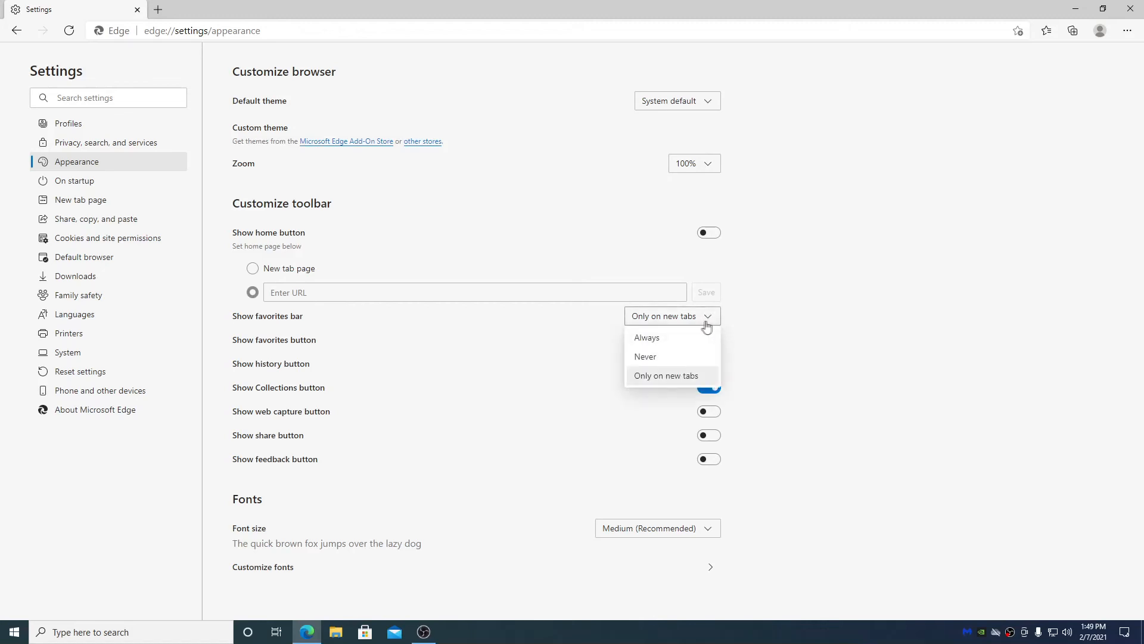
left_click(646, 338)
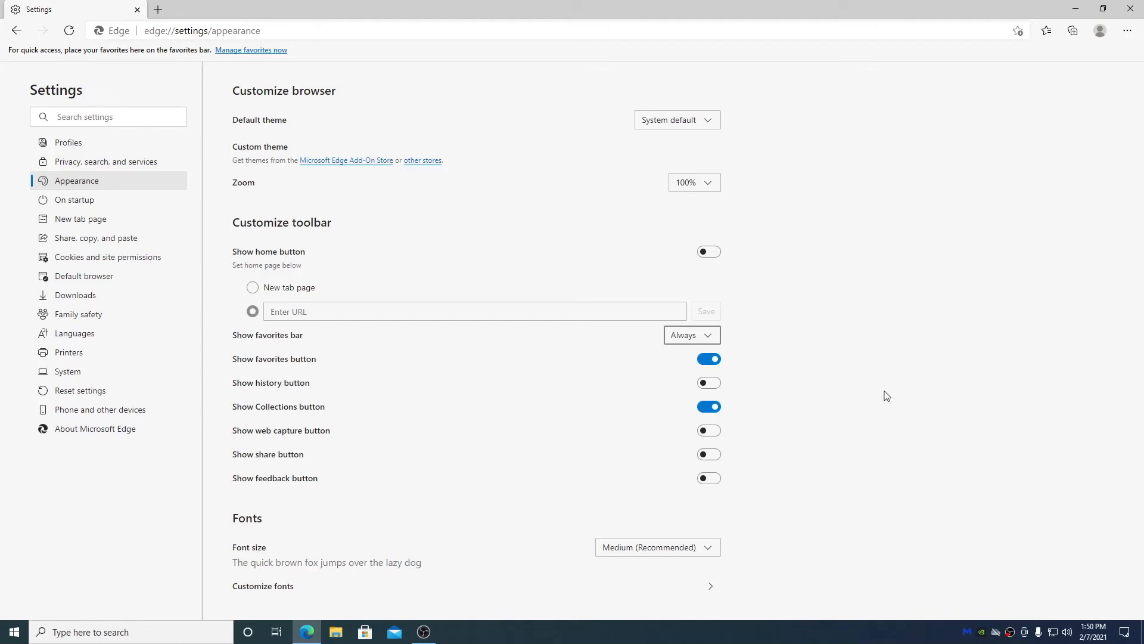
mouse_move(597, 363)
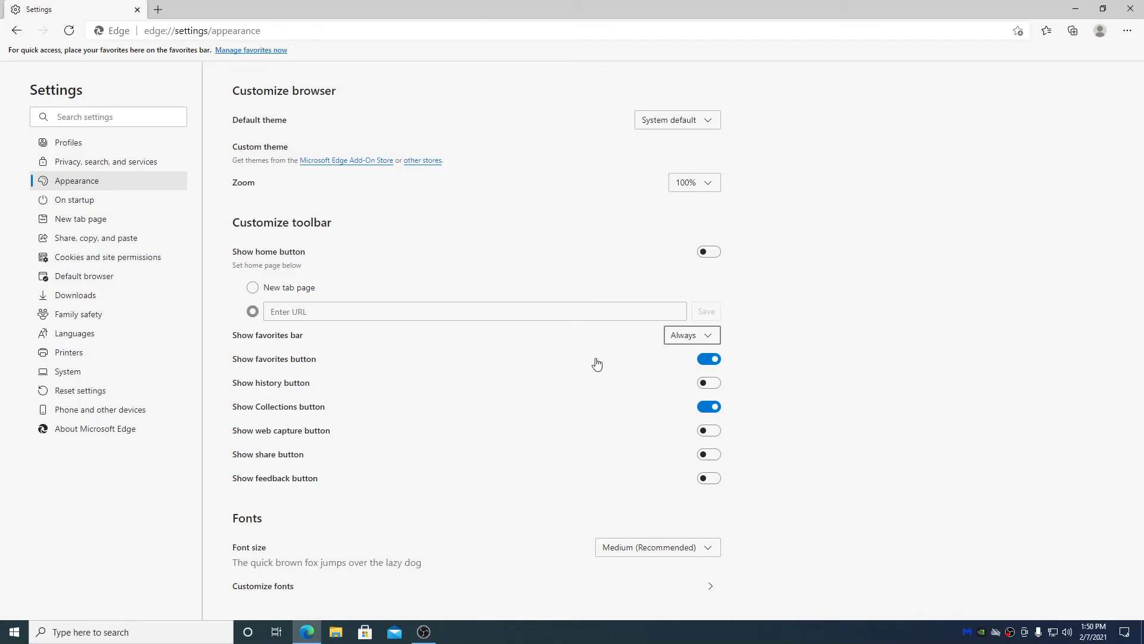
mouse_move(718, 416)
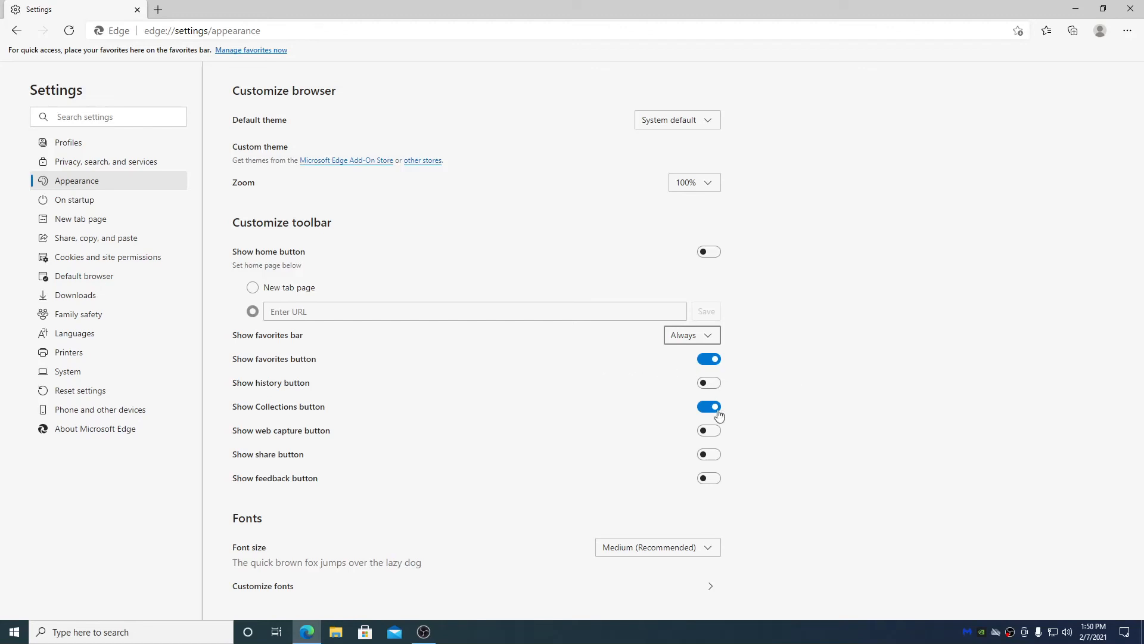
left_click(708, 406)
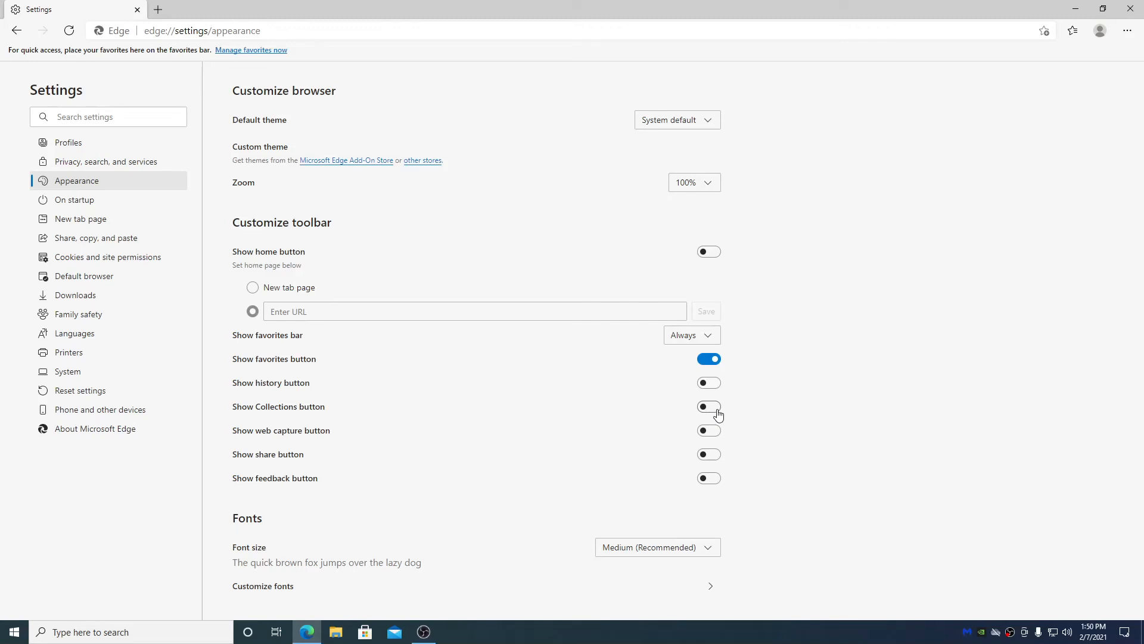
mouse_move(885, 327)
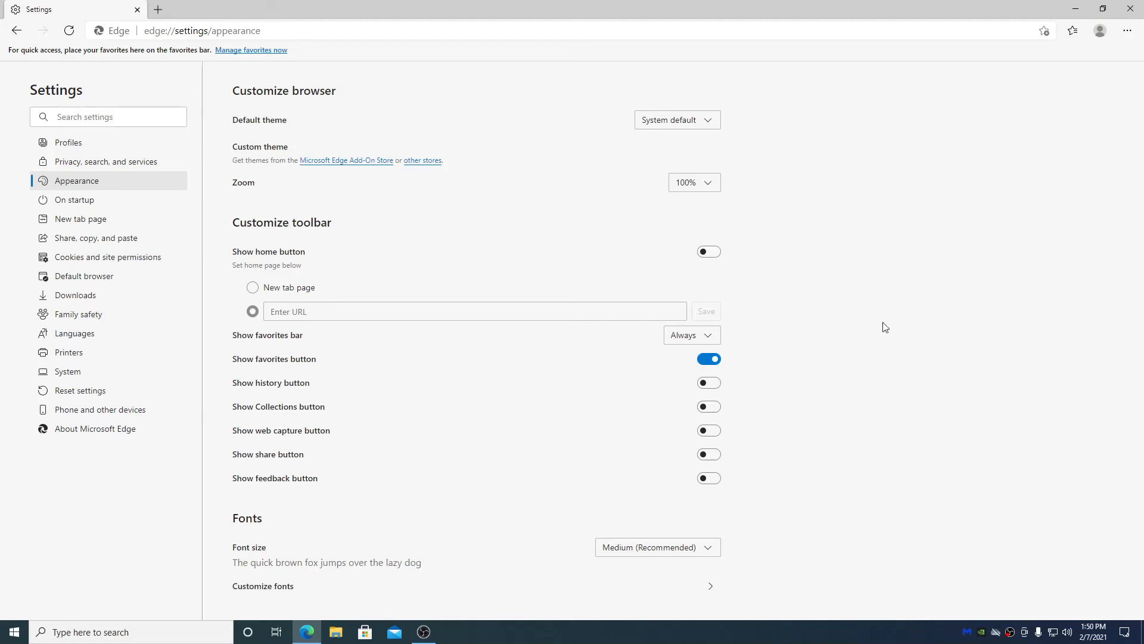
mouse_move(855, 489)
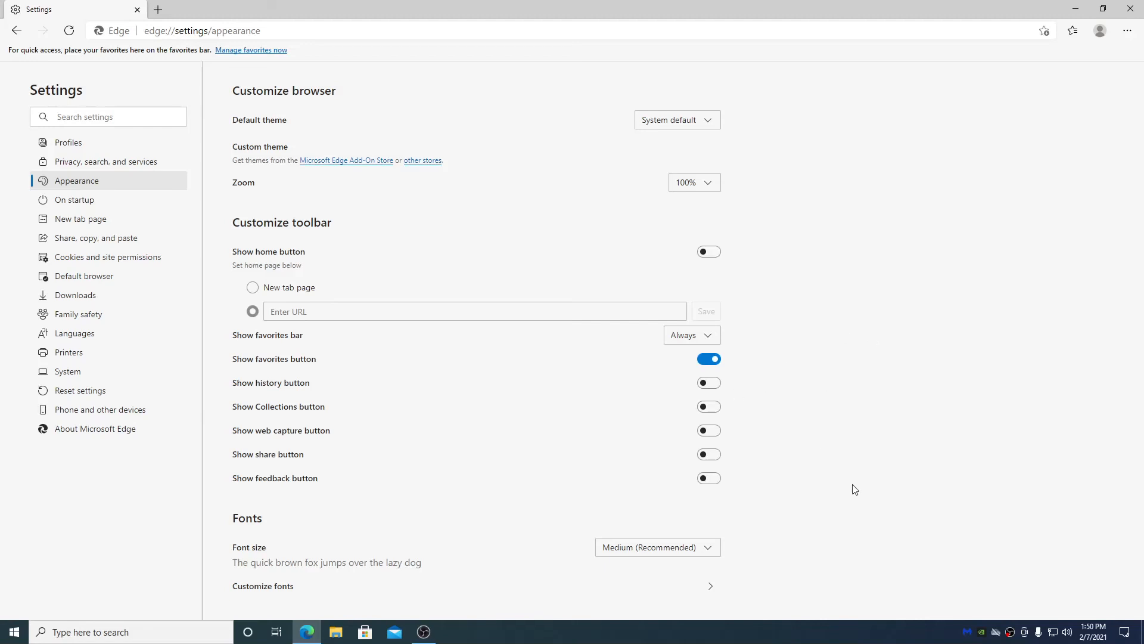
mouse_move(111, 204)
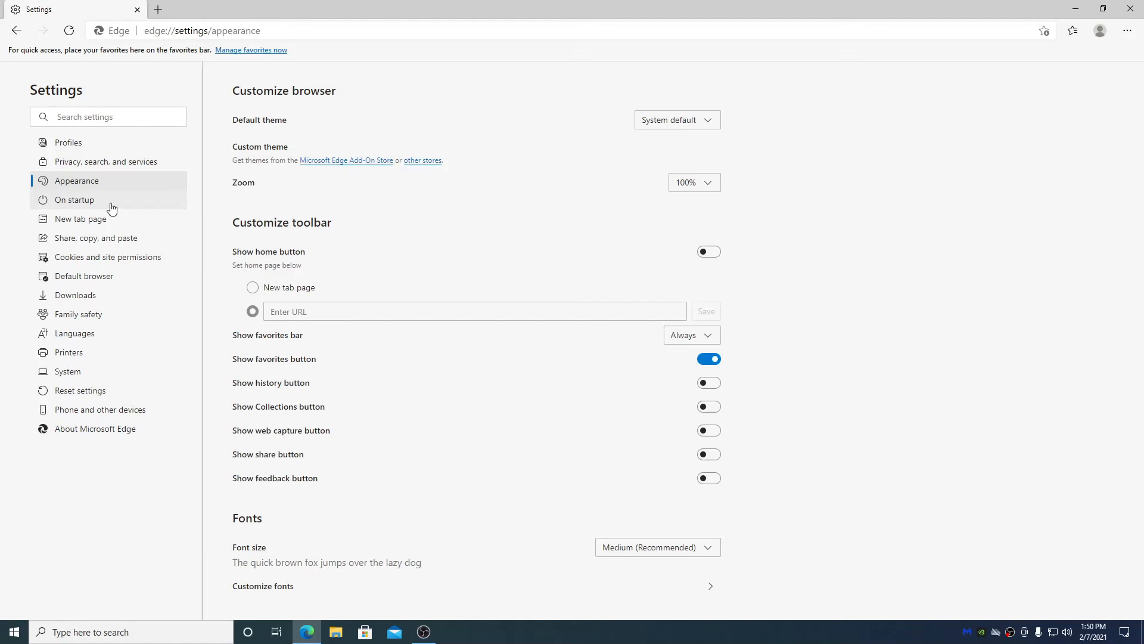
left_click(74, 199)
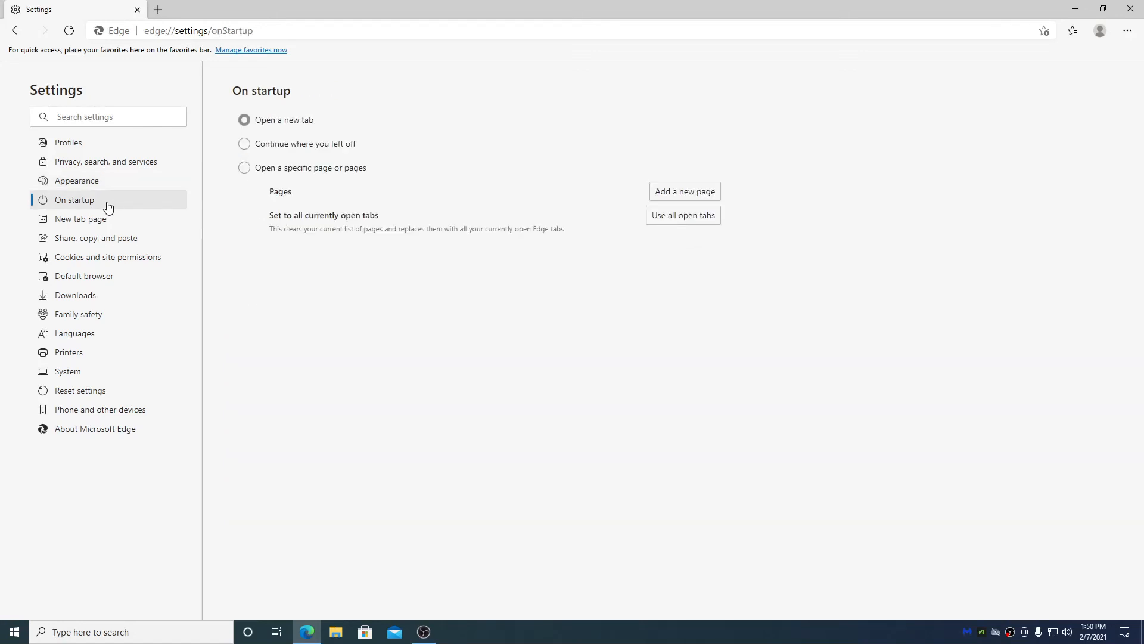
mouse_move(113, 201)
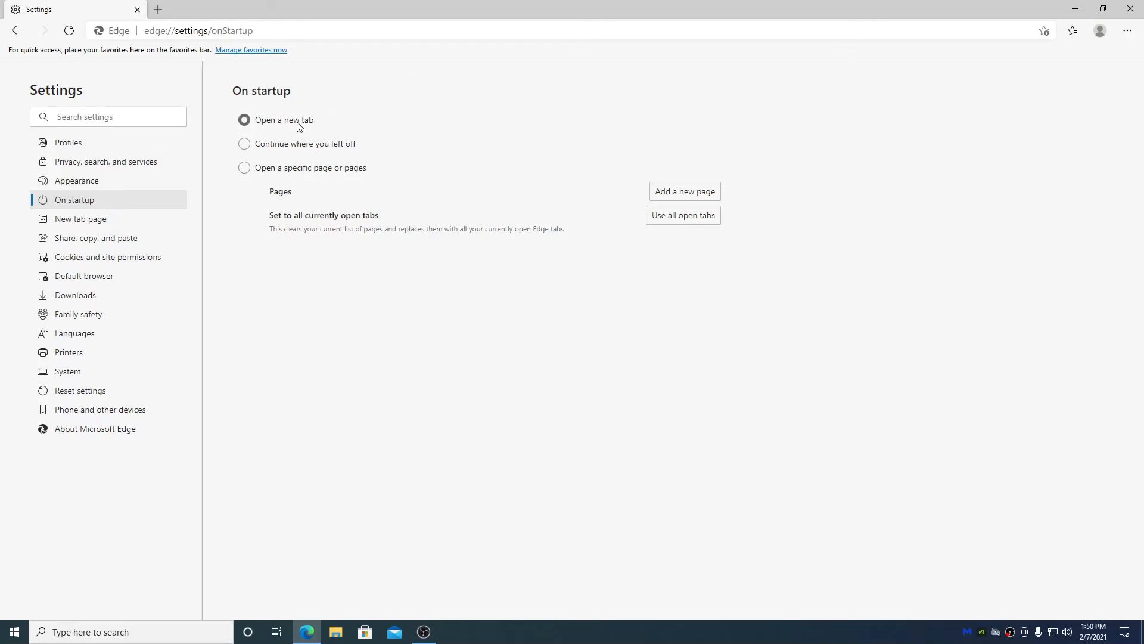
mouse_move(303, 154)
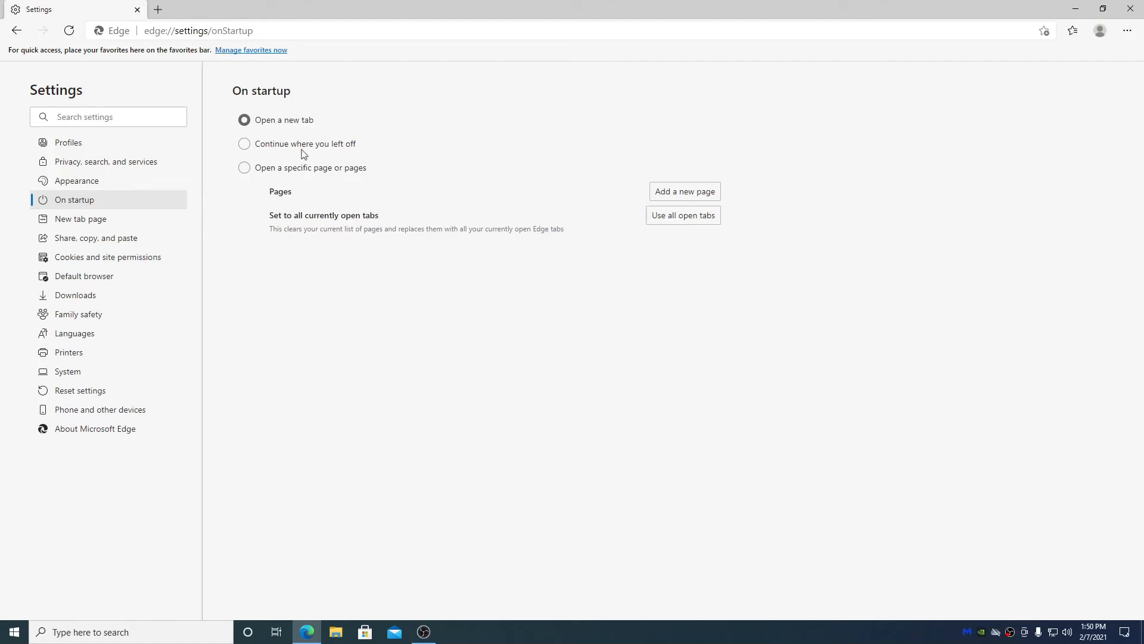
Step: Switch startup to 'Open a specific page or pages' and start adding a new page
left_click(244, 144)
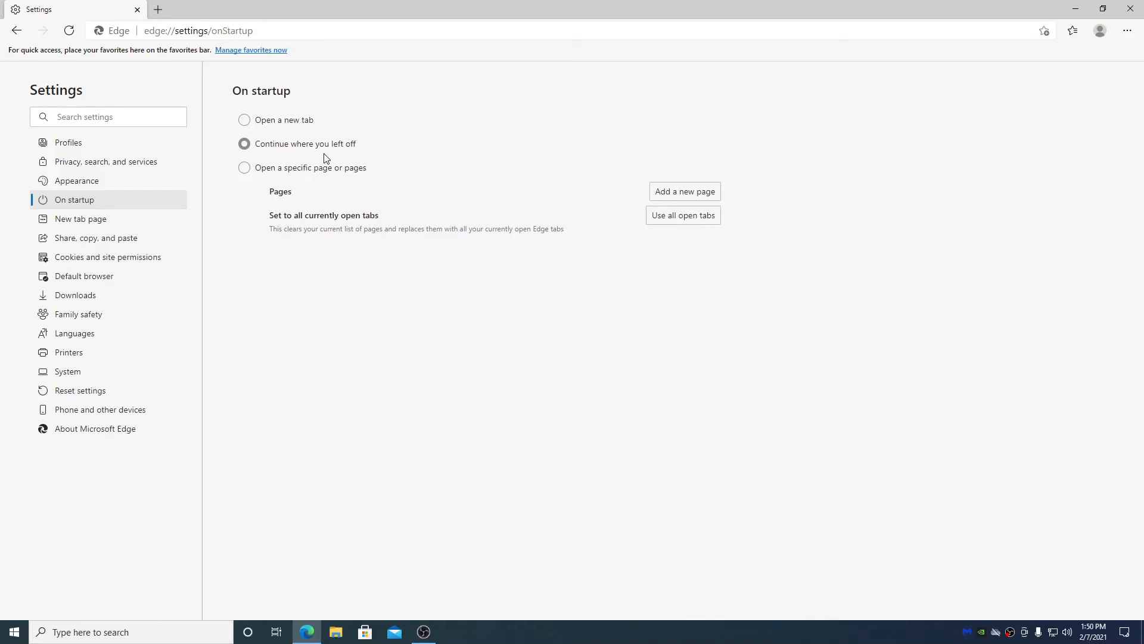
mouse_move(272, 183)
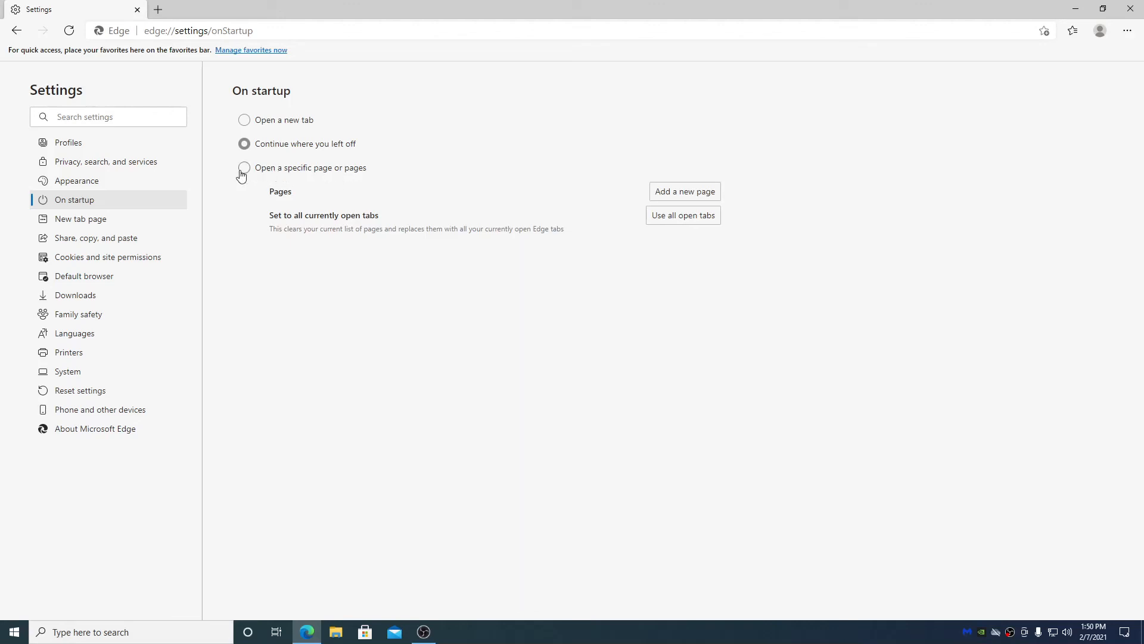
left_click(244, 167)
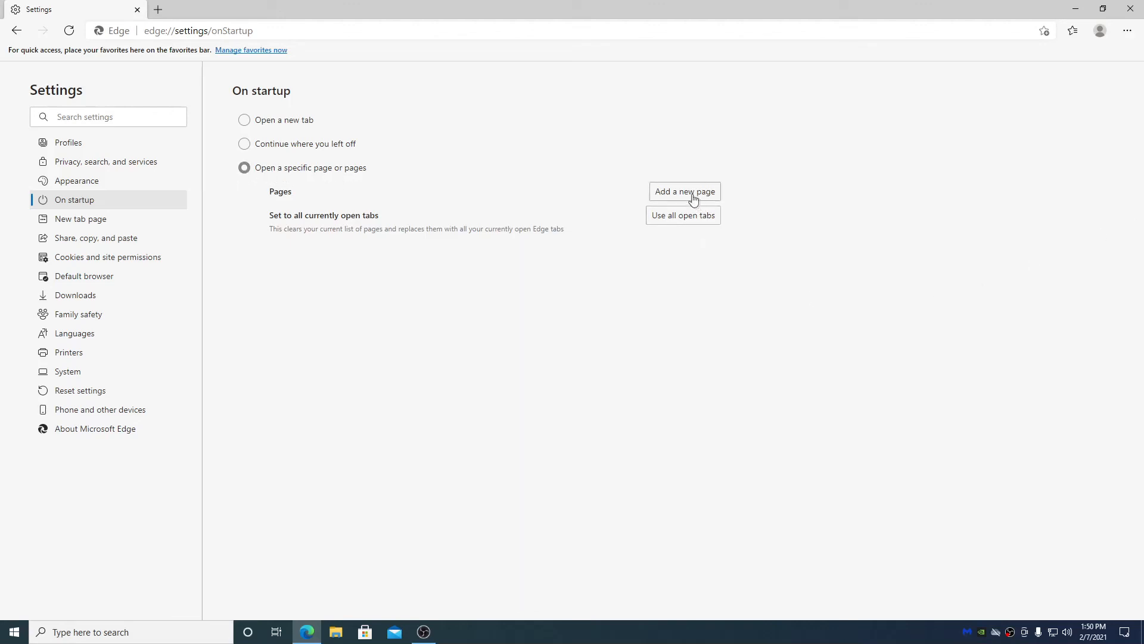
left_click(683, 191)
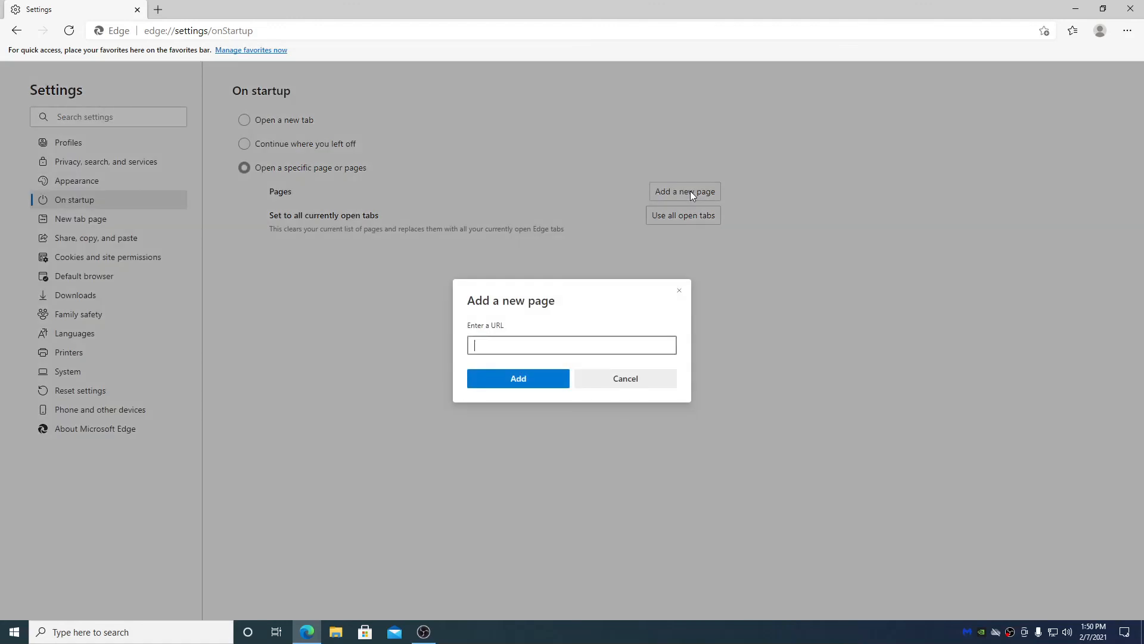
type("www.kadaza")
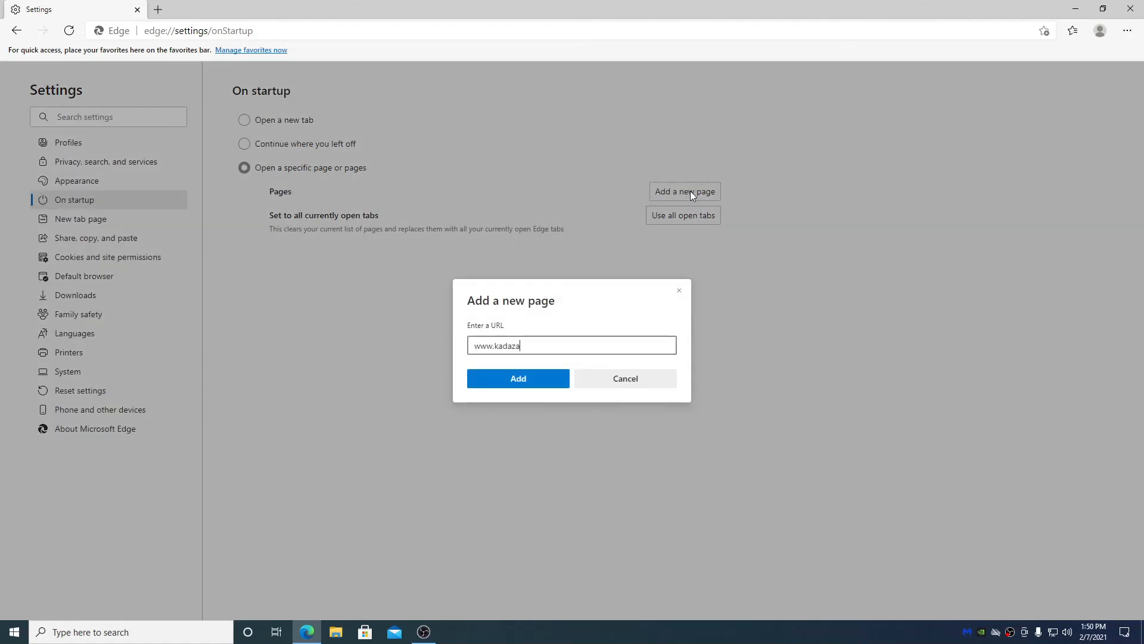
left_click(518, 378)
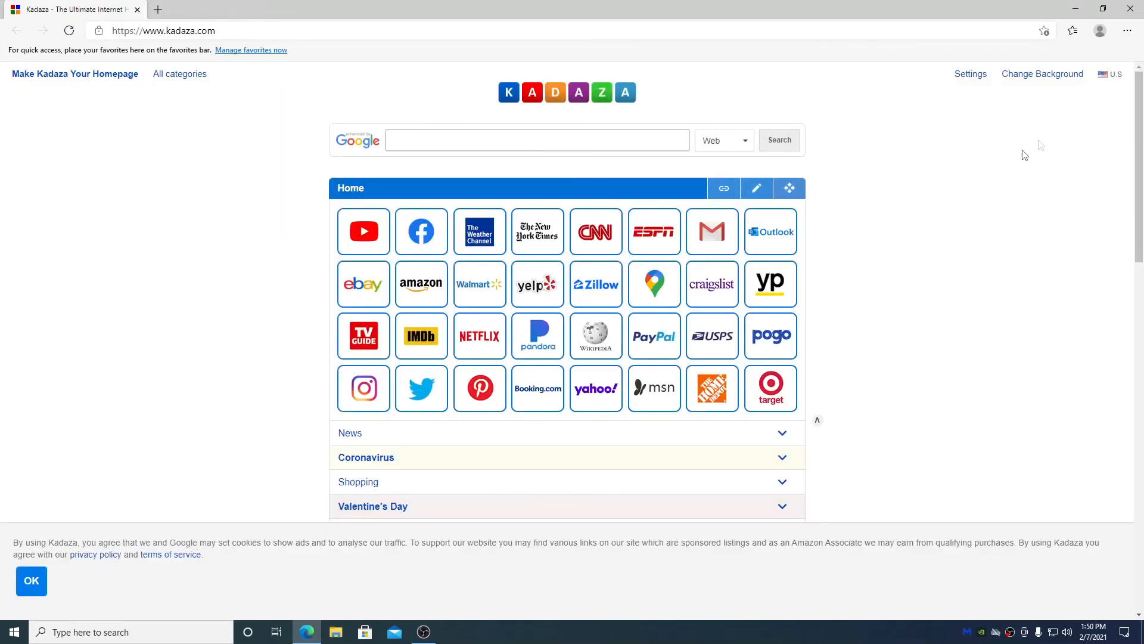
Step: Reopen Settings > On startup and bring up the Kadaza entry's edit/delete options
left_click(1127, 31)
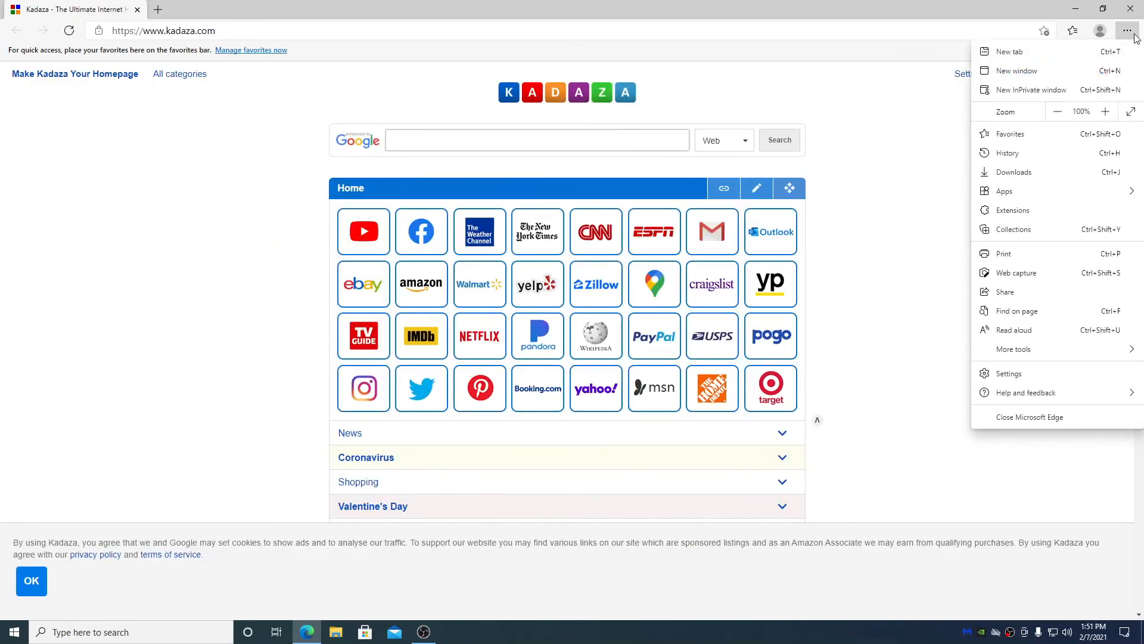
left_click(1009, 373)
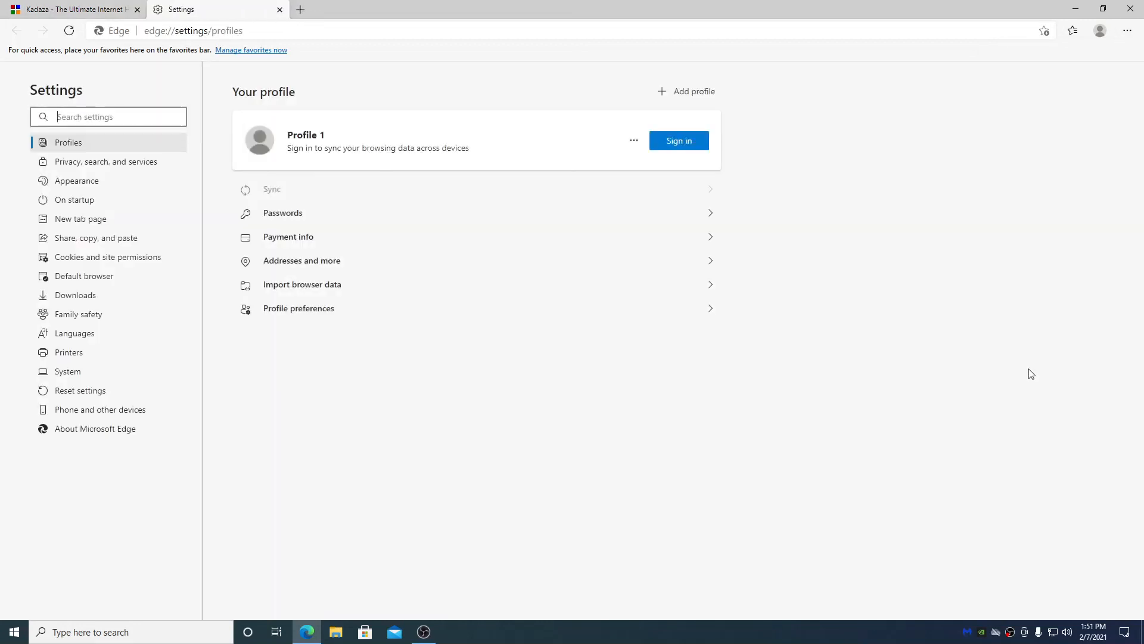
left_click(74, 199)
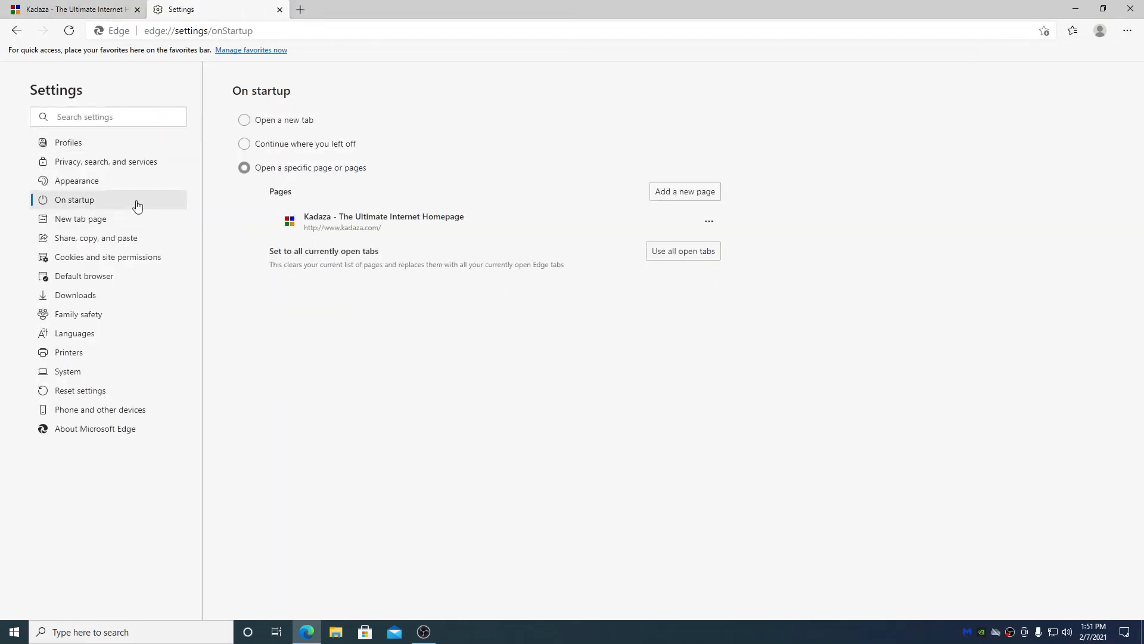
mouse_move(668, 228)
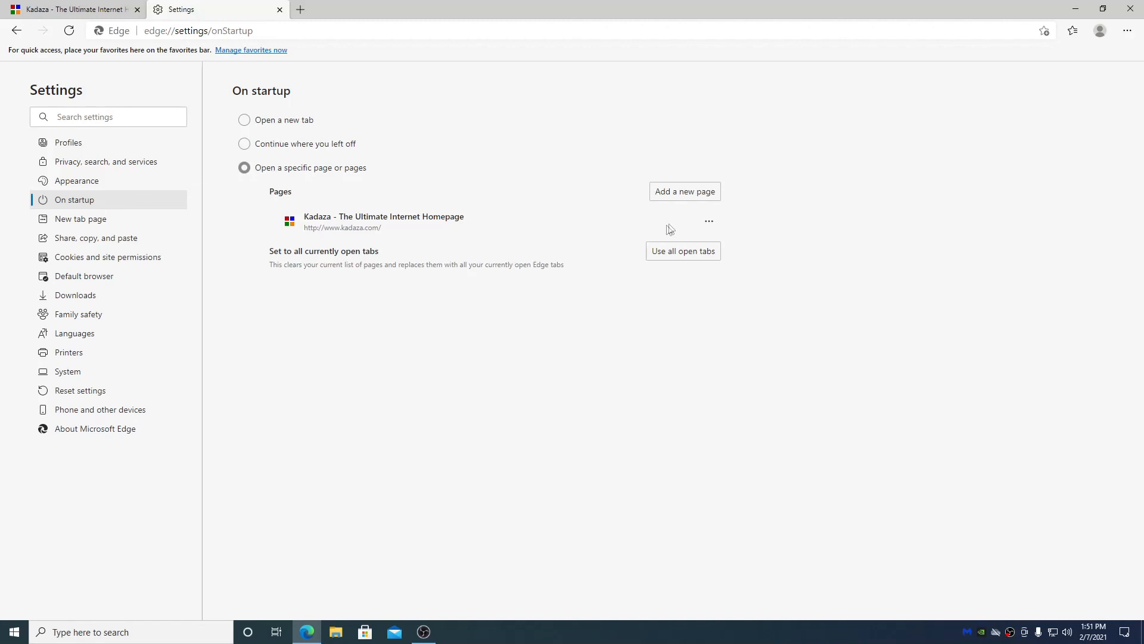
left_click(708, 221)
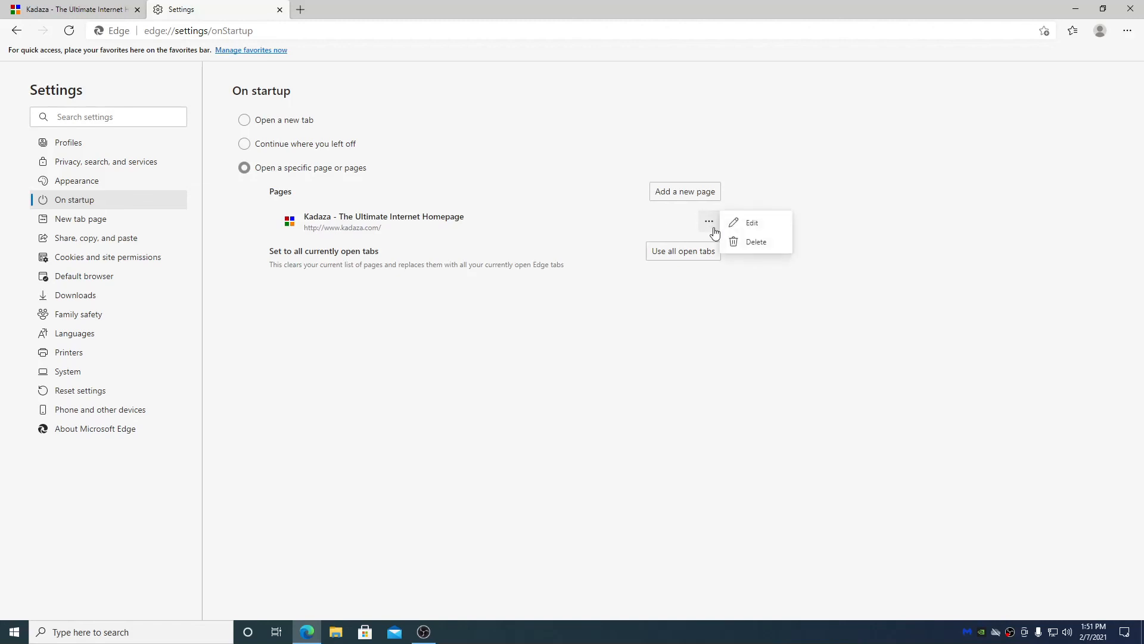
mouse_move(783, 250)
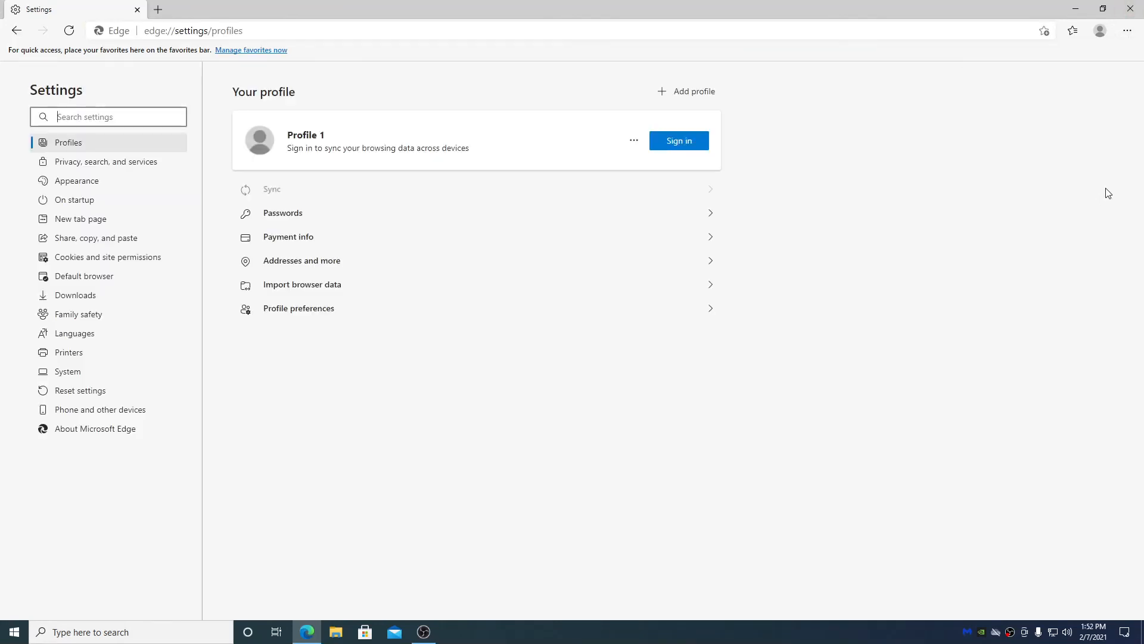
mouse_move(1132, 50)
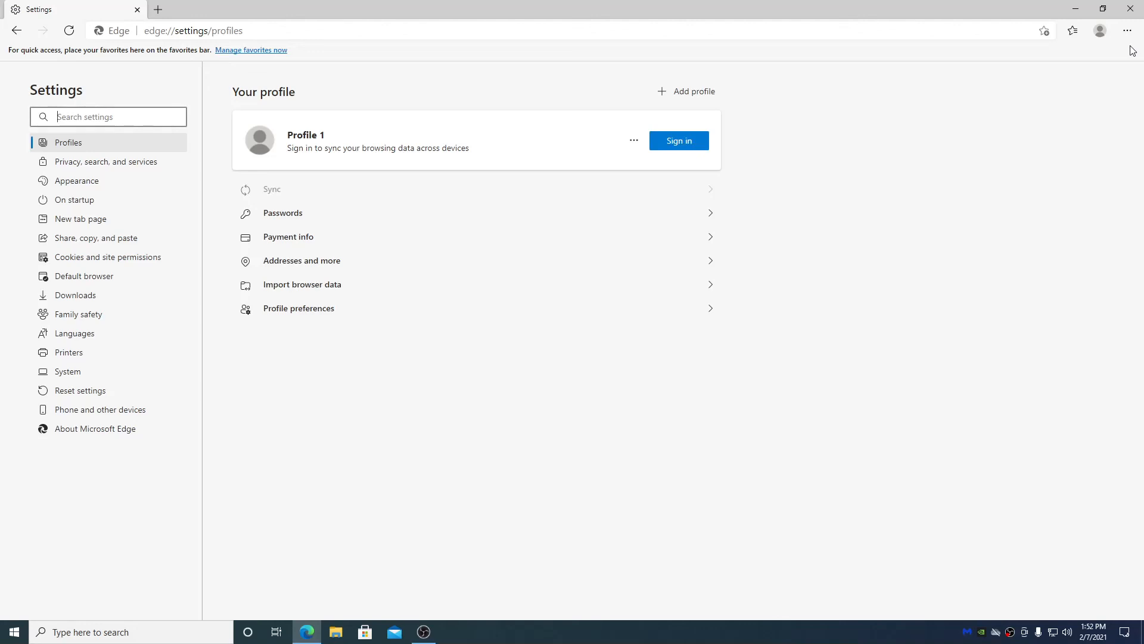
Step: Go through Privacy, search, and services to the Reset settings page
left_click(106, 162)
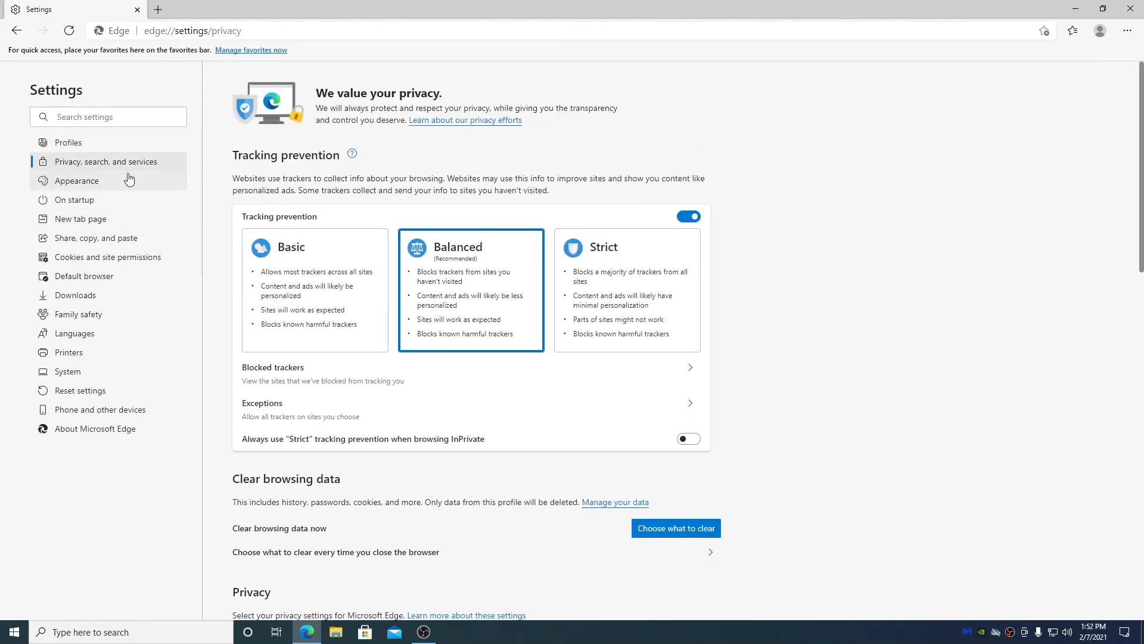
mouse_move(125, 340)
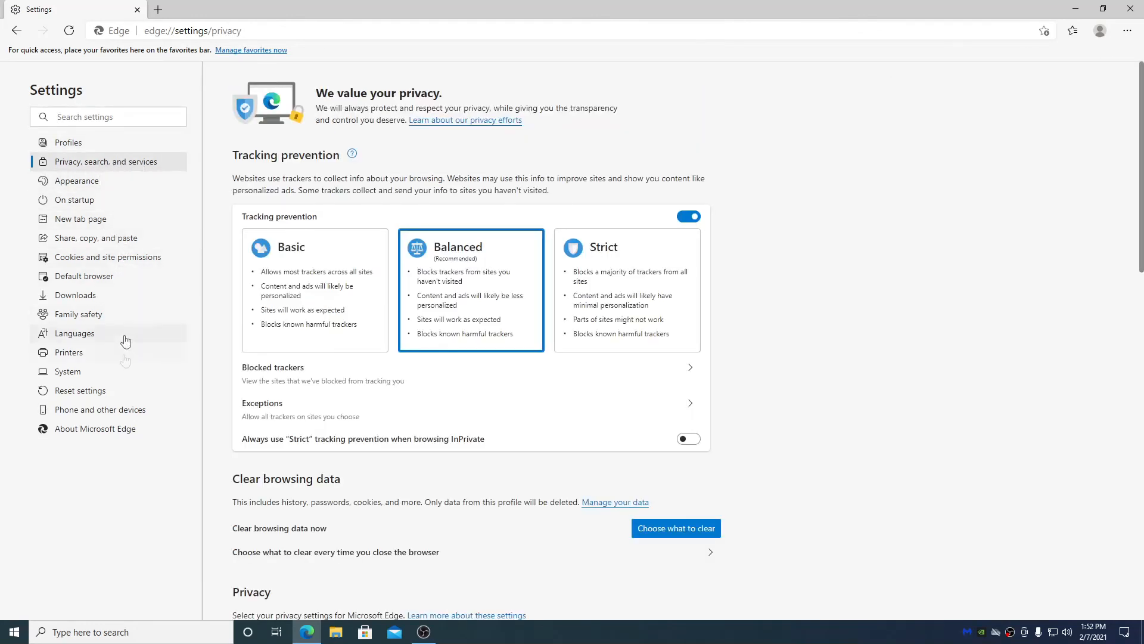
left_click(80, 390)
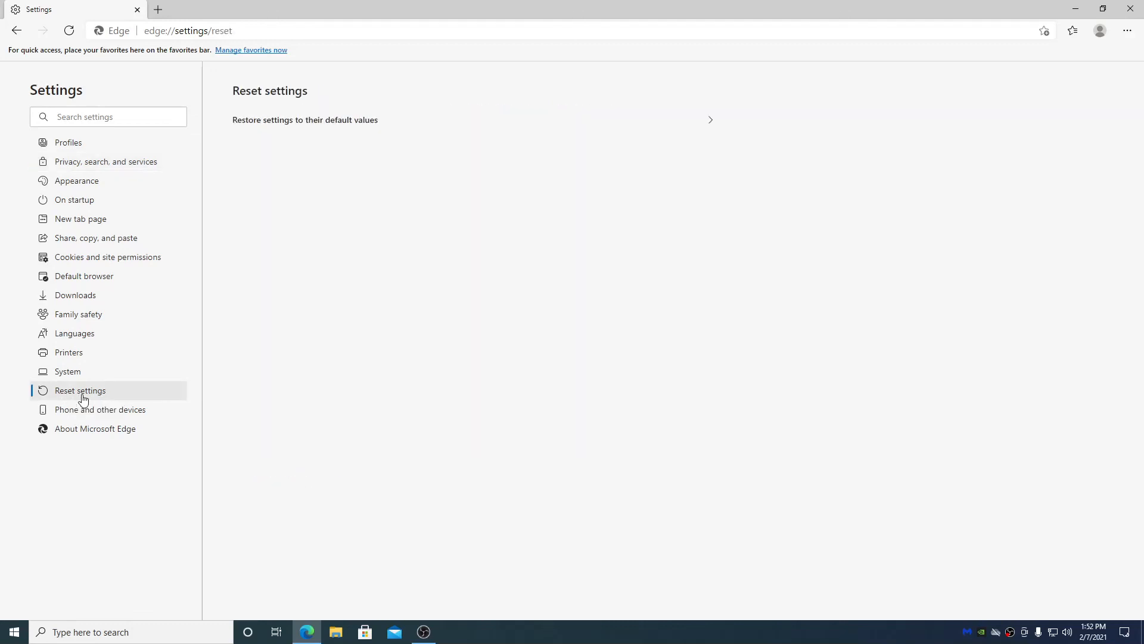
mouse_move(393, 133)
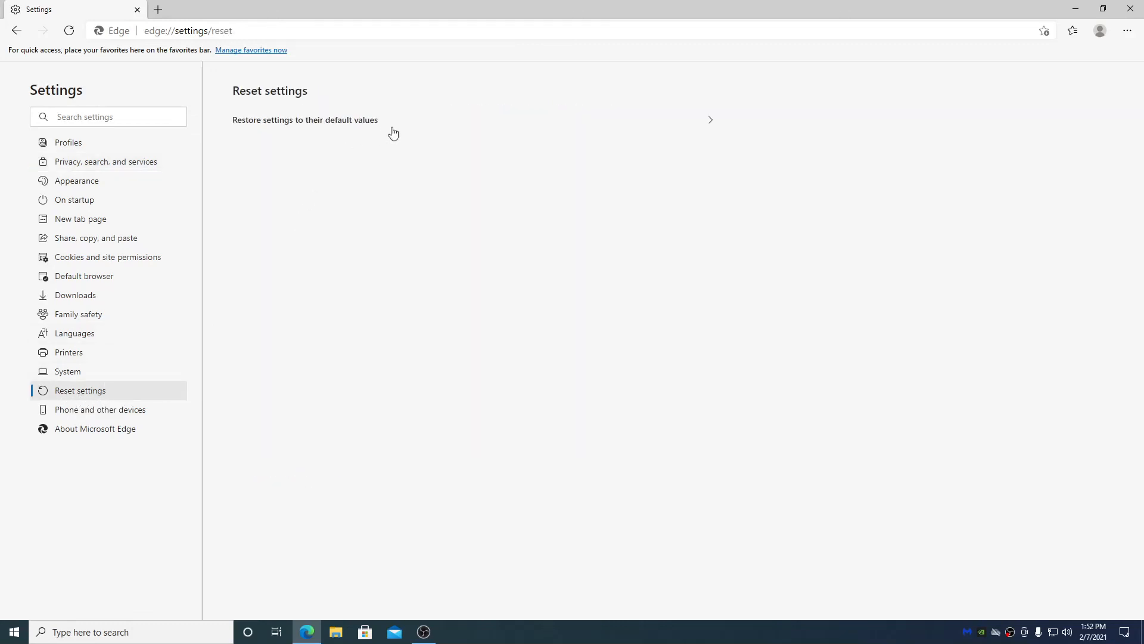